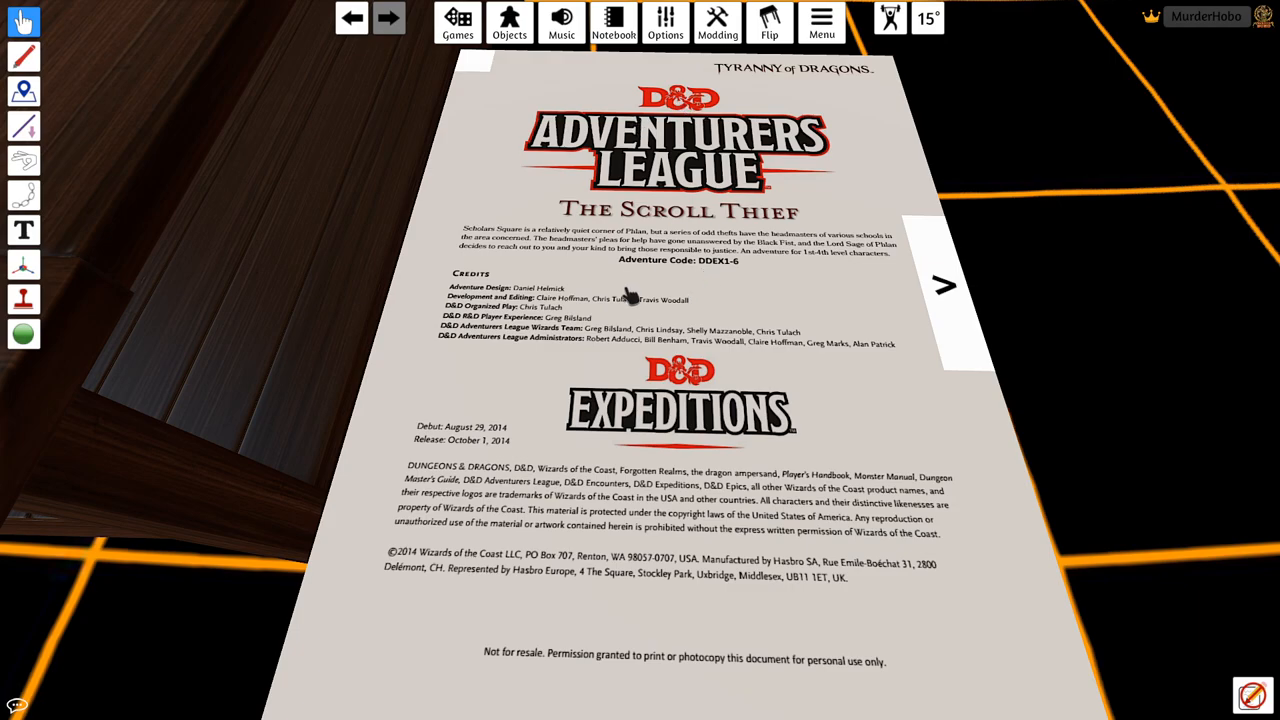
mouse_move(445, 455)
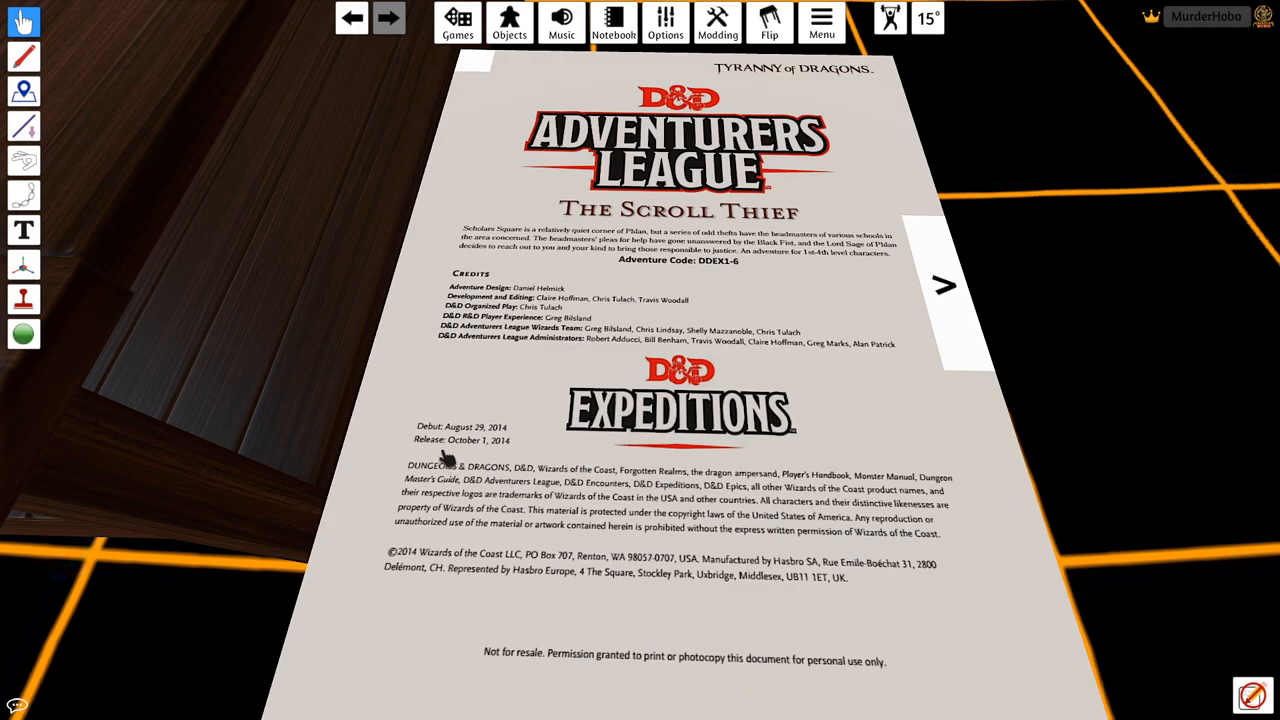
mouse_move(480, 440)
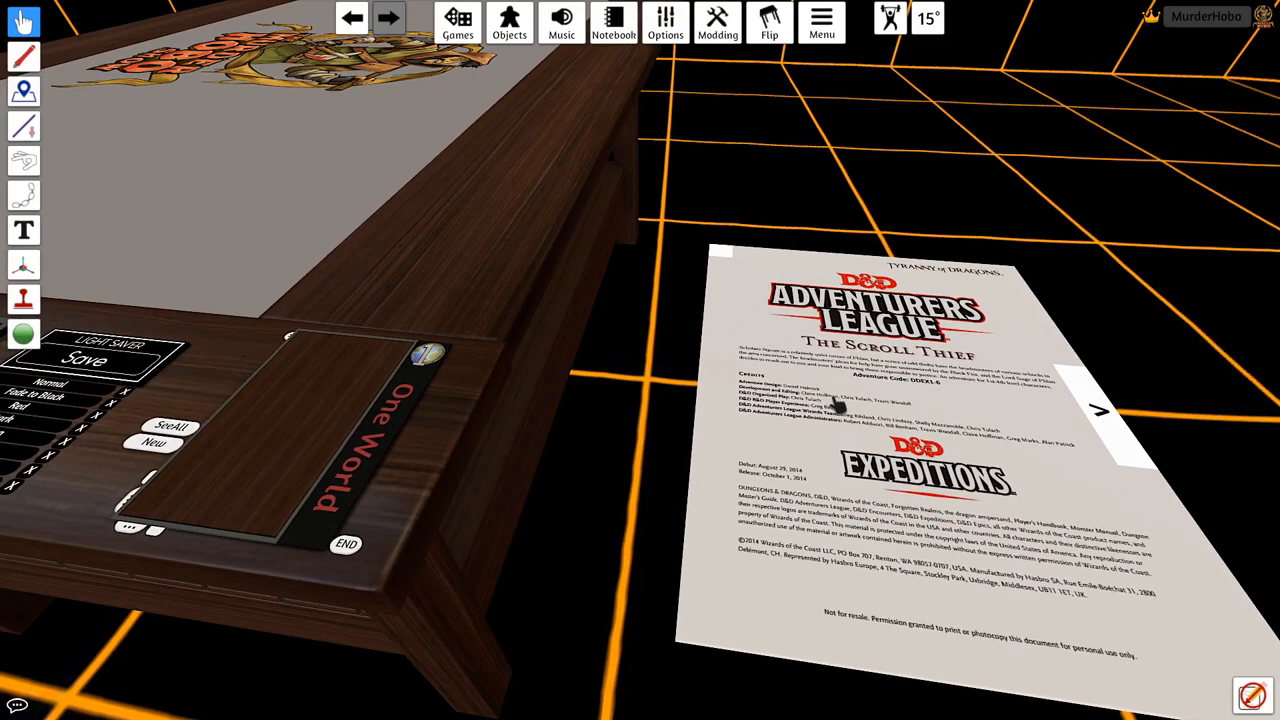
mouse_move(545, 260)
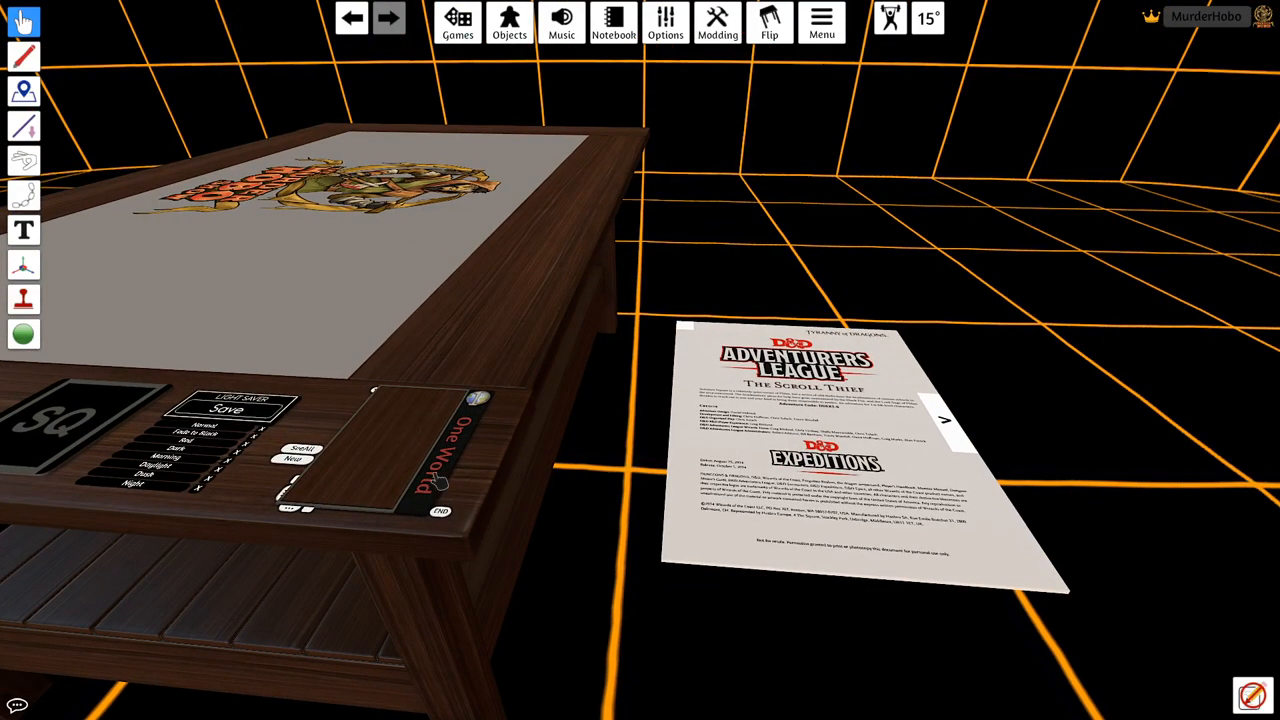
mouse_move(438, 258)
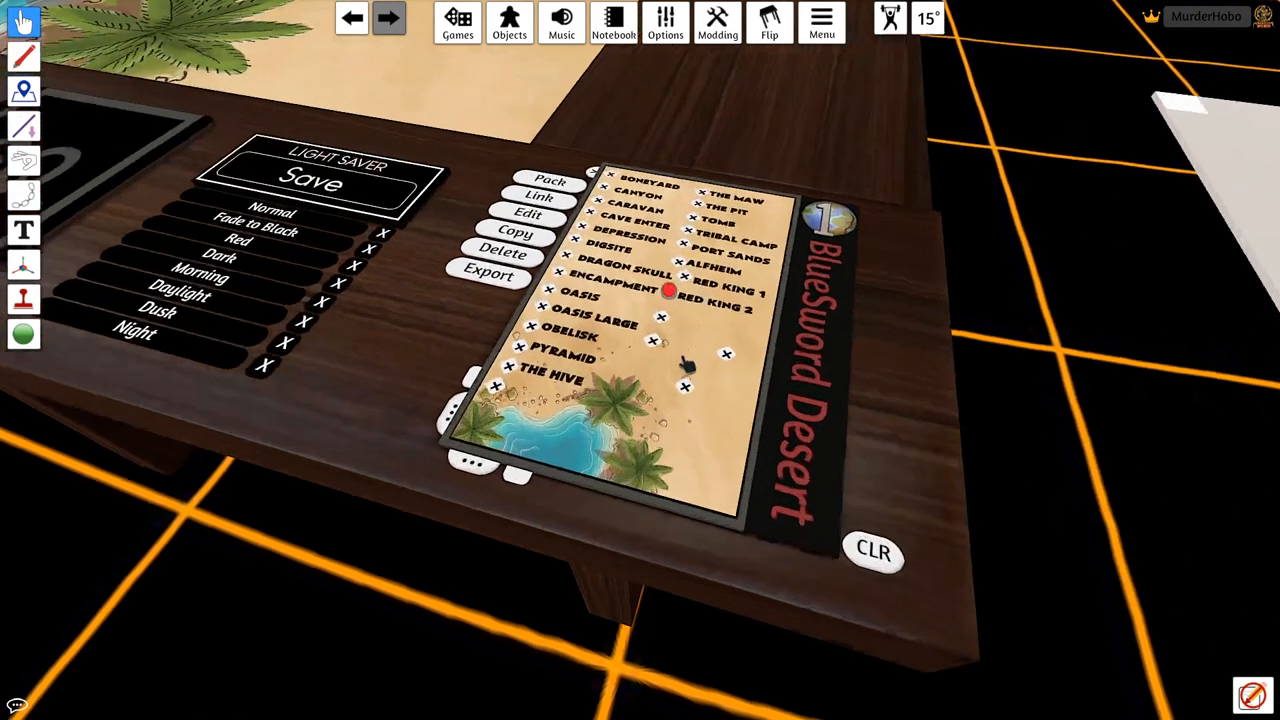
Step: Select the Library Basement map on the One World board and build its stone floor
click(540, 194)
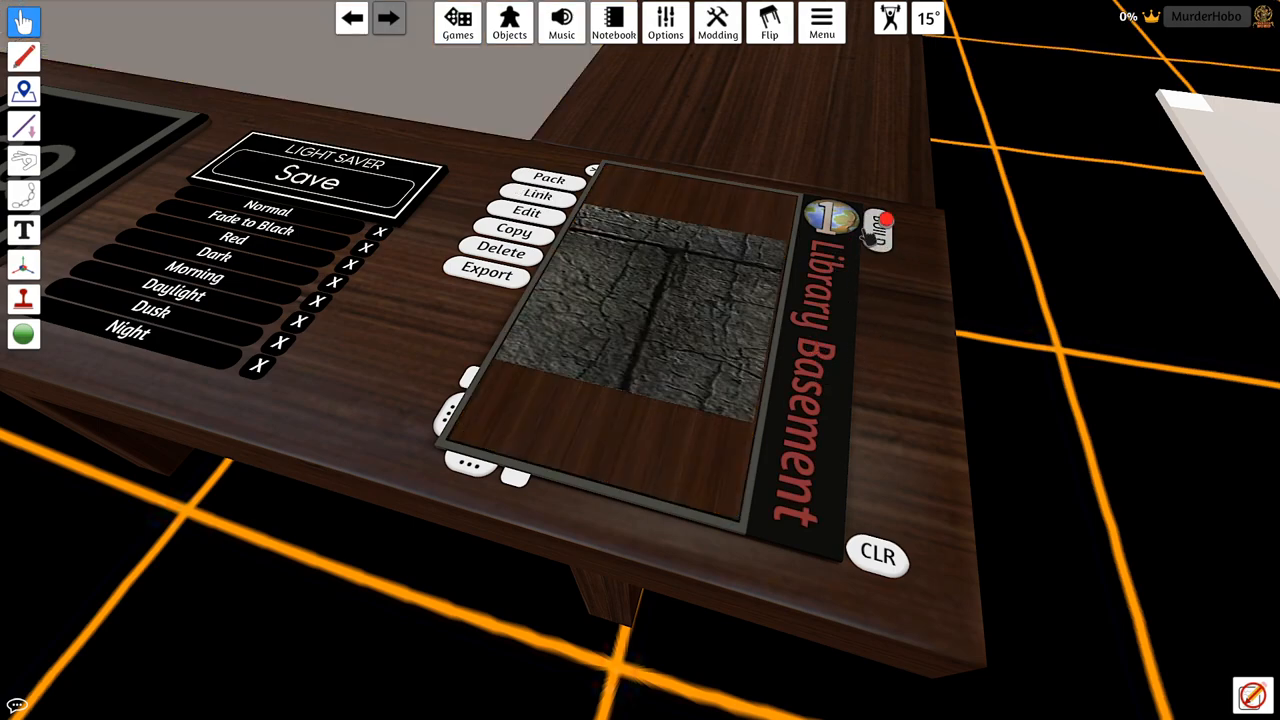
click(875, 230)
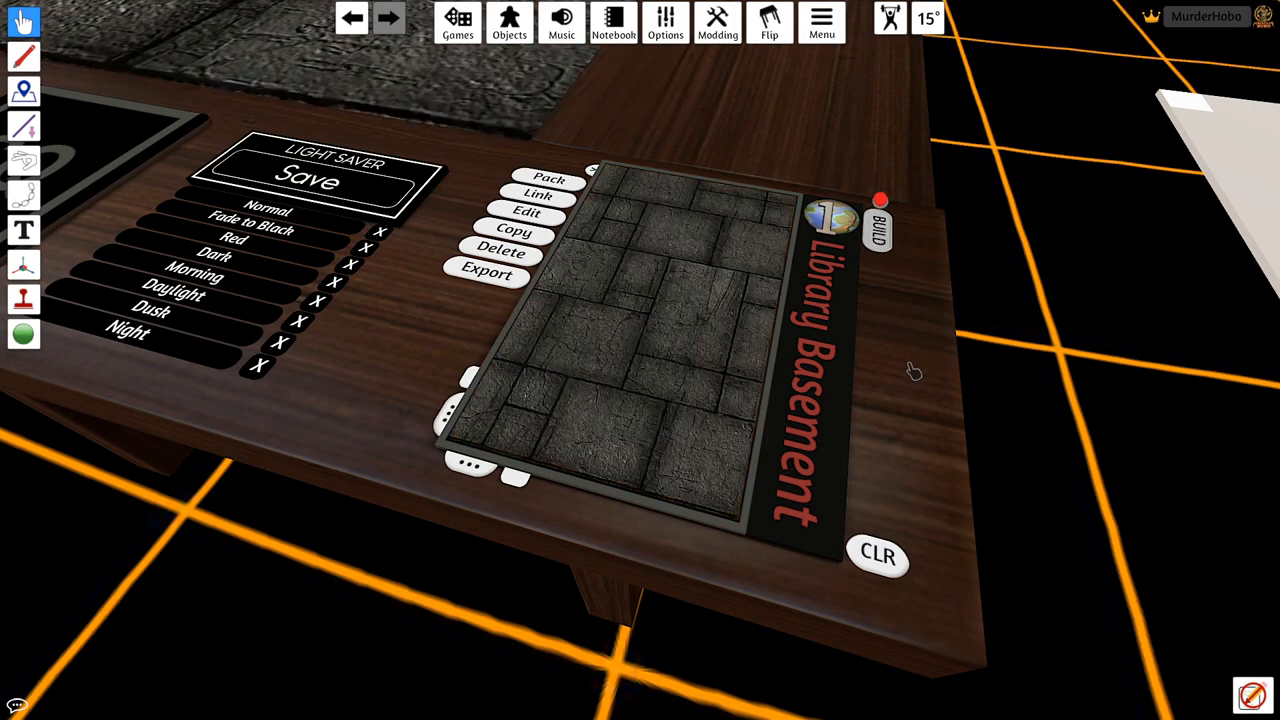
mouse_move(910, 385)
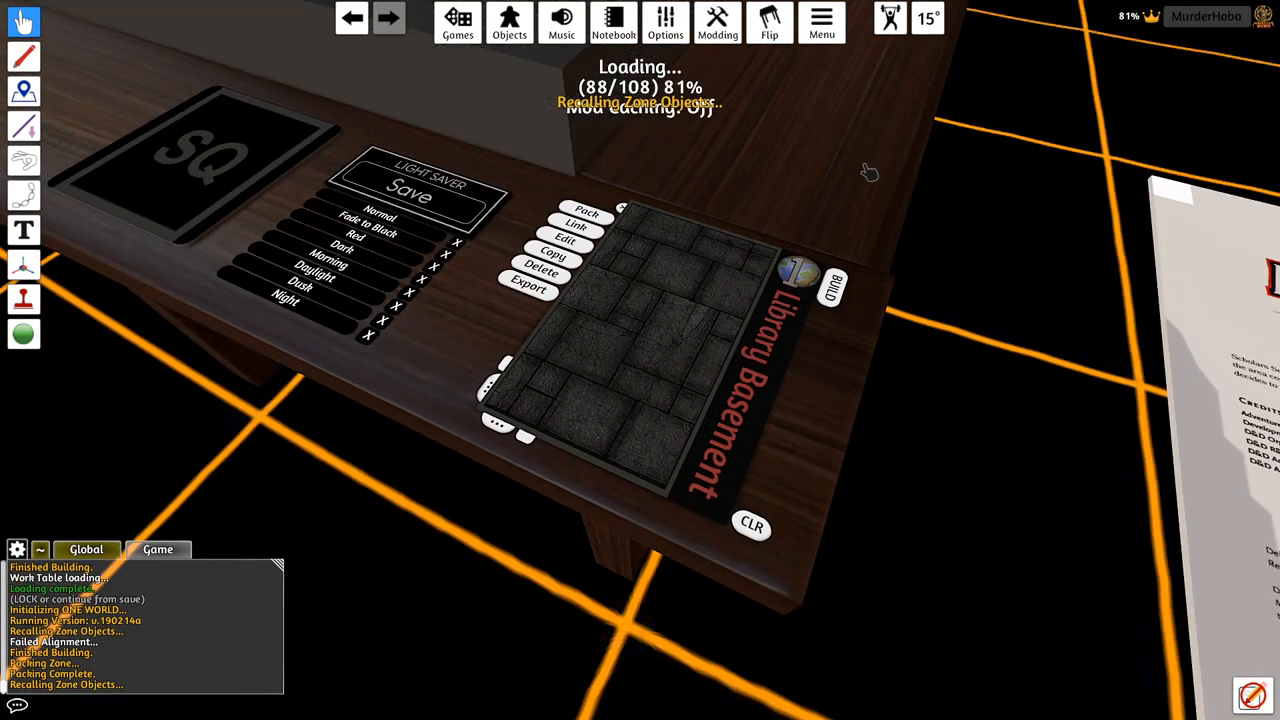
mouse_move(818, 152)
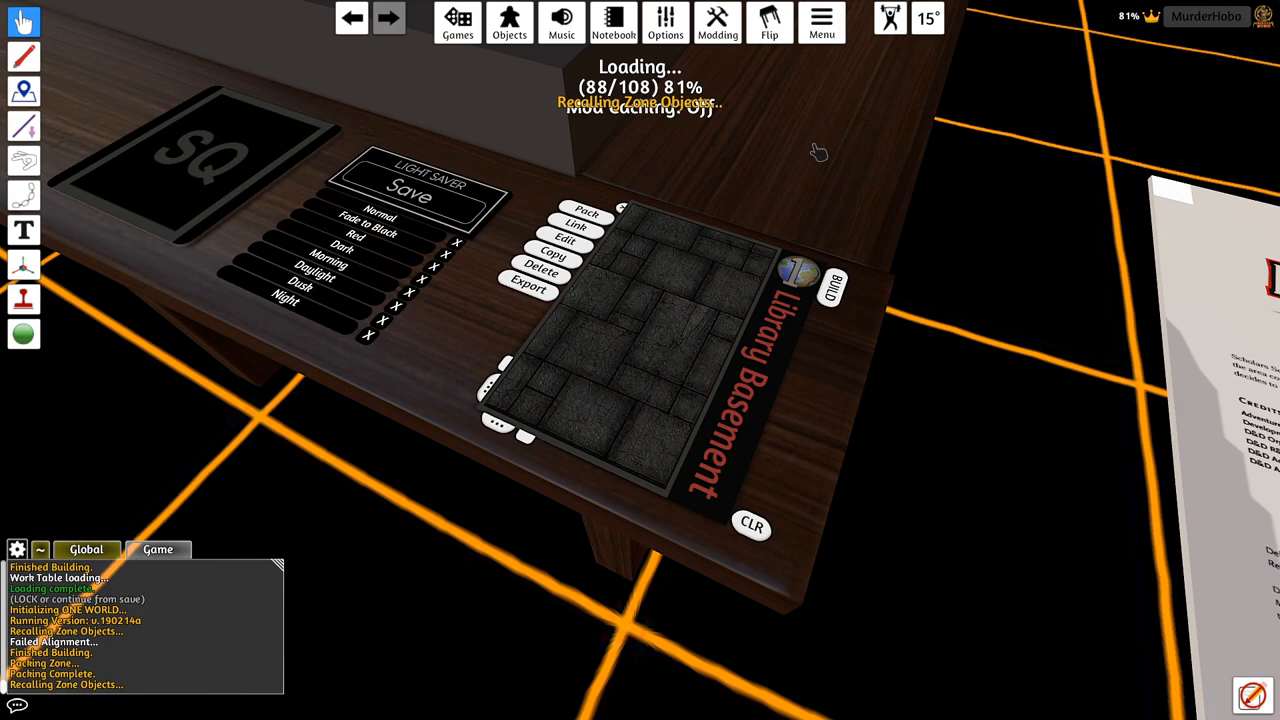
mouse_move(814, 157)
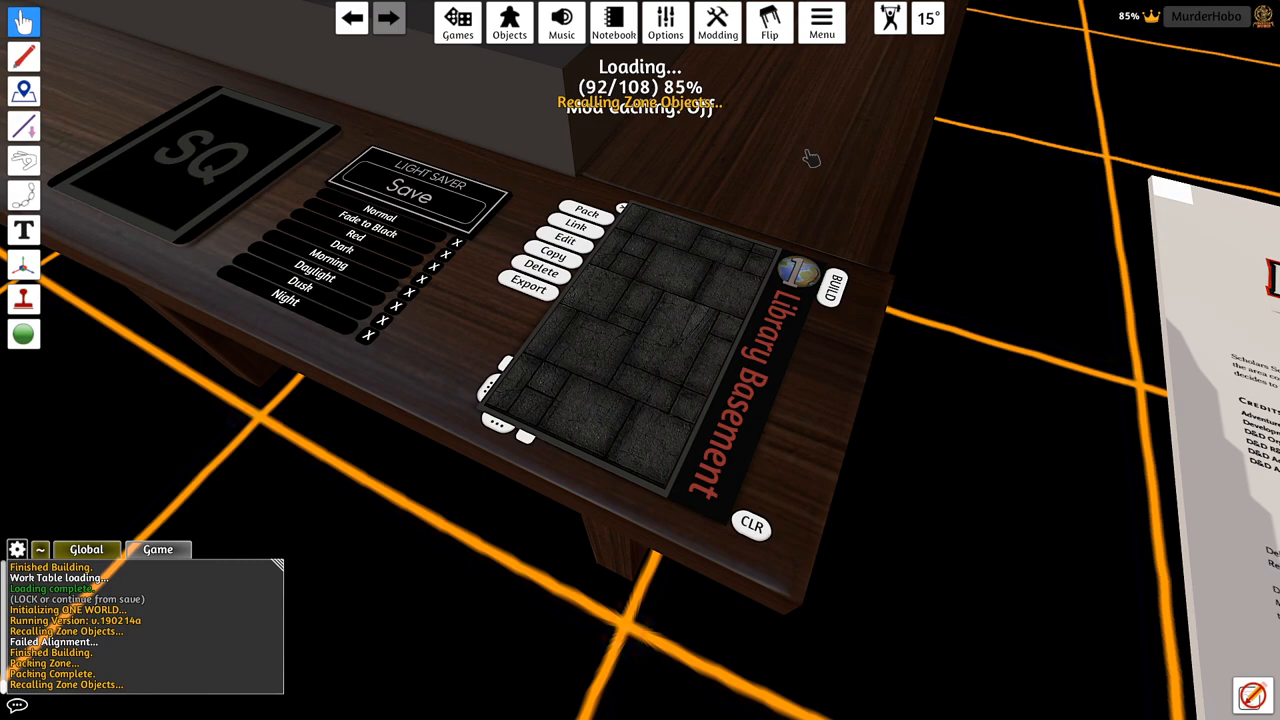
mouse_move(828, 157)
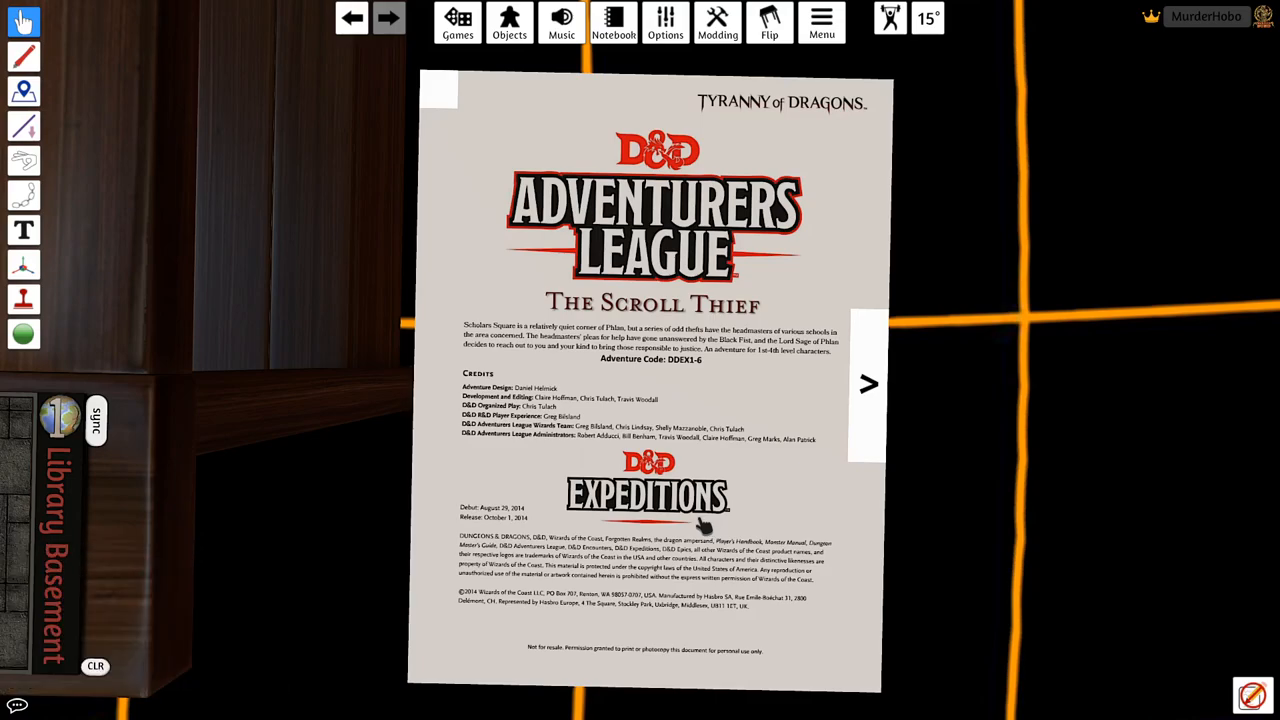
mouse_move(646, 194)
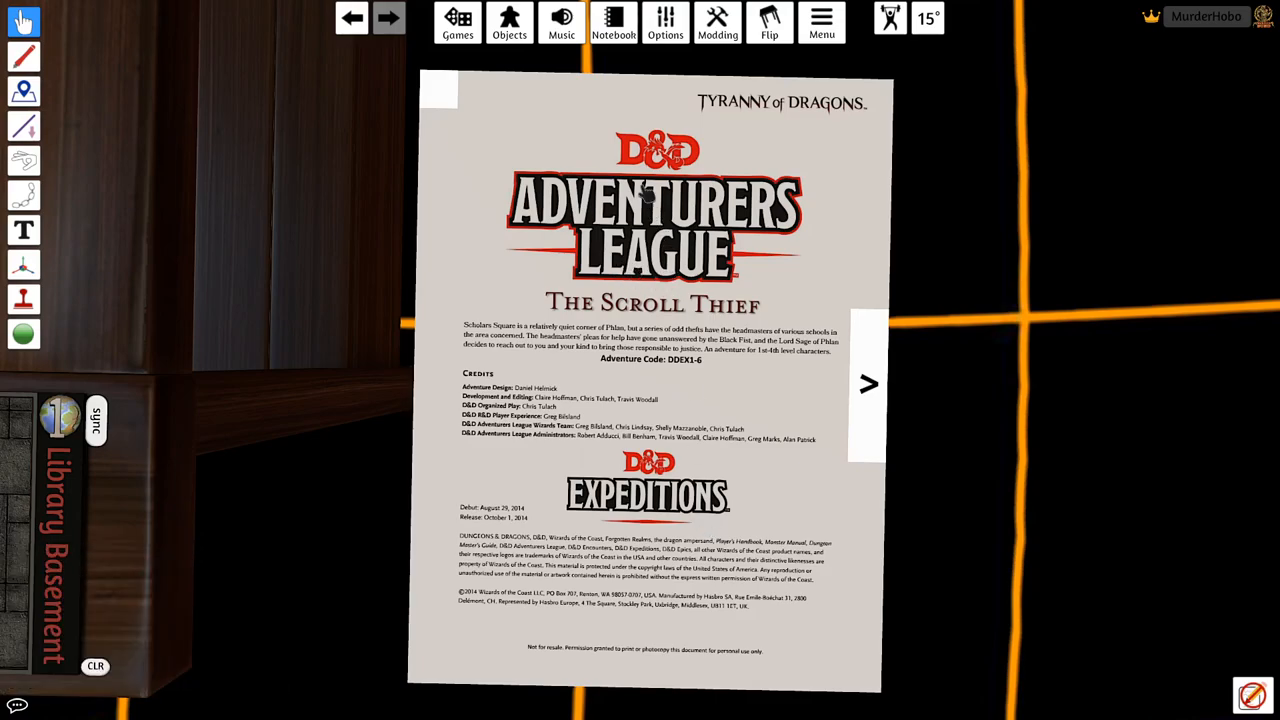
mouse_move(712, 258)
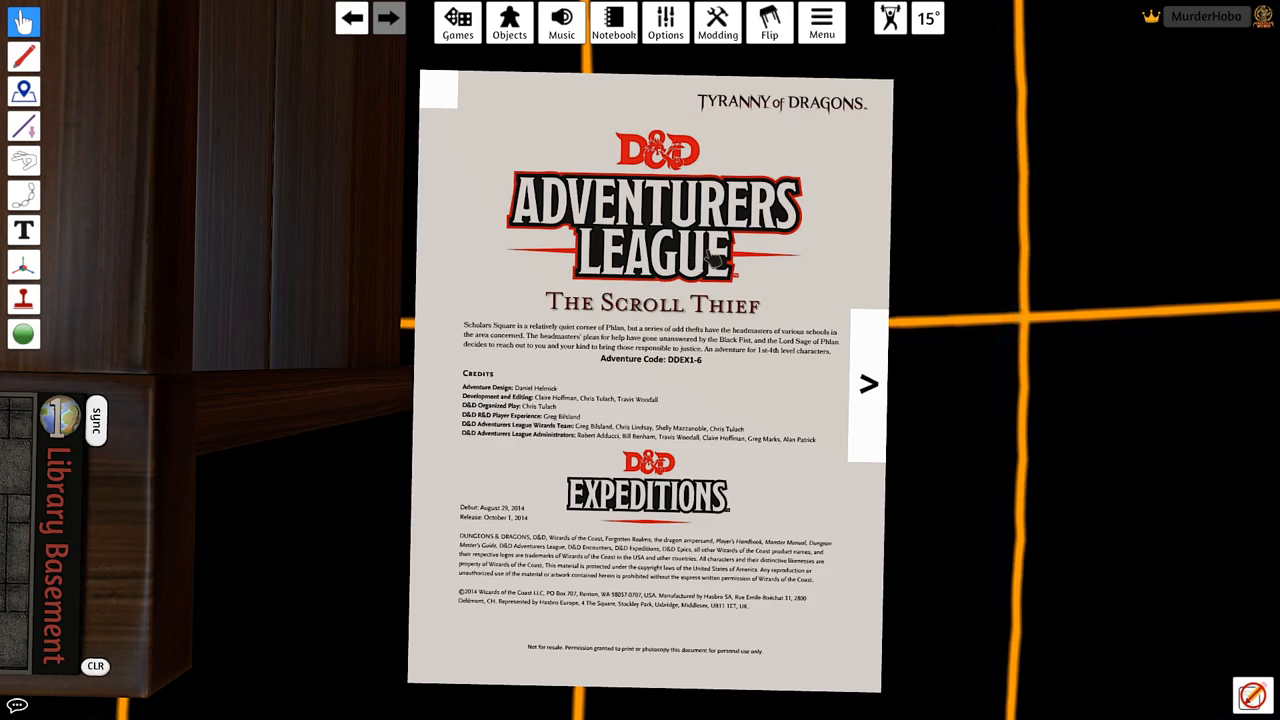
mouse_move(648, 365)
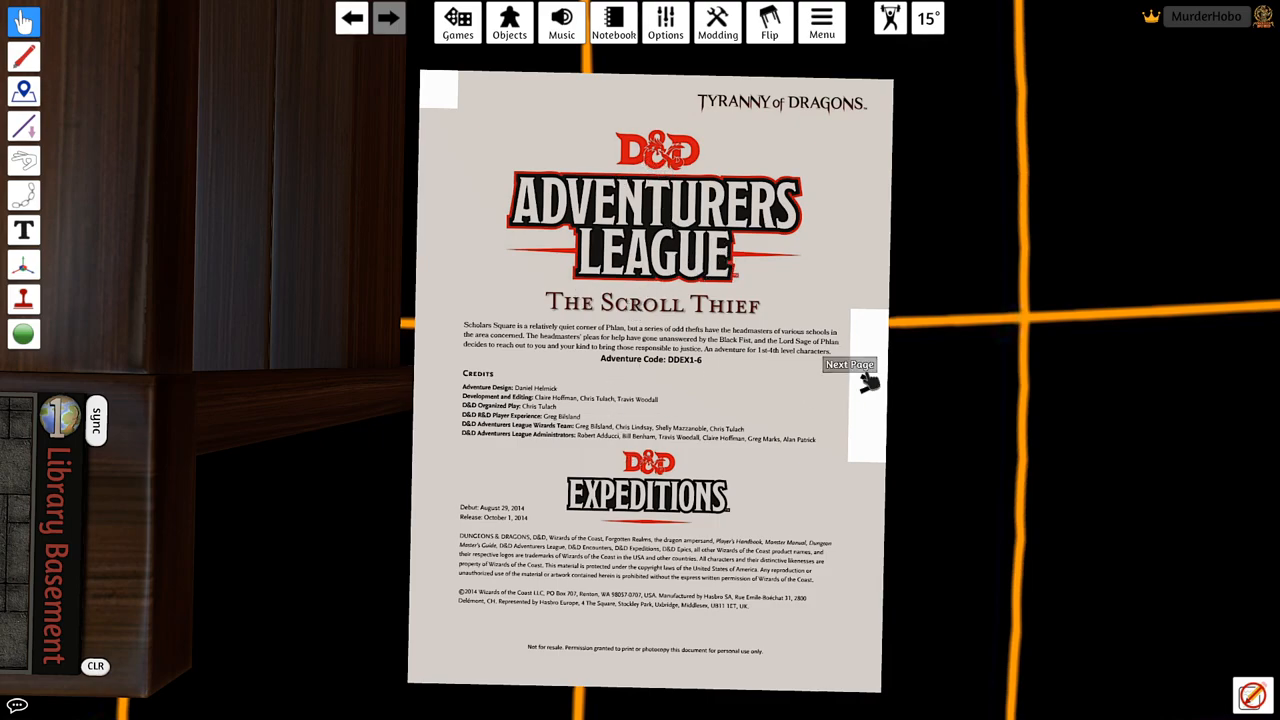
Step: Page the Scroll Thief PDF from the cover through Part 1 to Mantor's Library
click(848, 365)
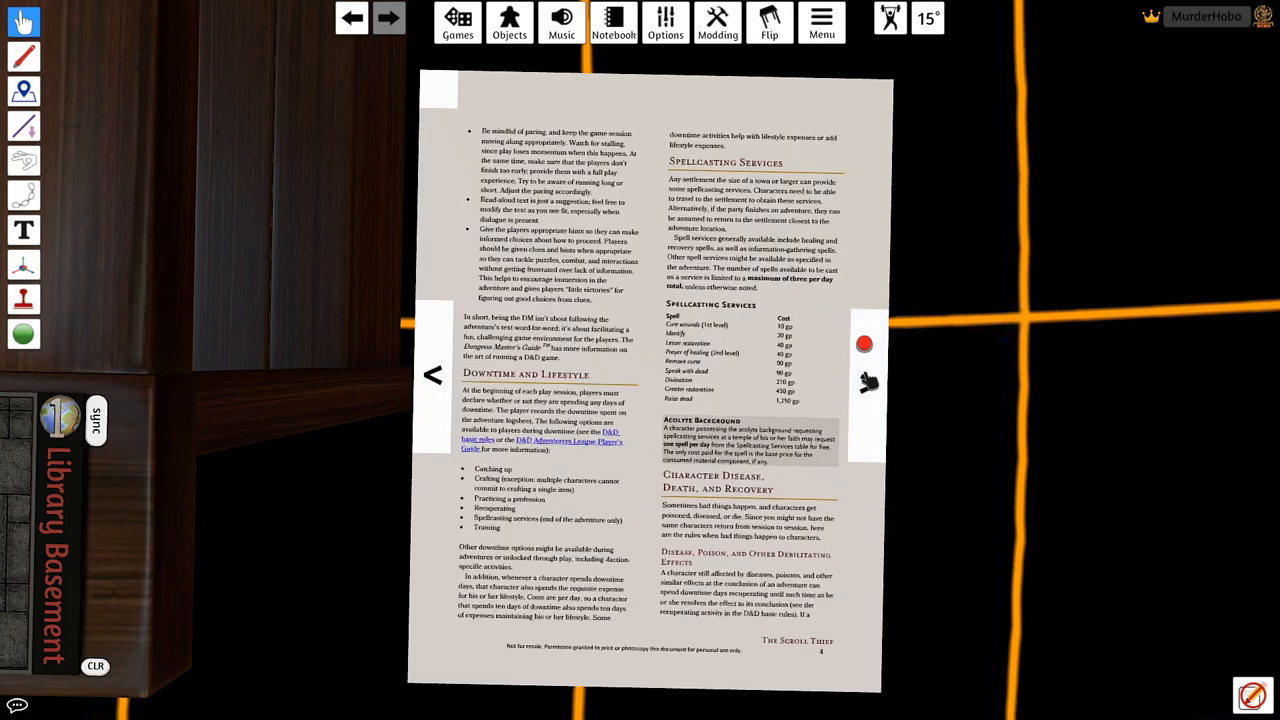
click(388, 18)
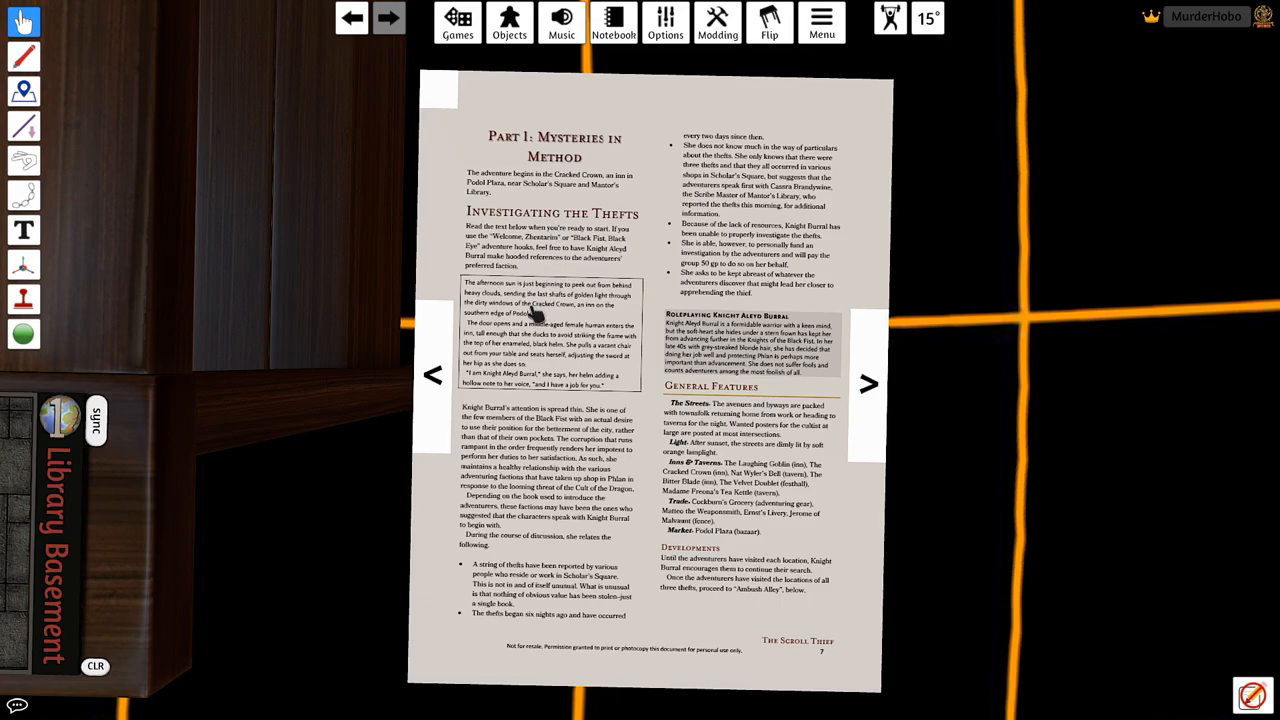
mouse_move(545, 425)
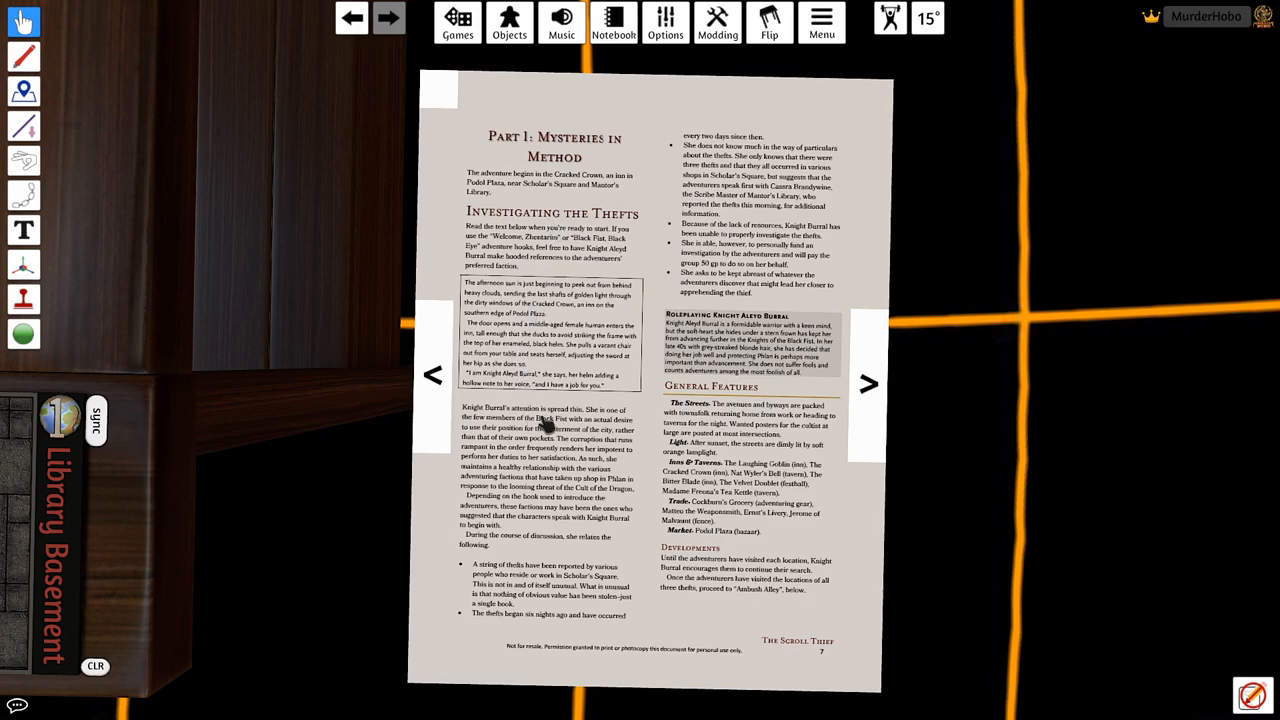
mouse_move(575, 500)
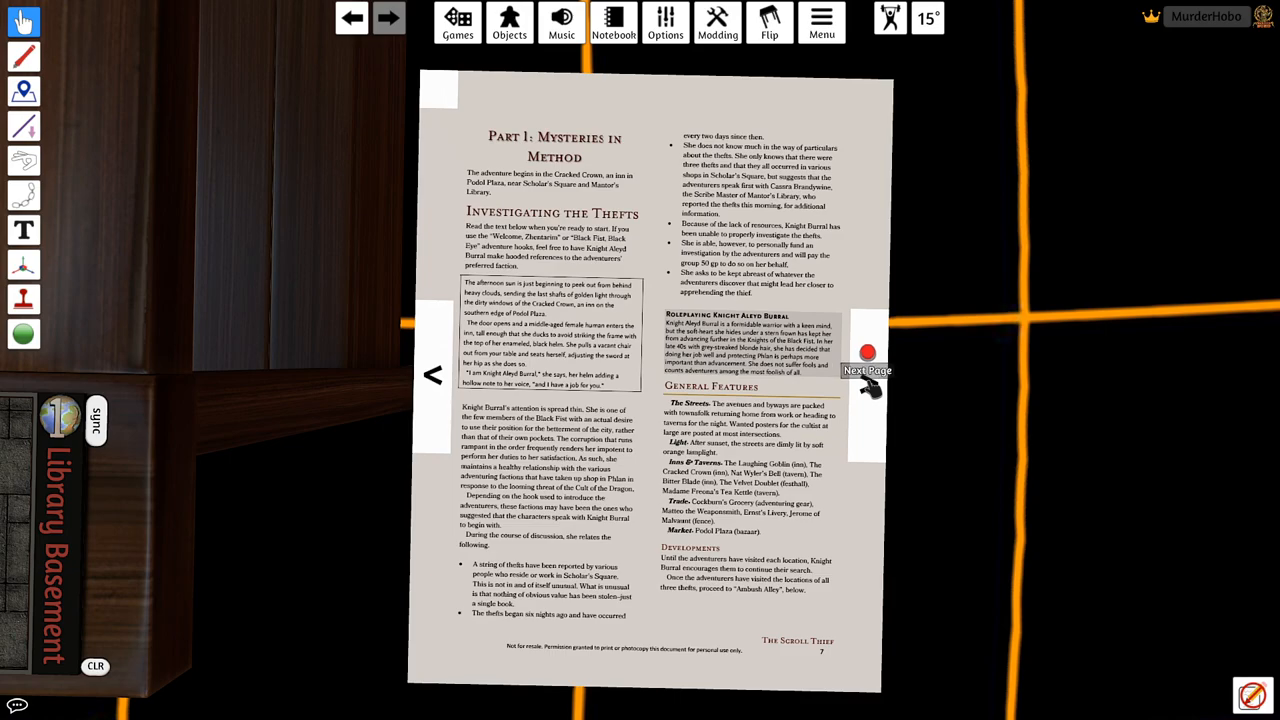
click(866, 371)
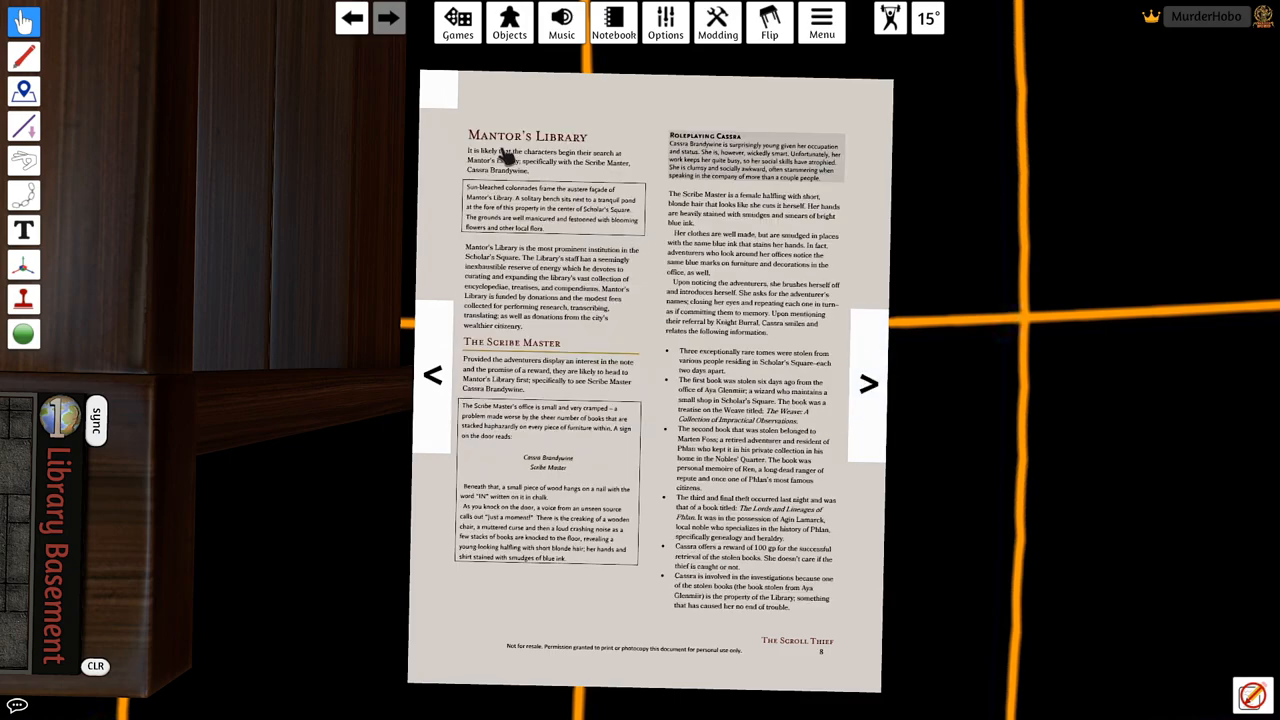
mouse_move(545, 150)
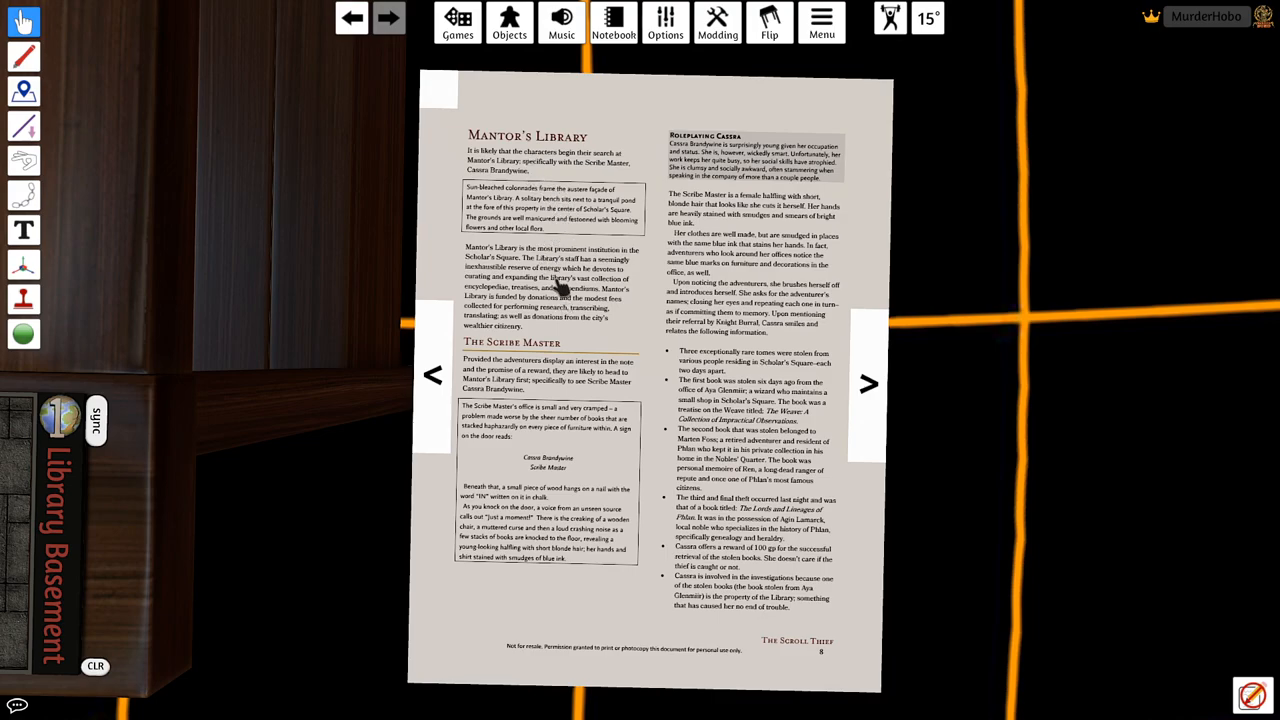
mouse_move(555, 370)
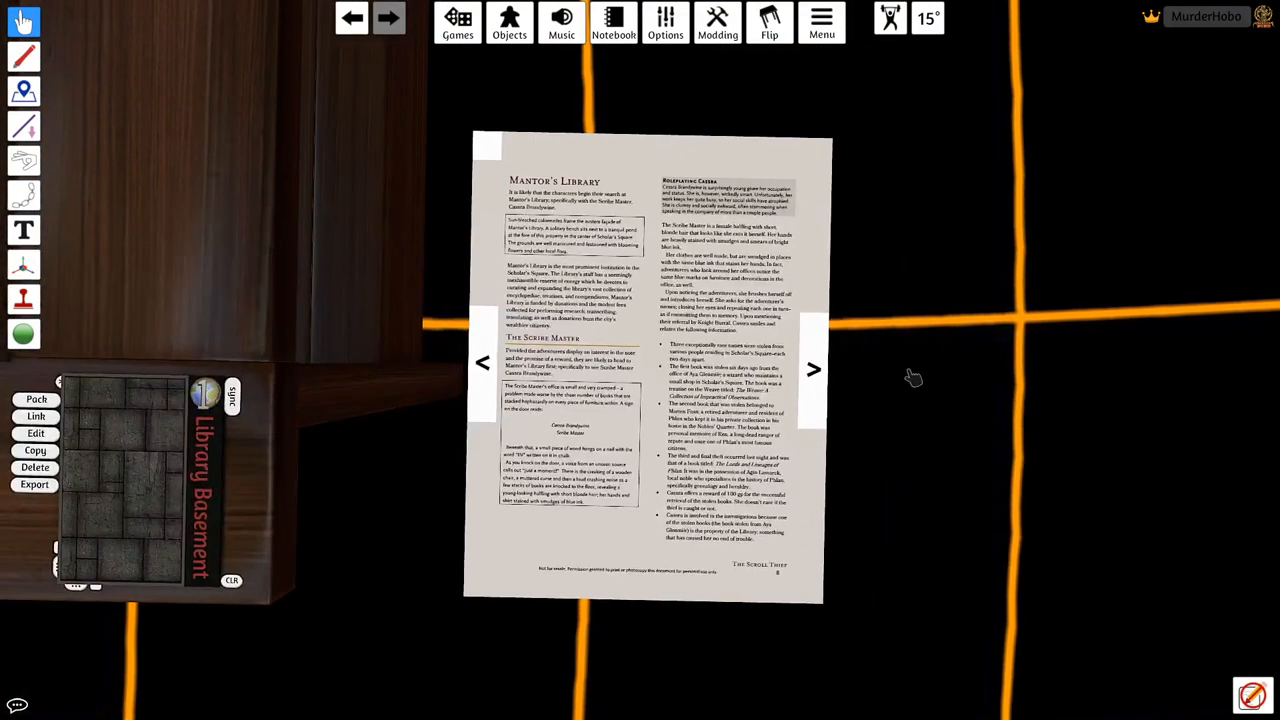
Step: Turn the PDF past Marten Foss and Agin Lamarck to the Soares ambush page
click(813, 369)
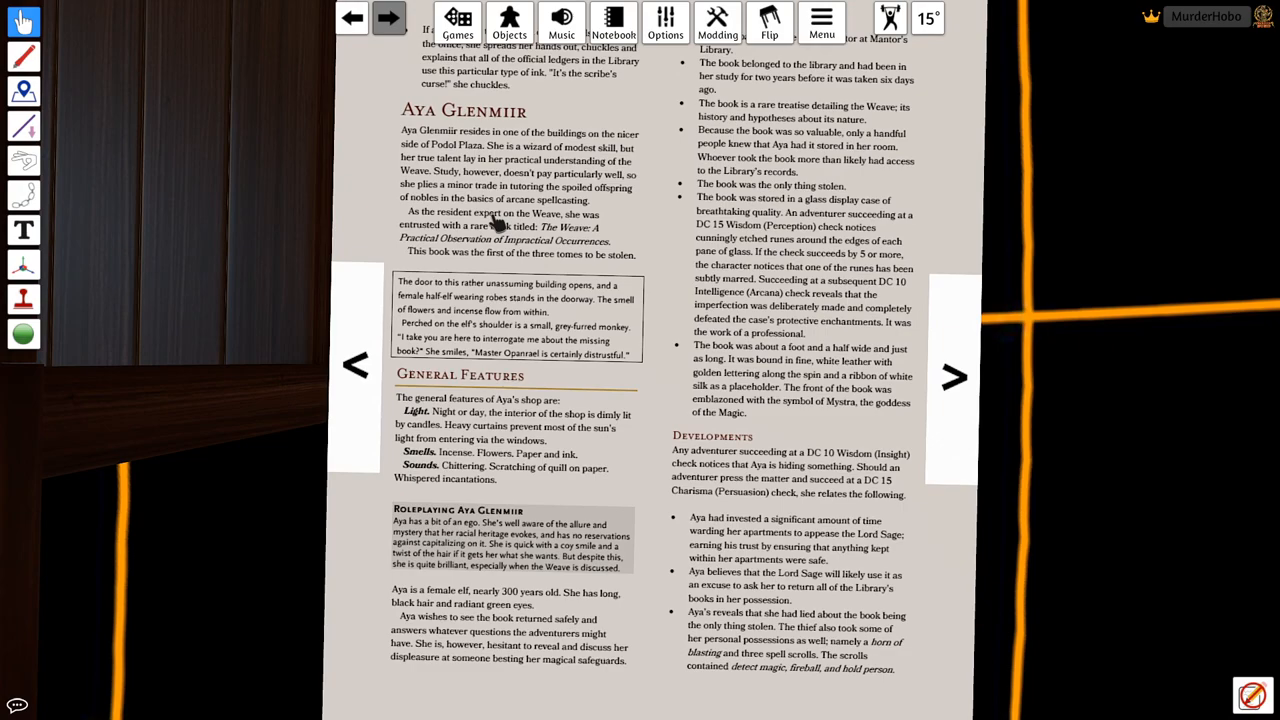
mouse_move(485, 235)
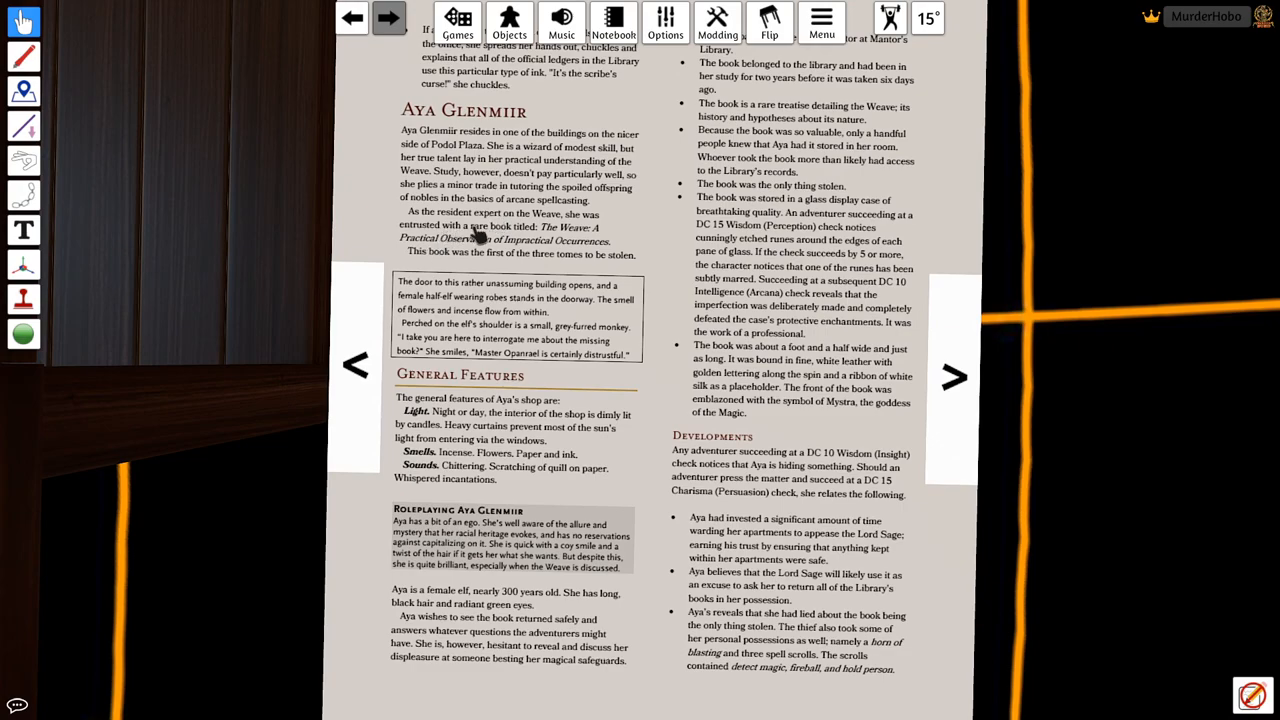
mouse_move(465, 262)
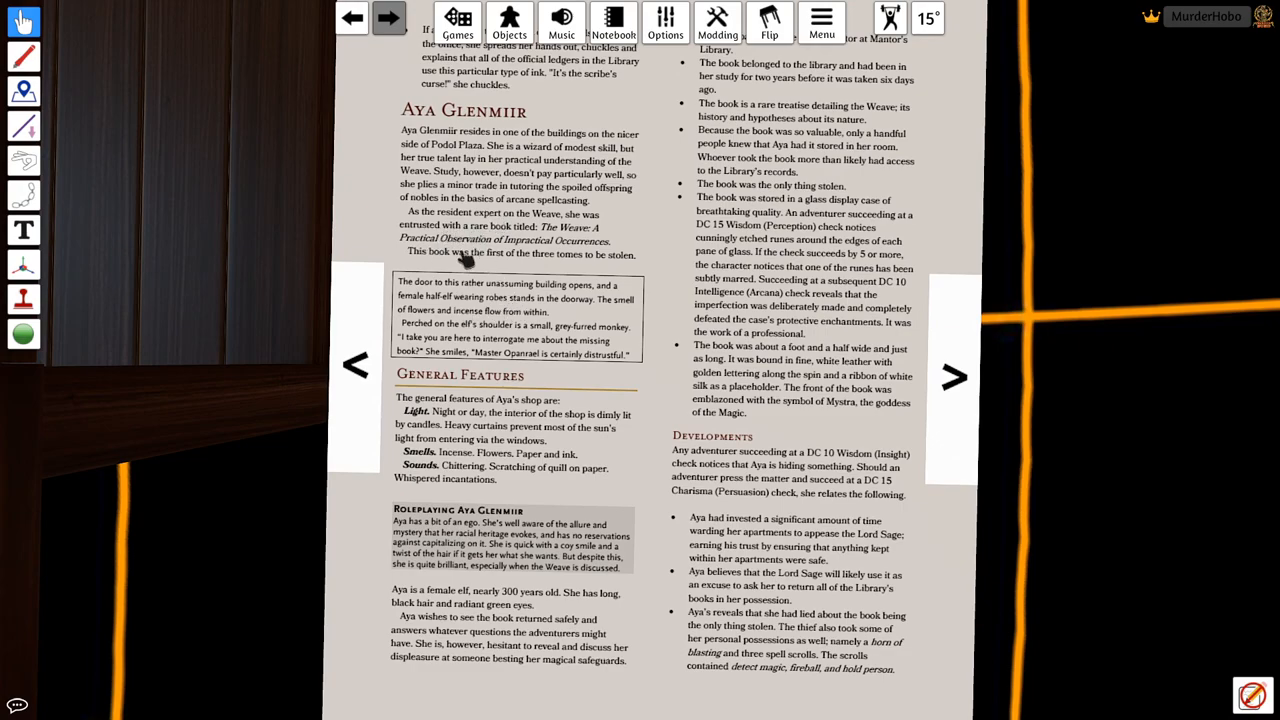
mouse_move(533, 350)
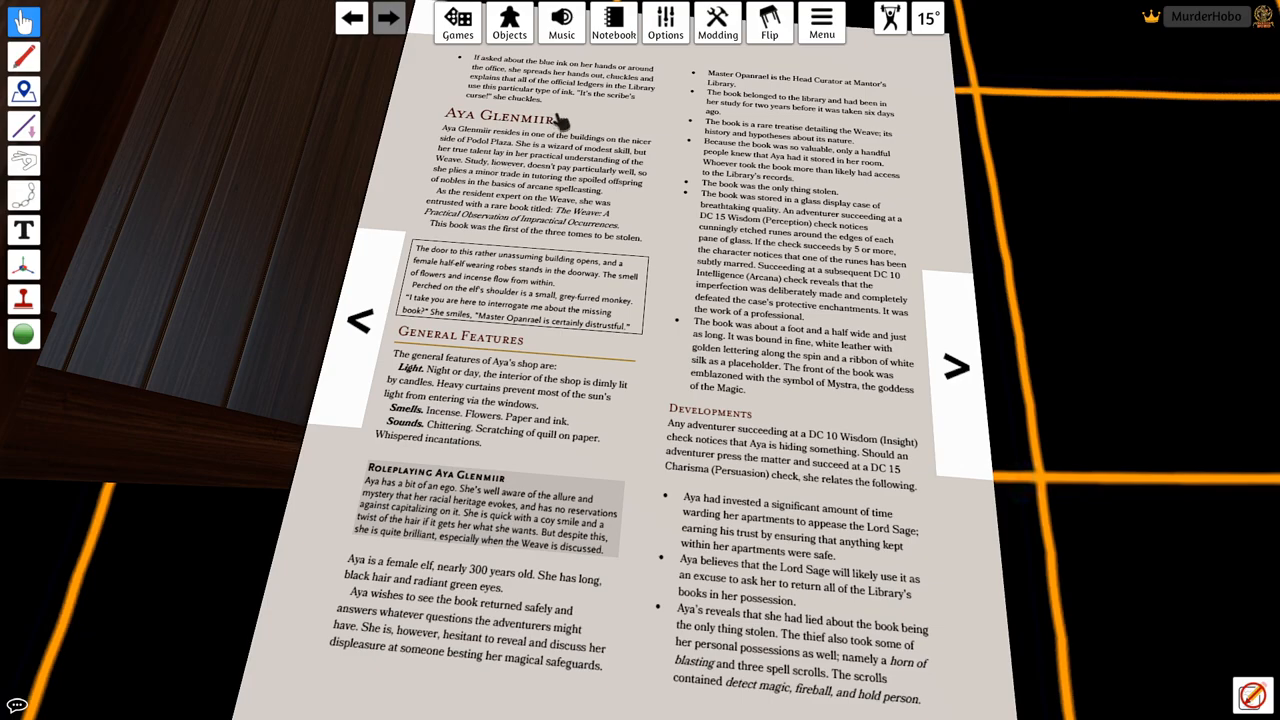
mouse_move(958, 365)
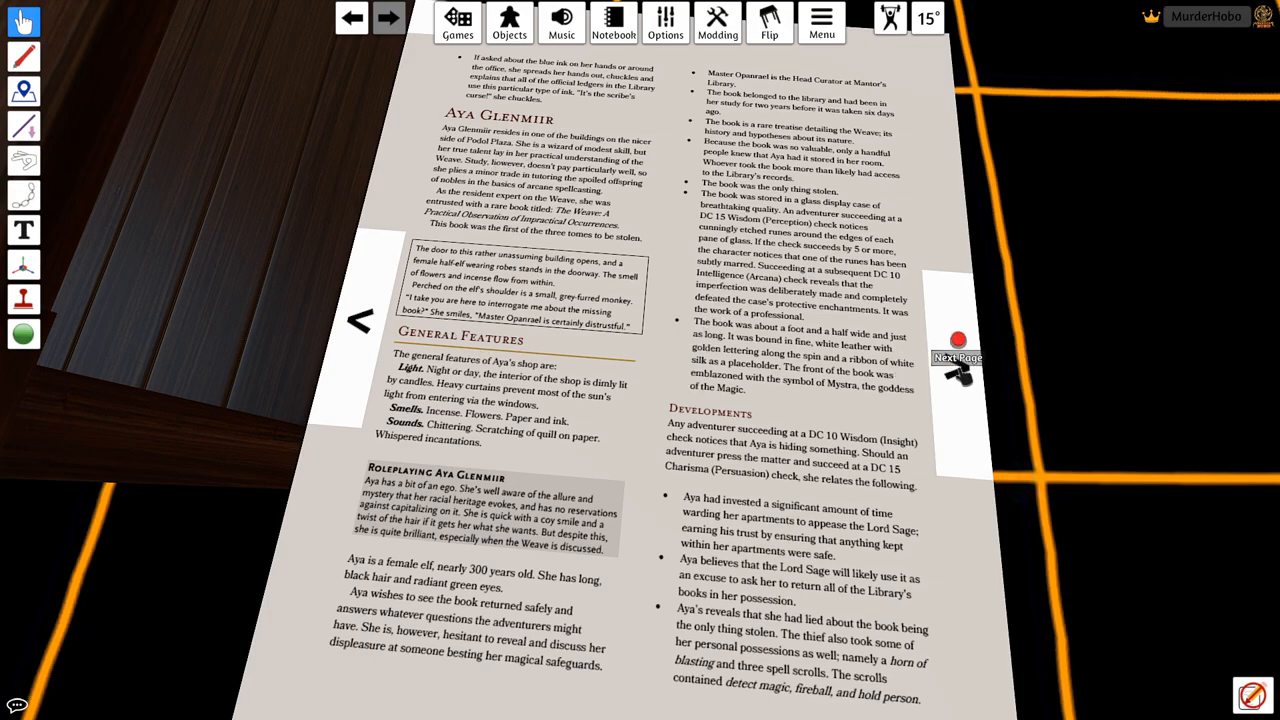
click(957, 343)
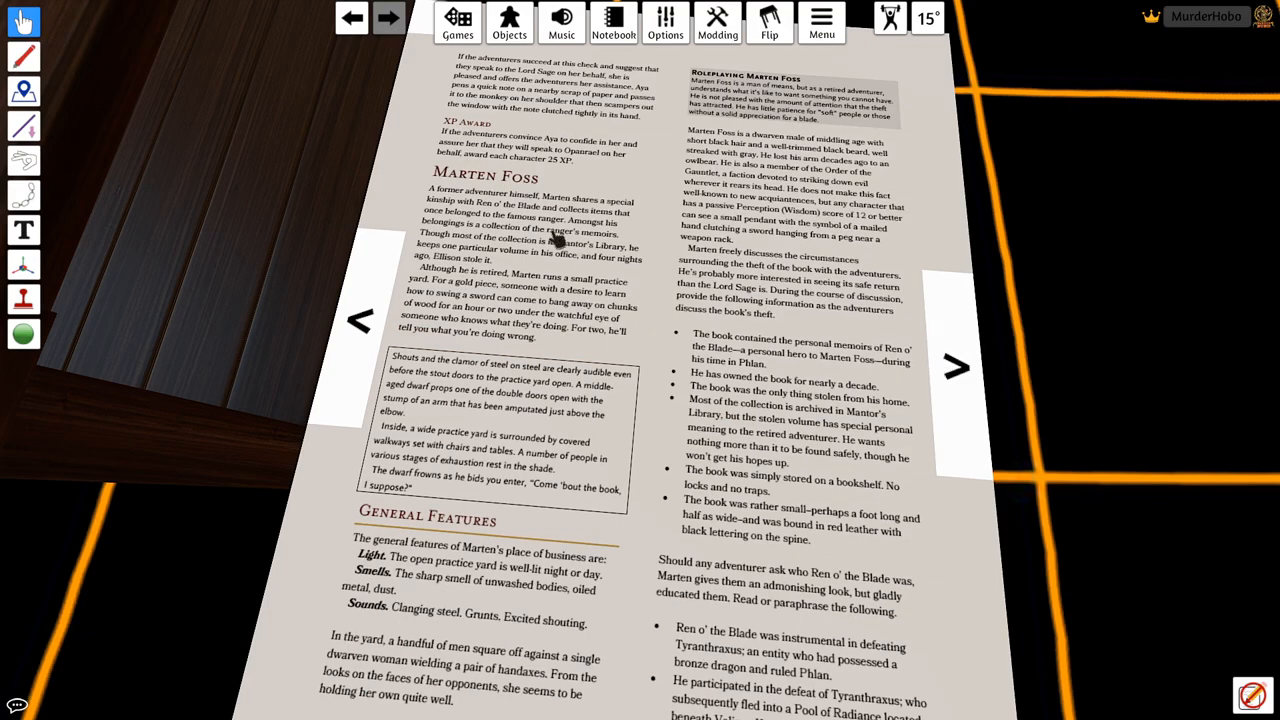
mouse_move(520, 320)
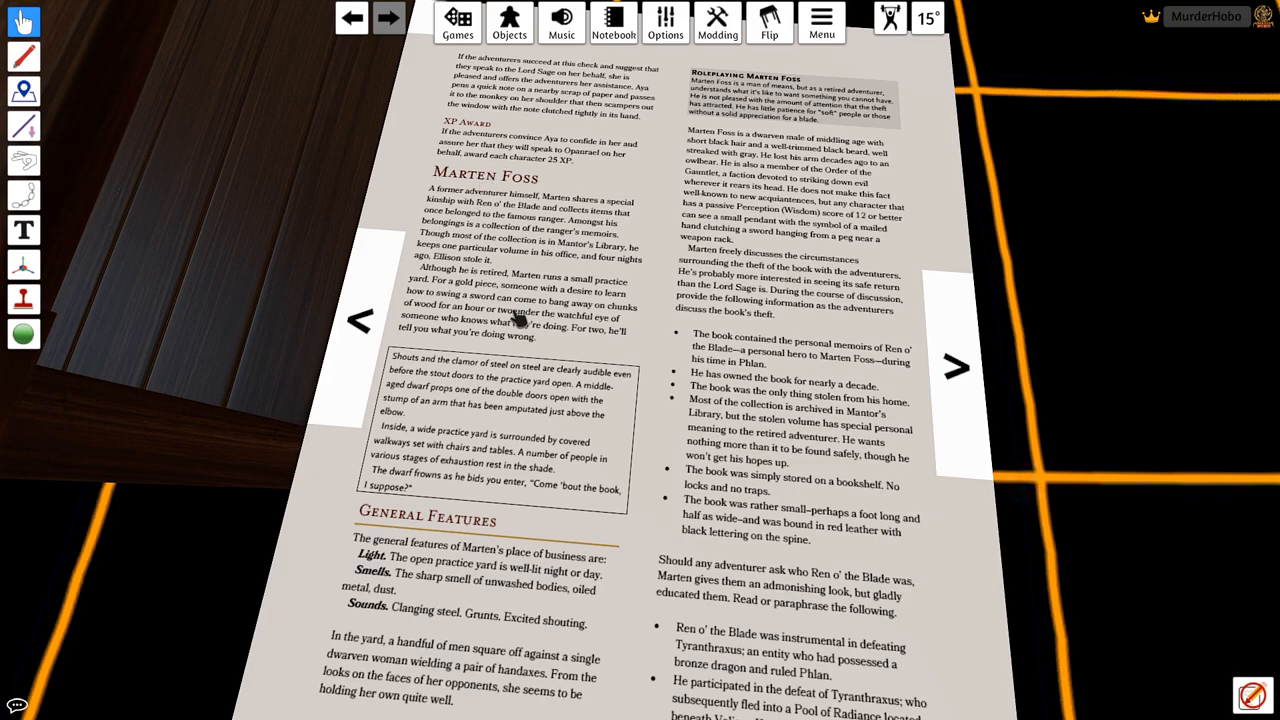
mouse_move(478, 478)
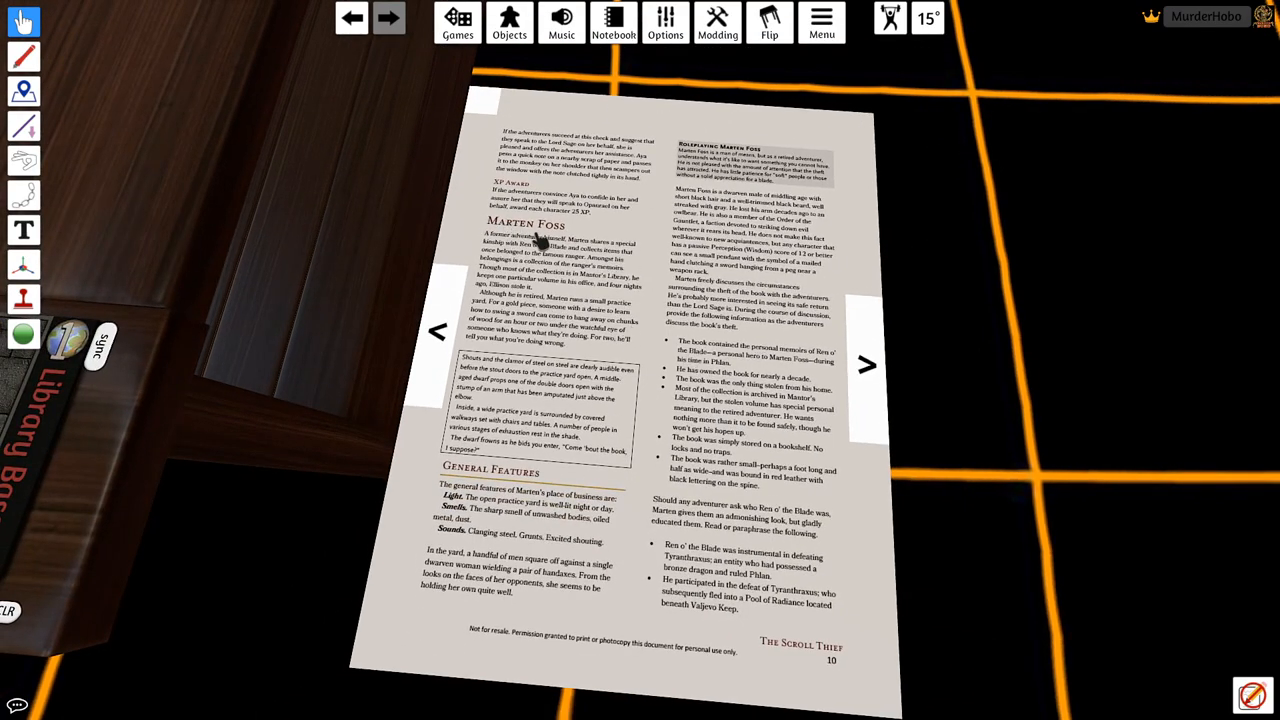
mouse_move(867, 365)
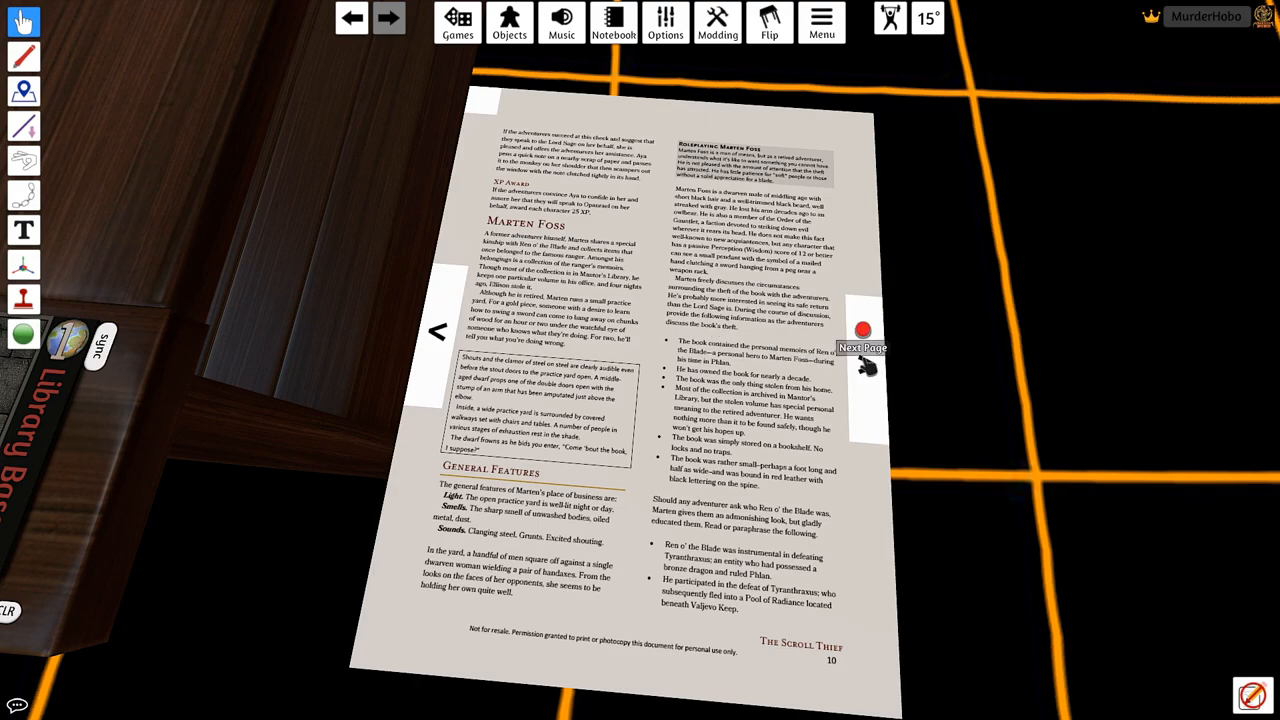
click(862, 330)
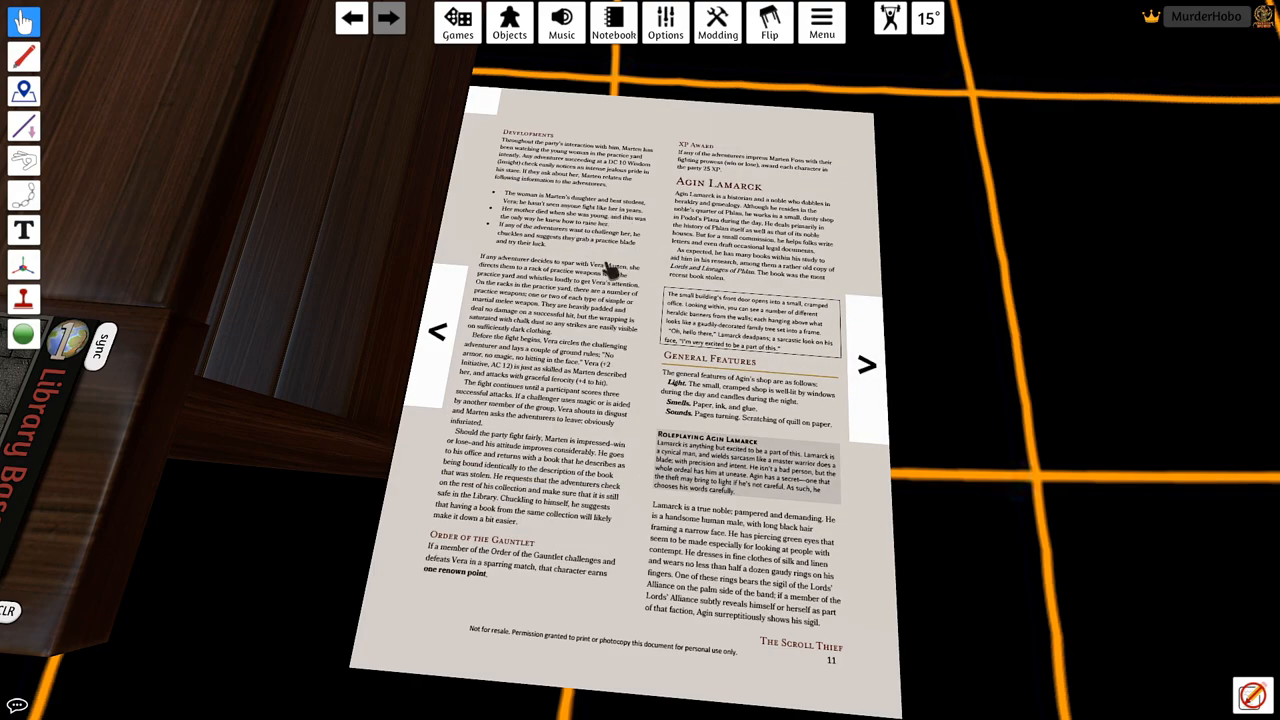
mouse_move(650, 305)
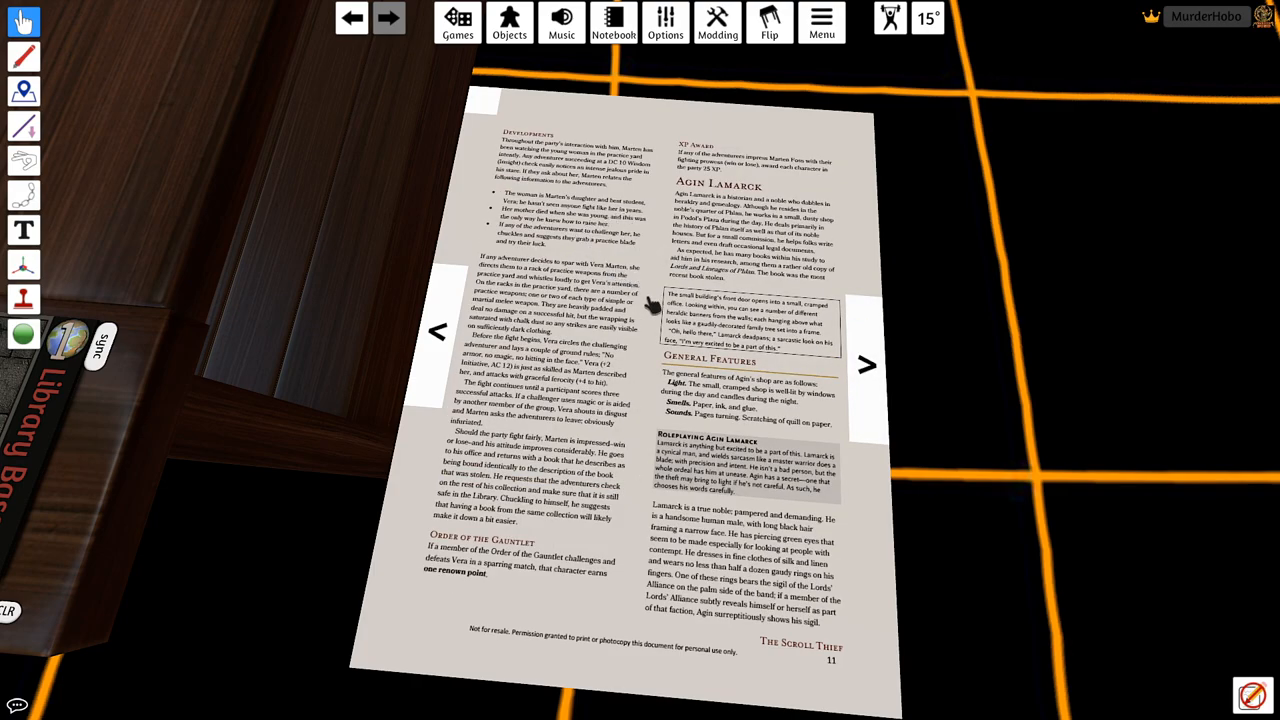
mouse_move(705, 290)
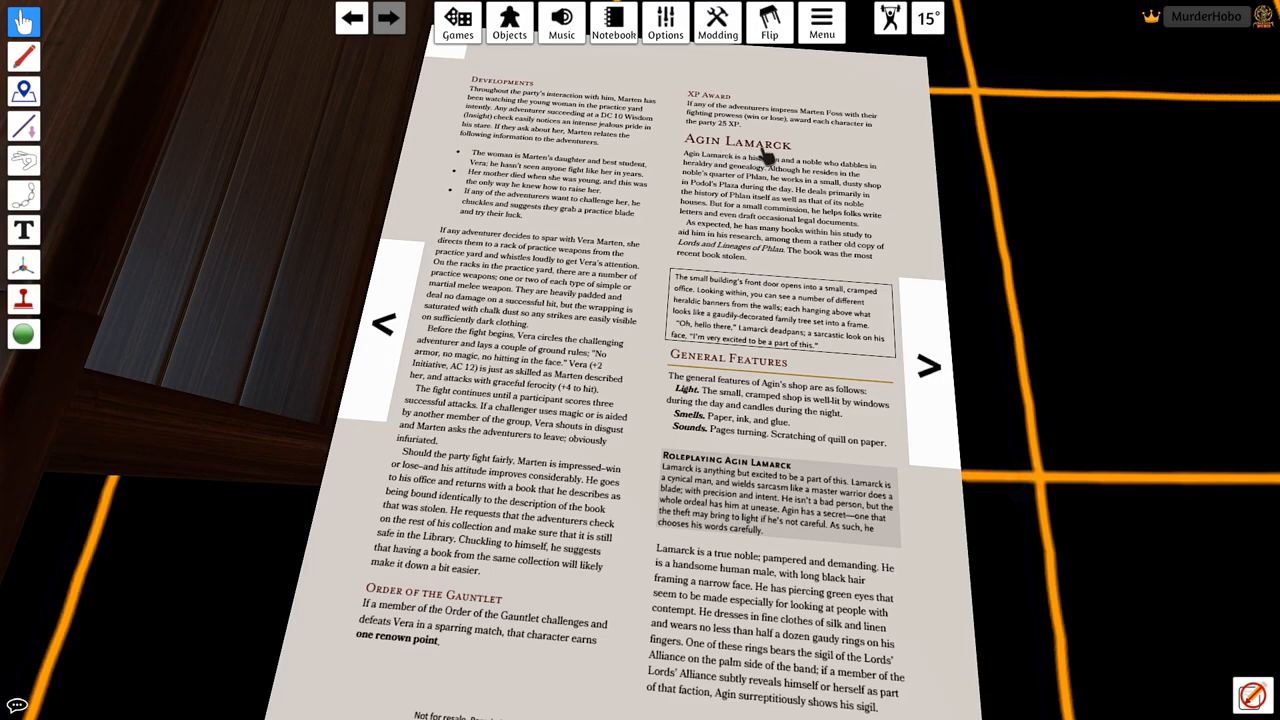
mouse_move(775, 178)
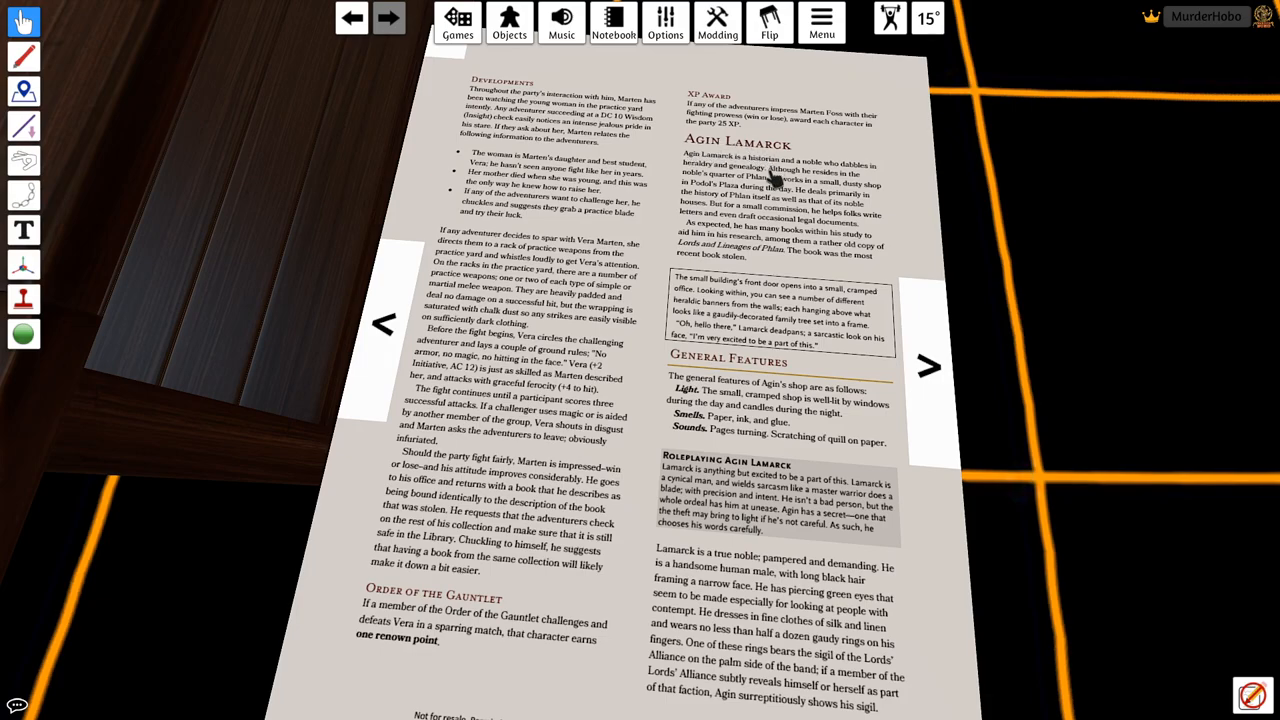
mouse_move(730, 255)
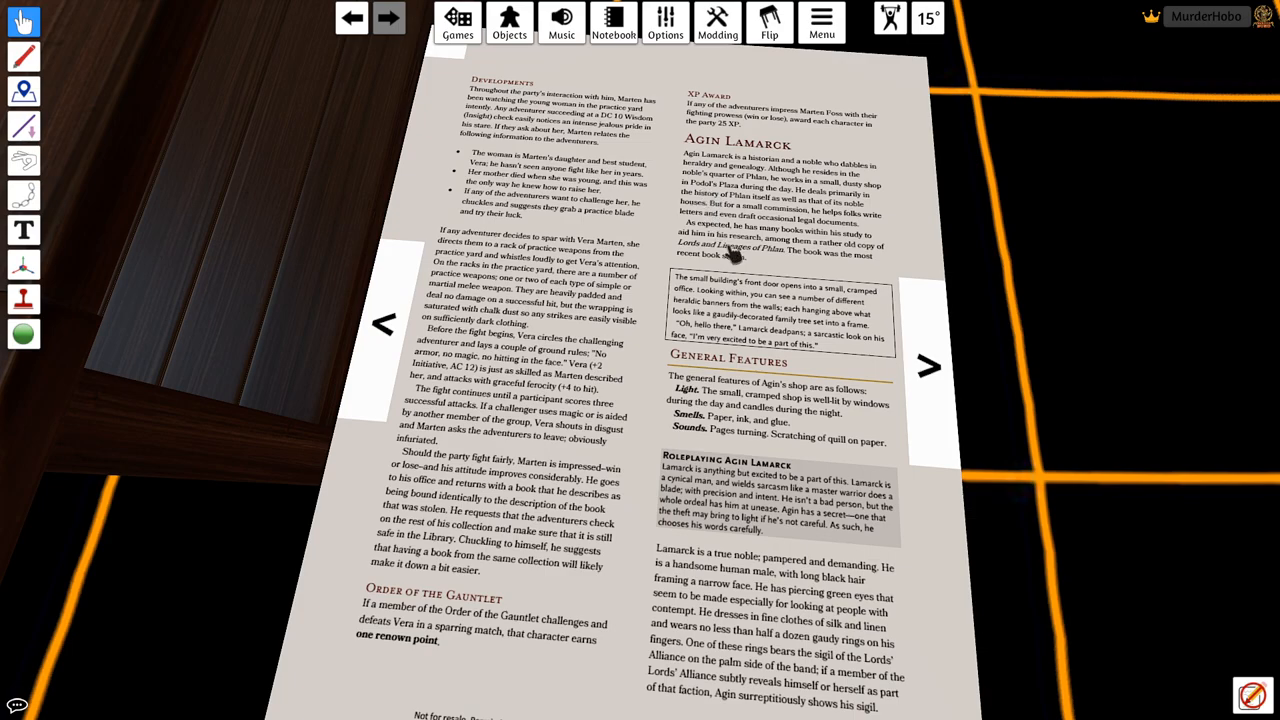
mouse_move(740, 258)
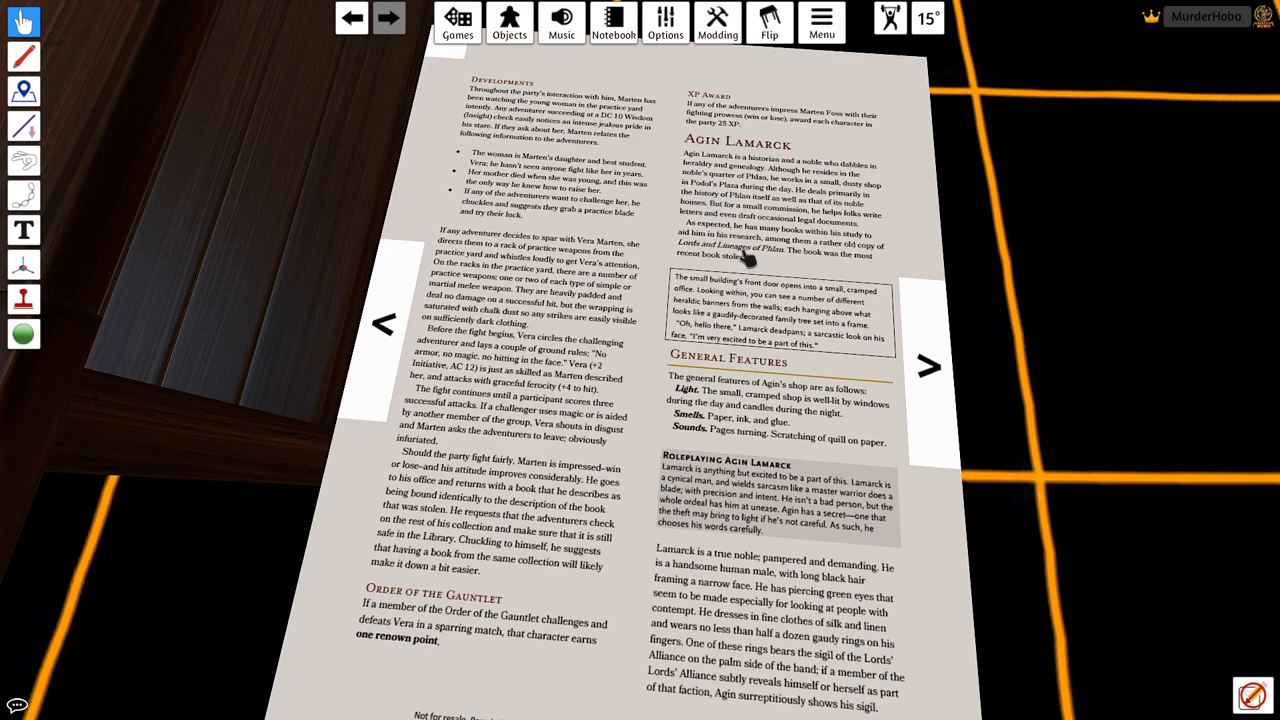
mouse_move(785, 283)
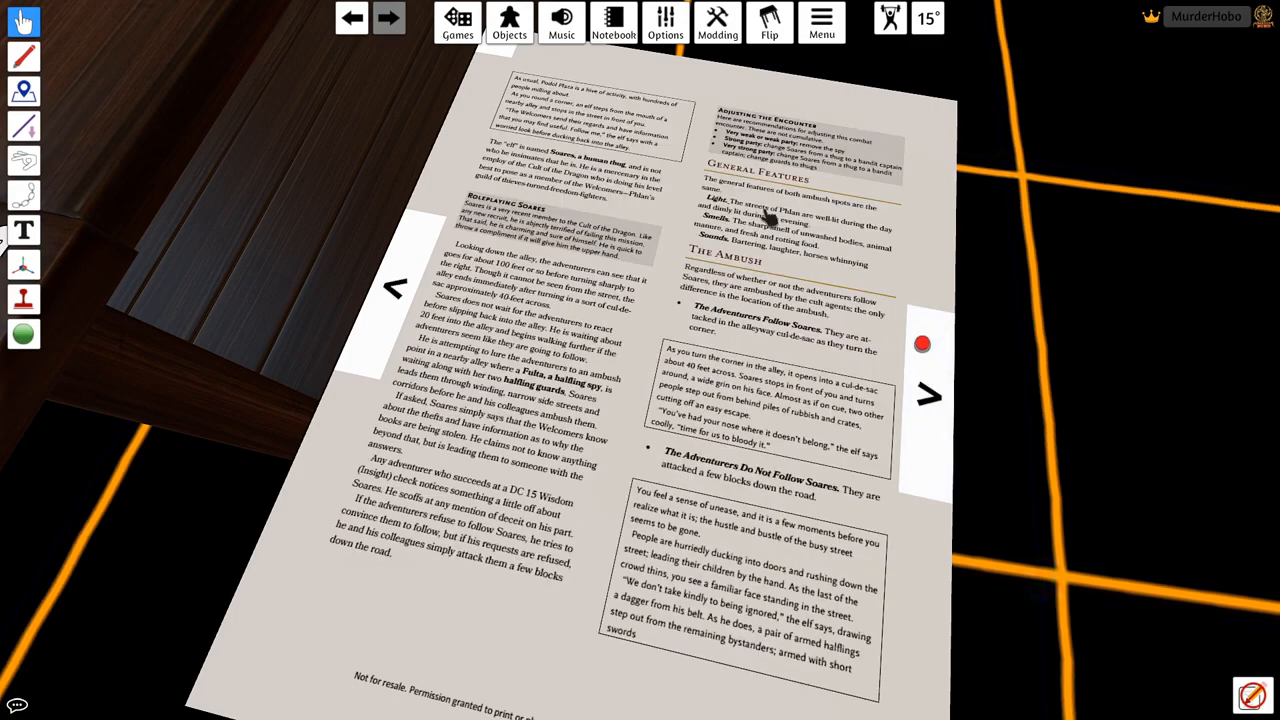
mouse_move(420, 288)
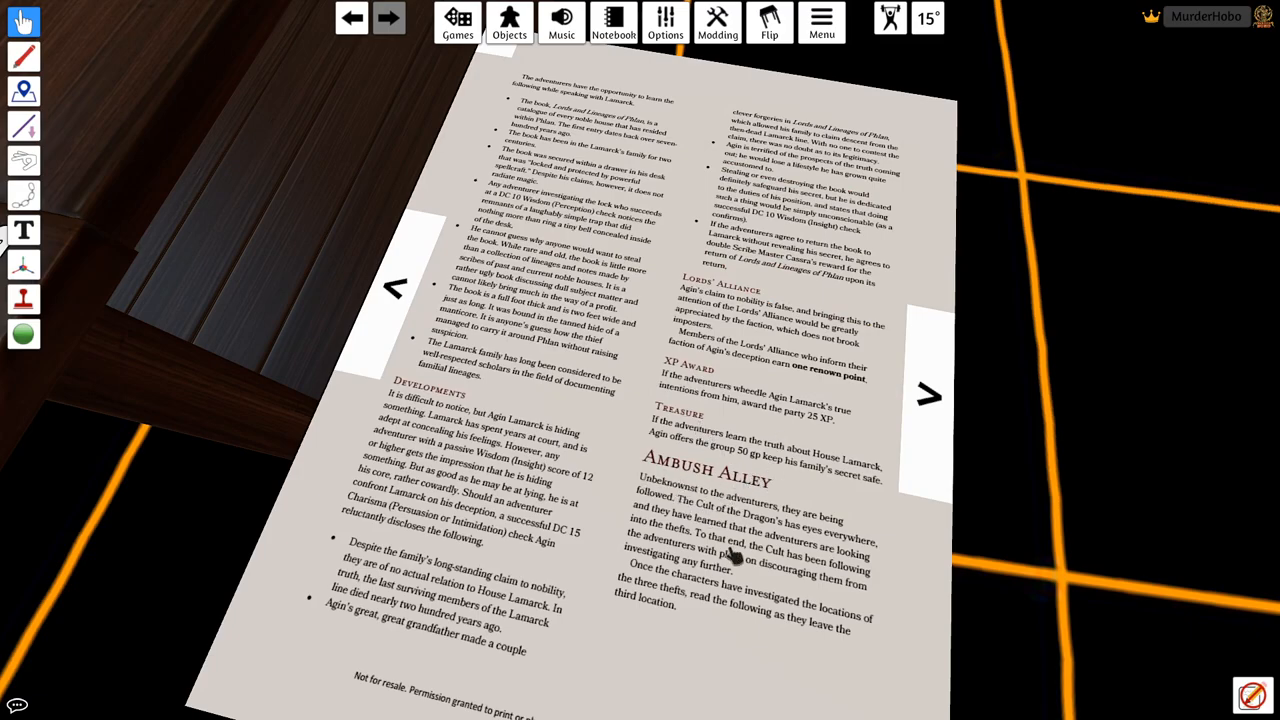
mouse_move(700, 485)
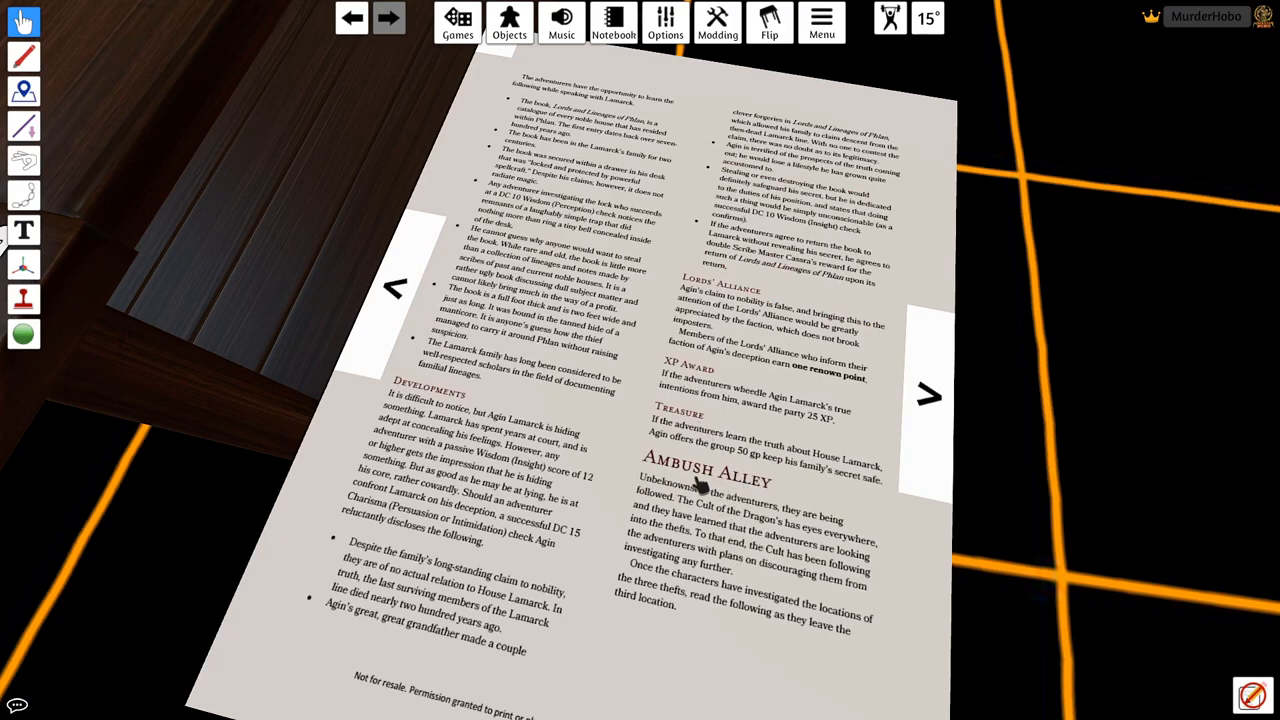
mouse_move(930, 390)
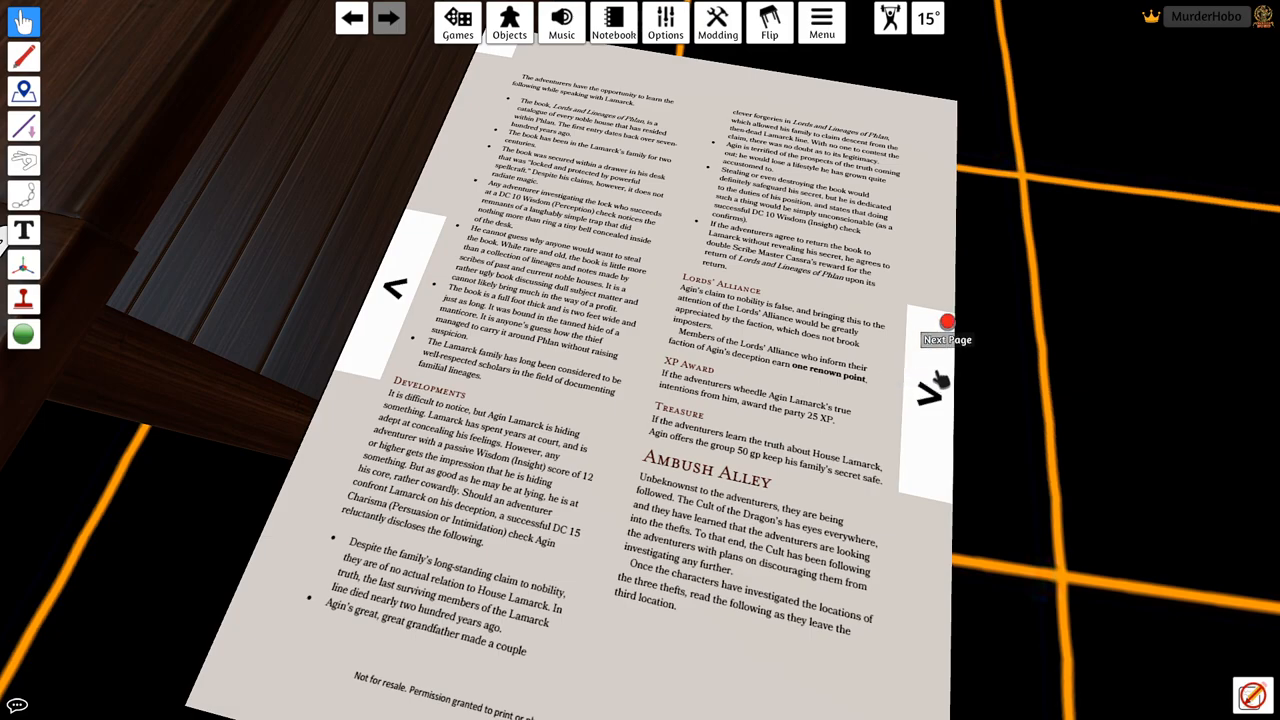
click(945, 339)
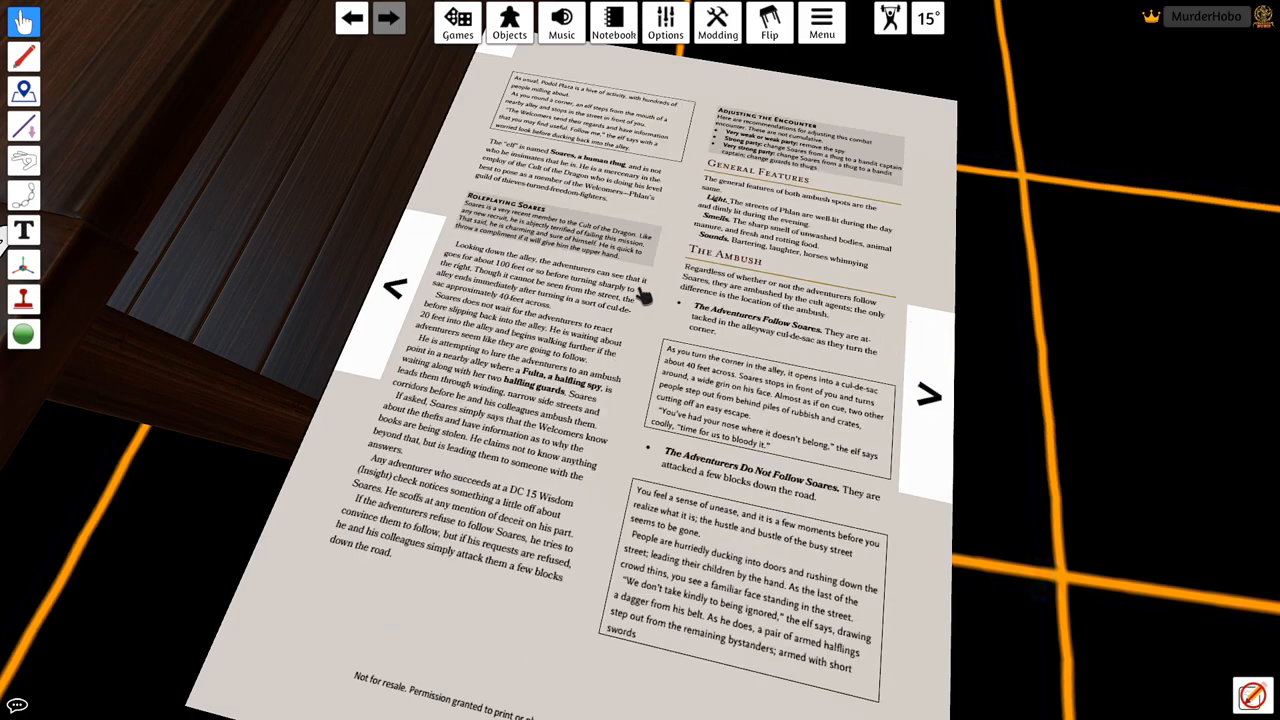
mouse_move(765, 185)
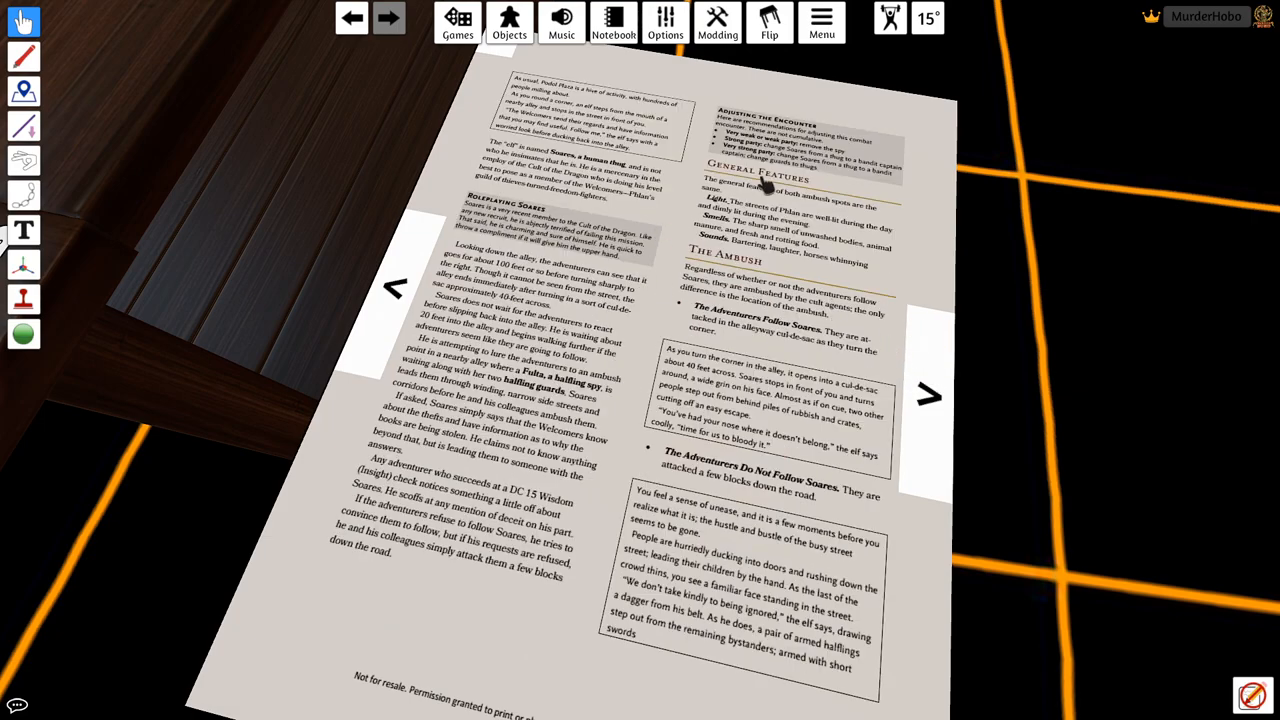
mouse_move(815, 370)
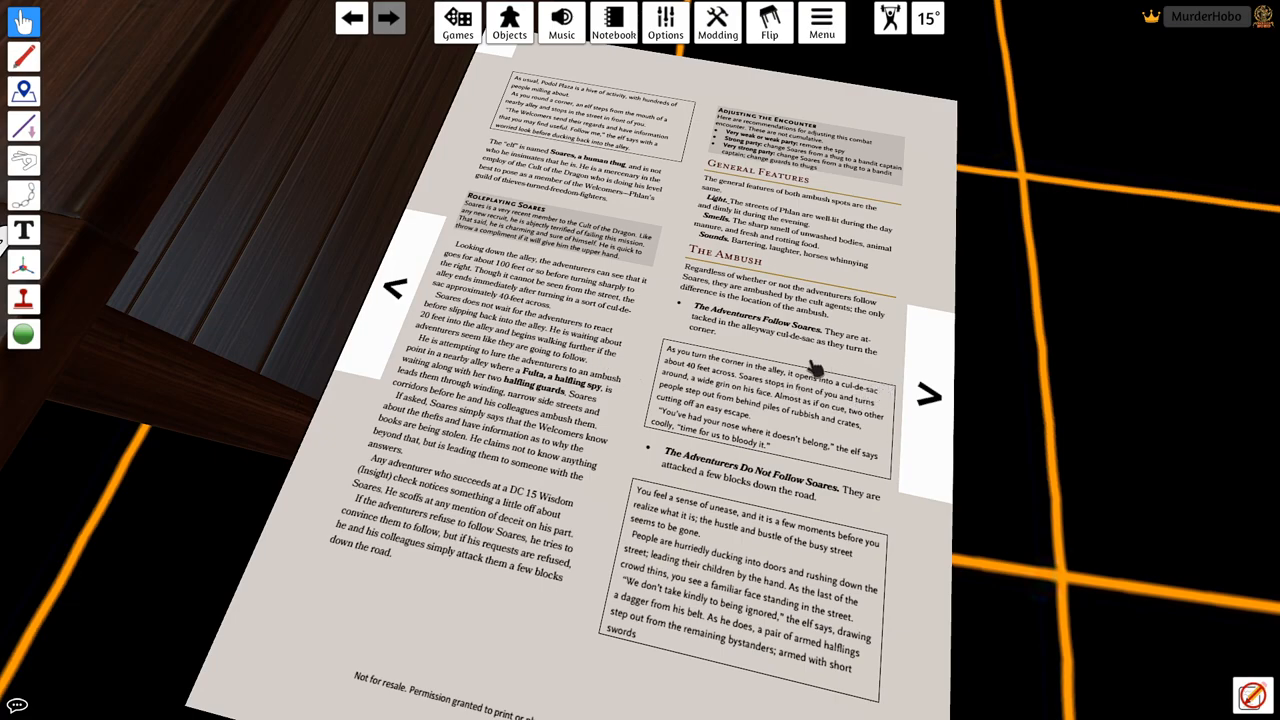
mouse_move(785, 358)
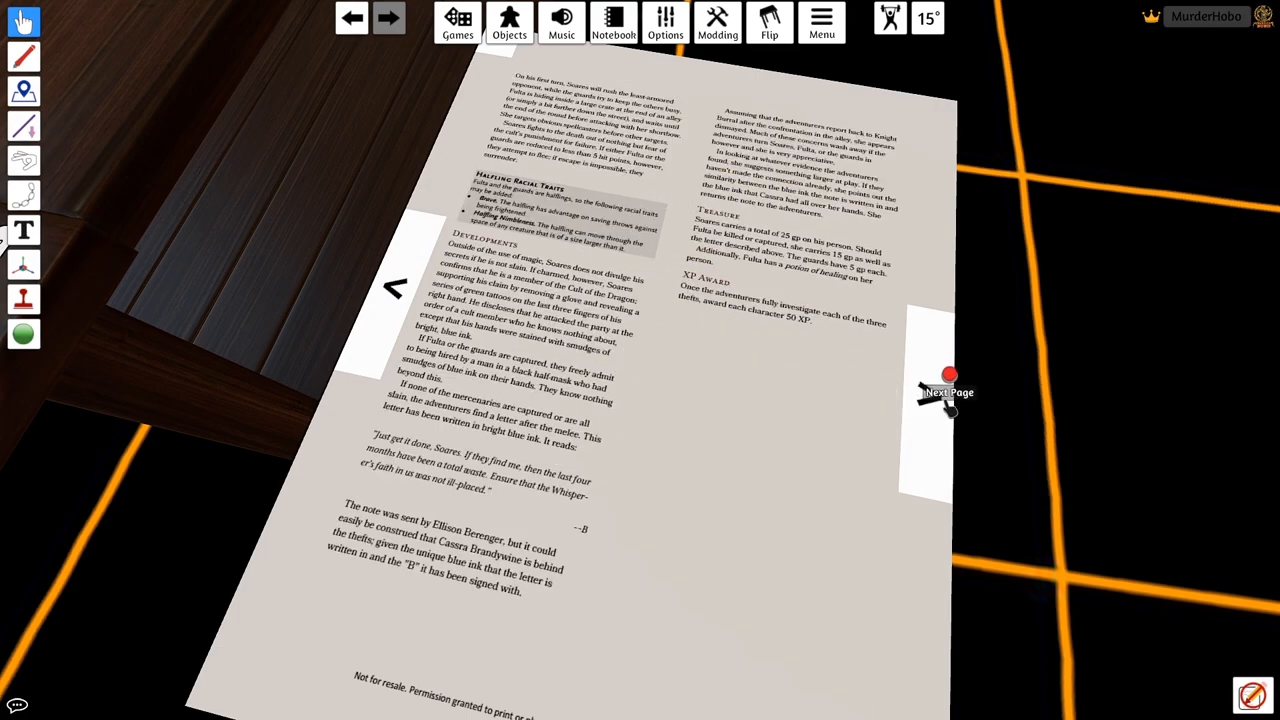
Step: Advance the PDF to Part 2 and Opanrael's page, zooming in on Blood and Books
click(948, 392)
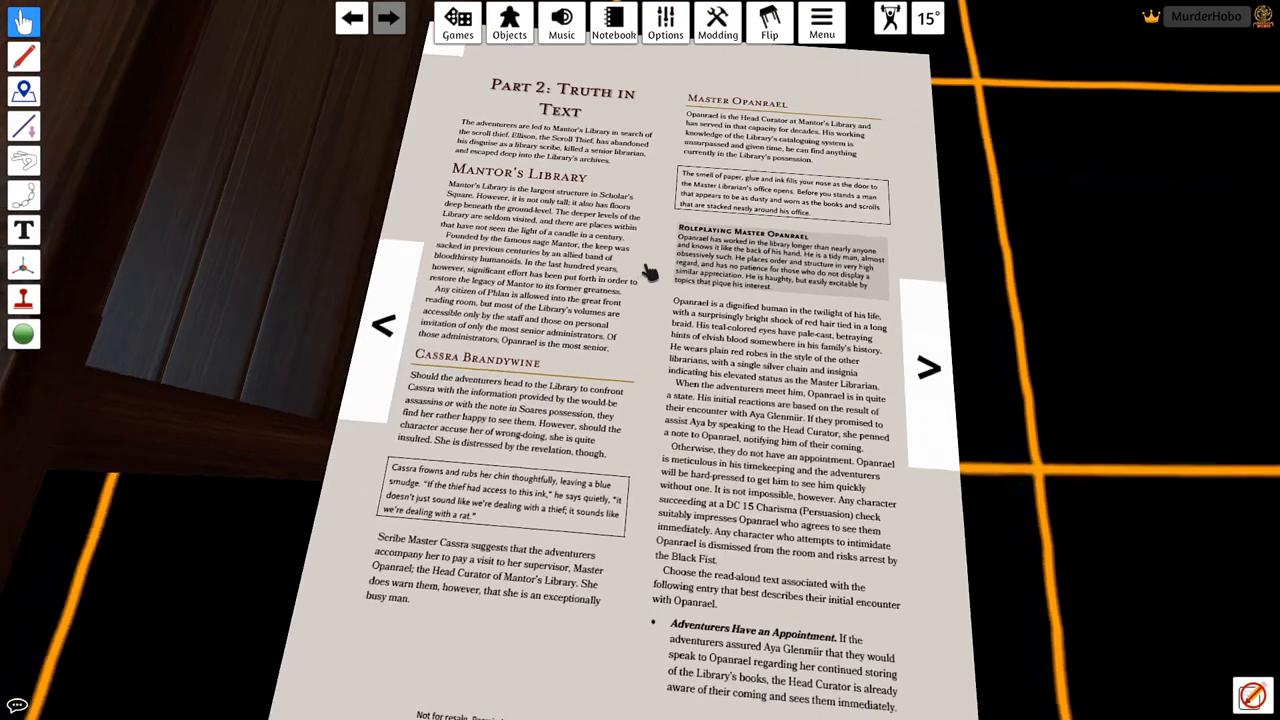
mouse_move(548, 213)
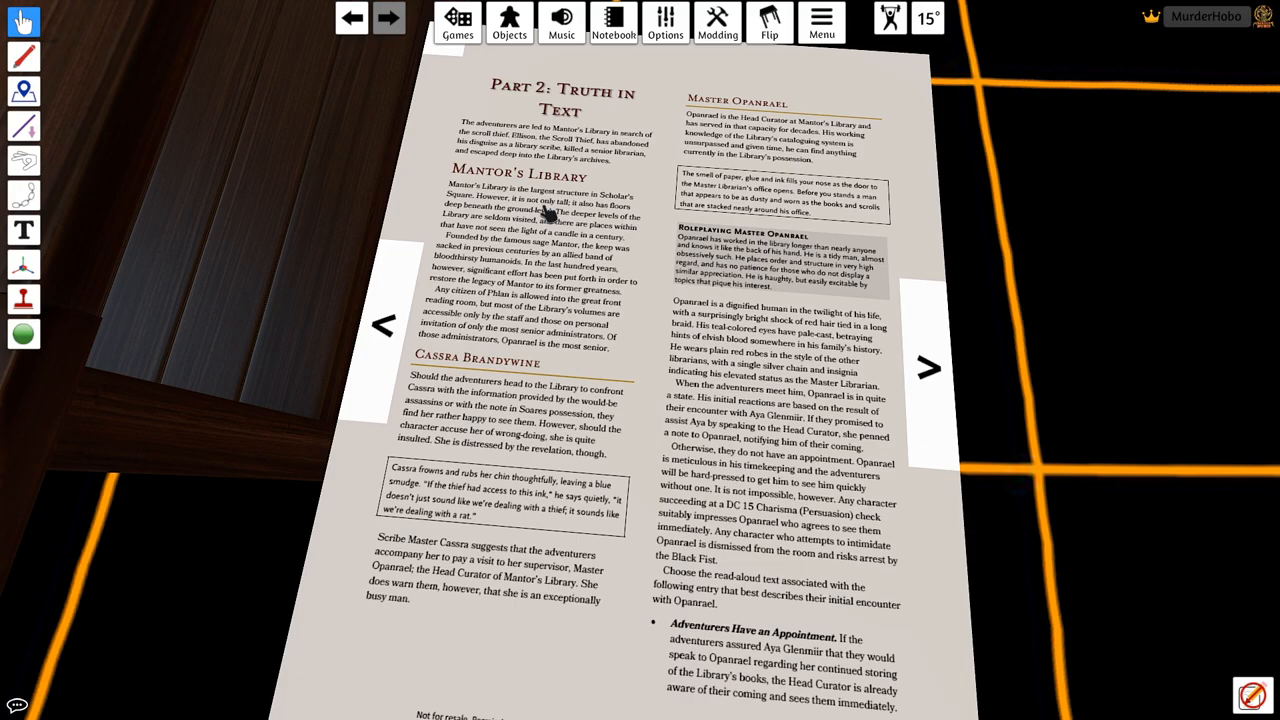
mouse_move(560, 310)
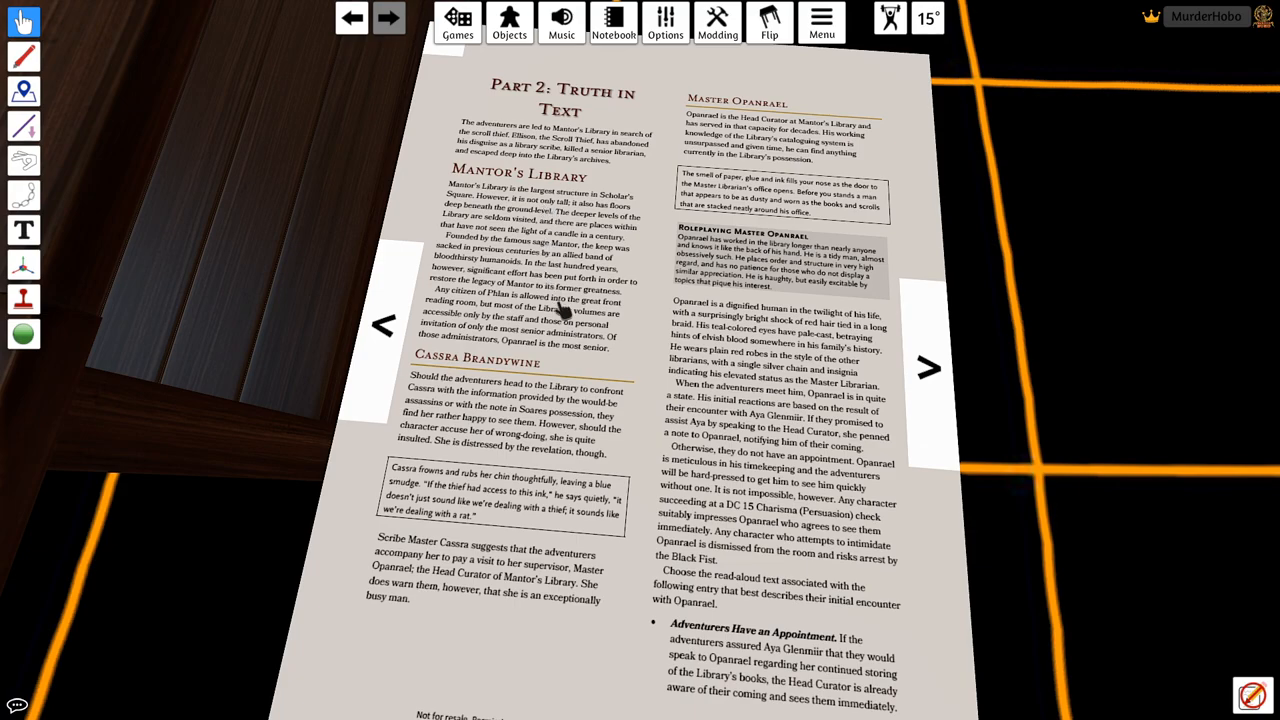
mouse_move(585, 365)
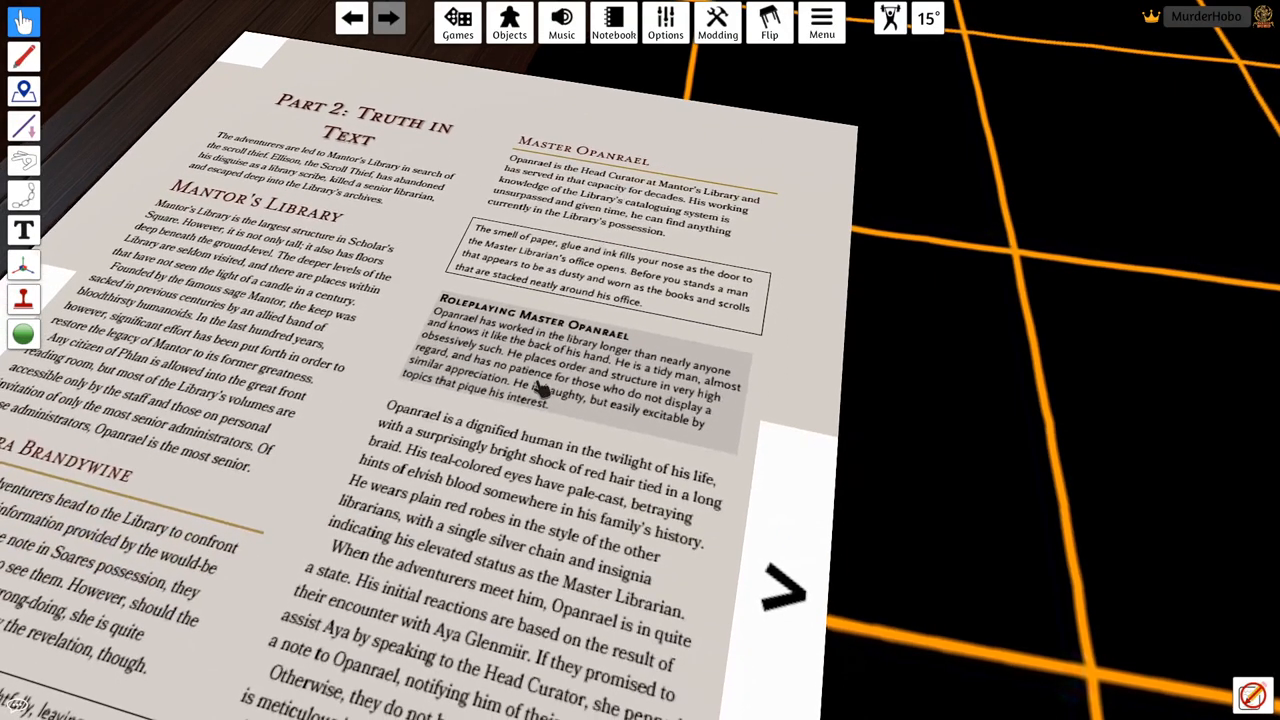
click(388, 18)
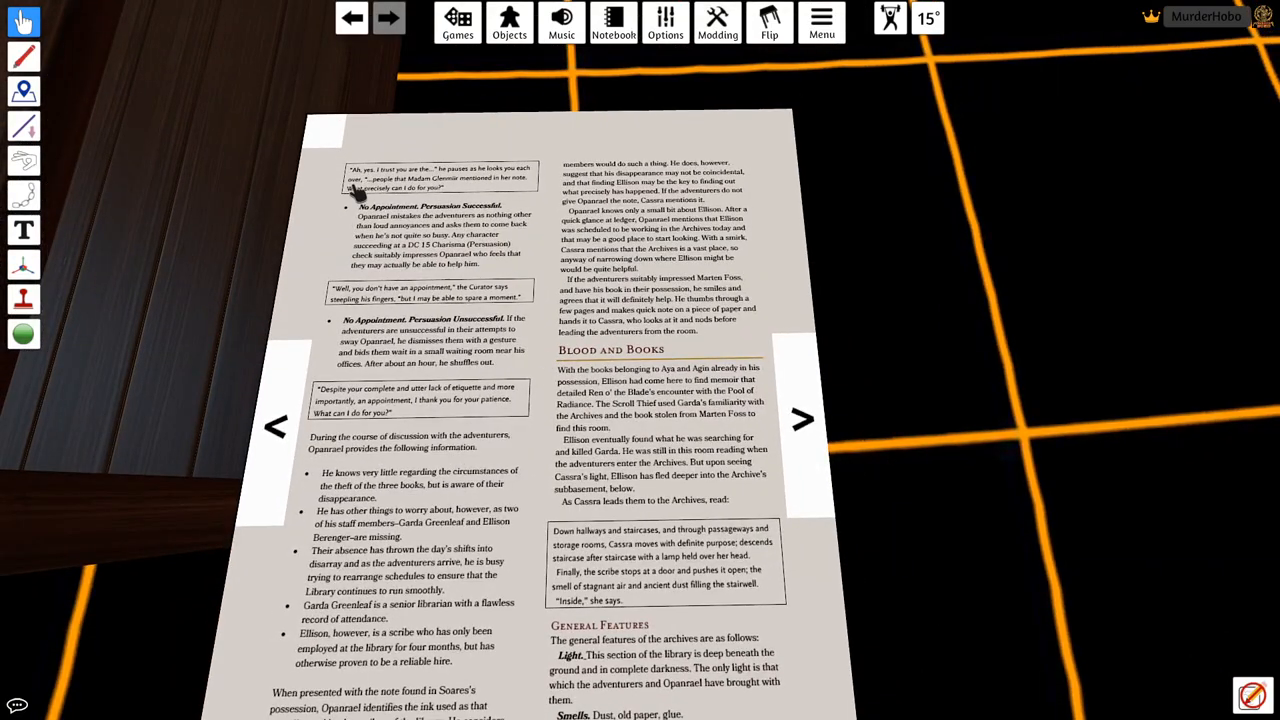
mouse_move(472, 365)
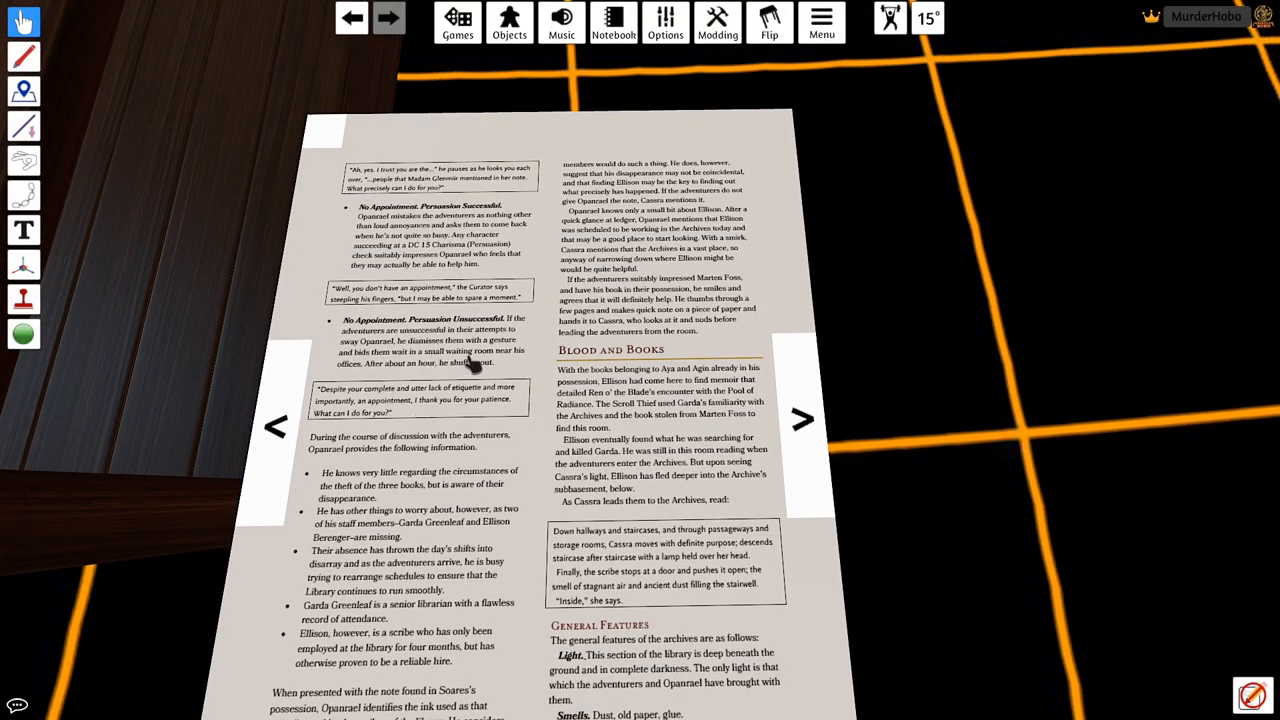
mouse_move(460, 370)
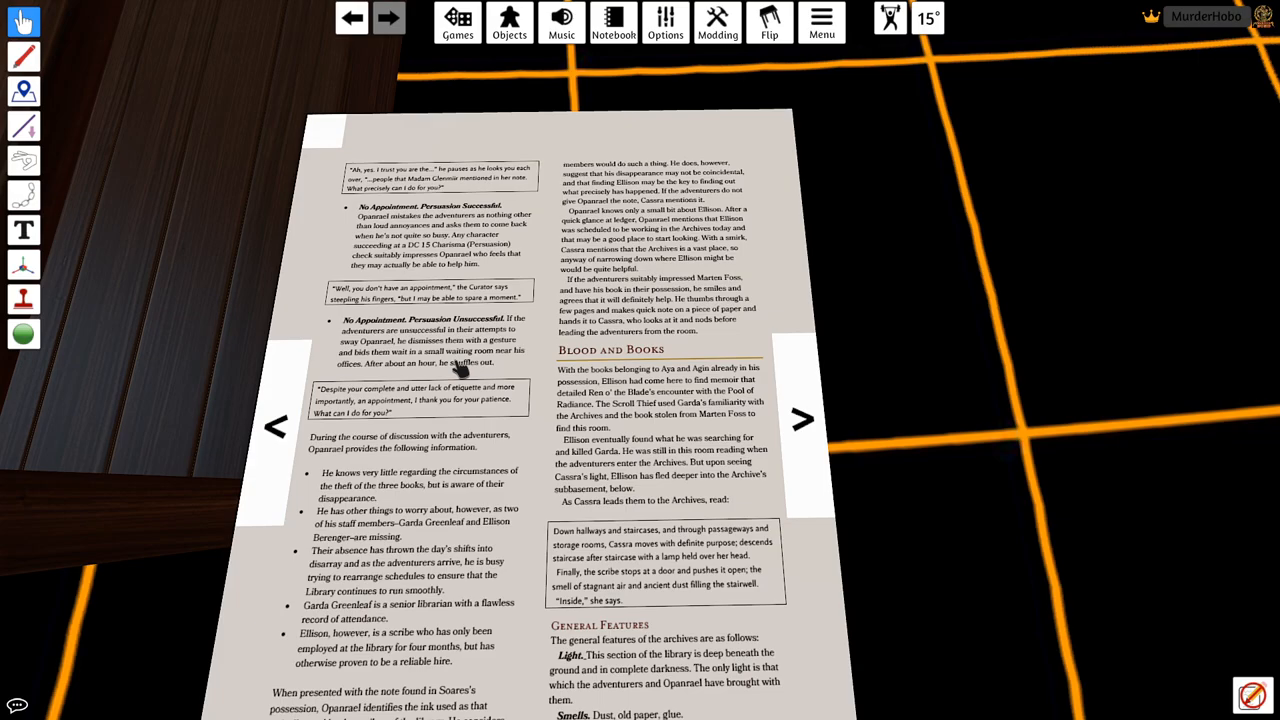
mouse_move(645, 518)
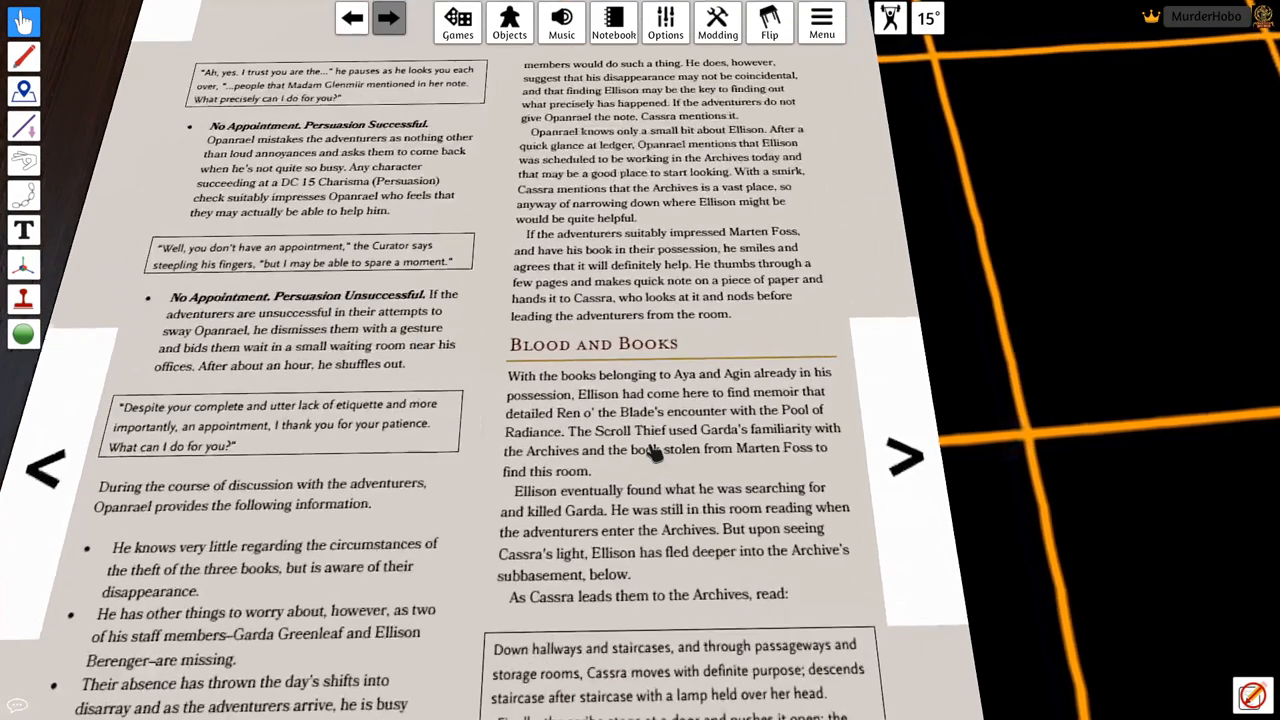
scroll(down, 3)
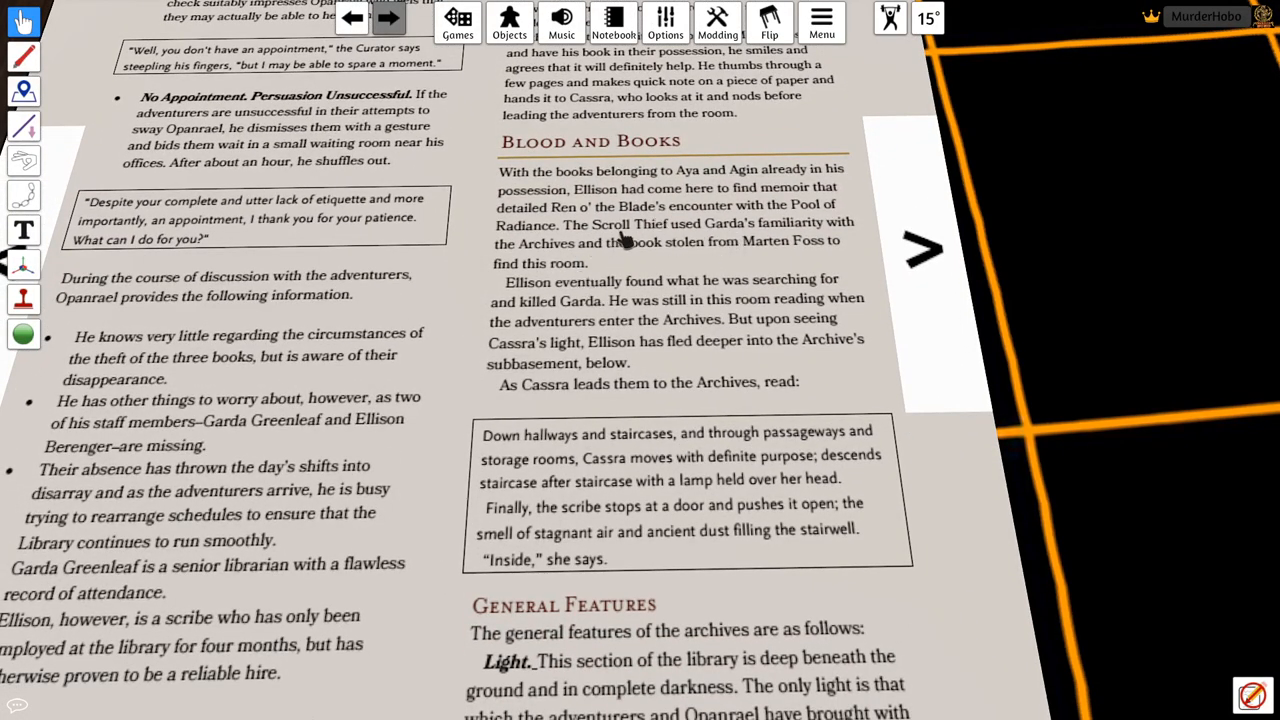
mouse_move(515, 448)
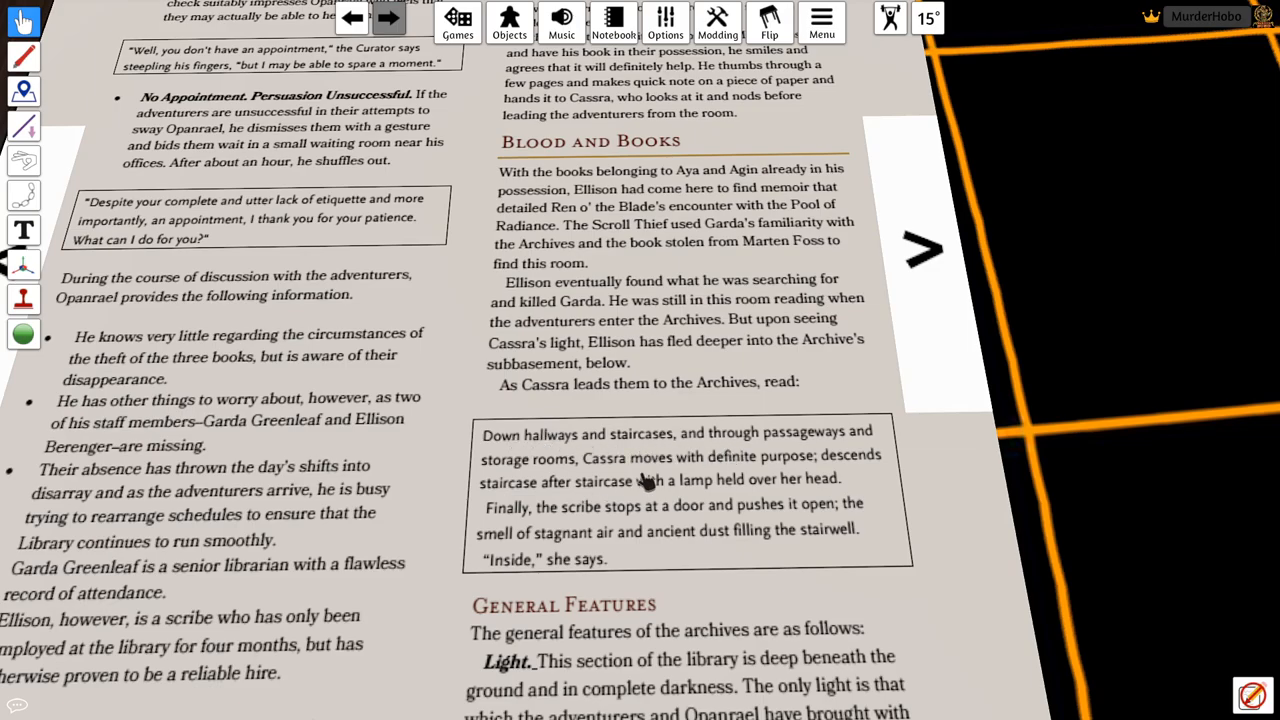
mouse_move(630, 433)
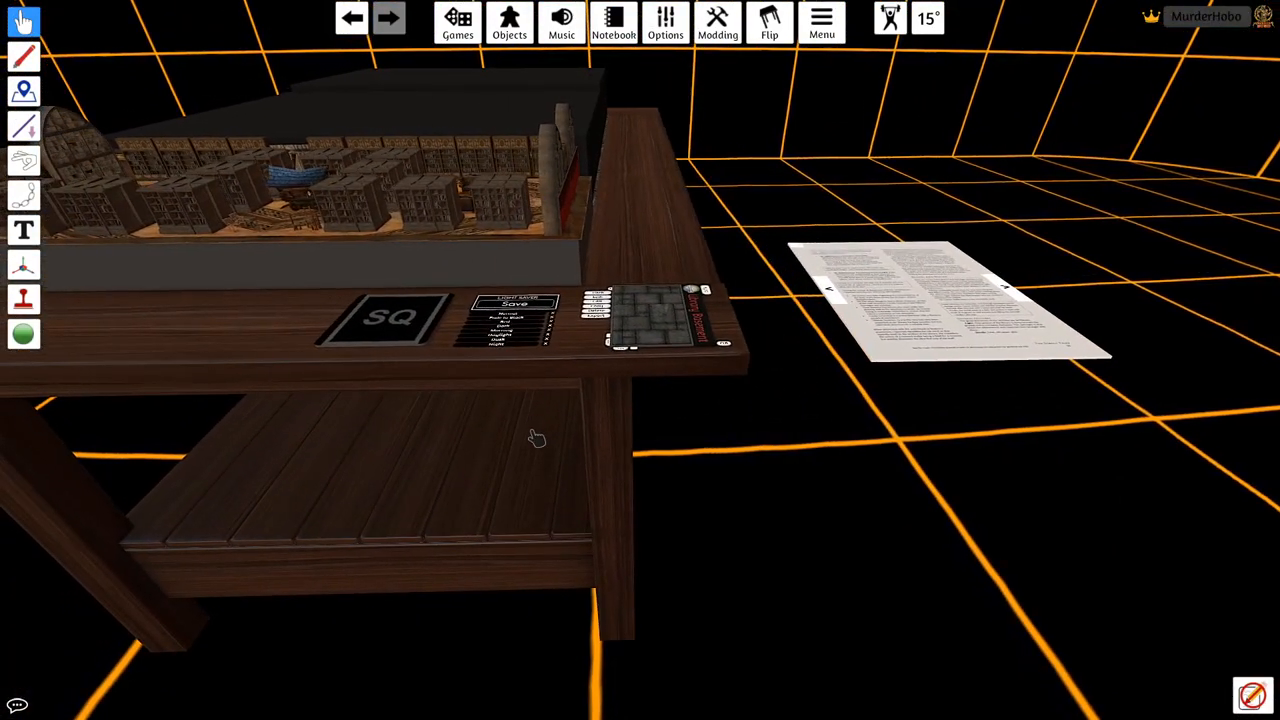
Step: Open the Workshop games collection and search for 'library'
click(457, 22)
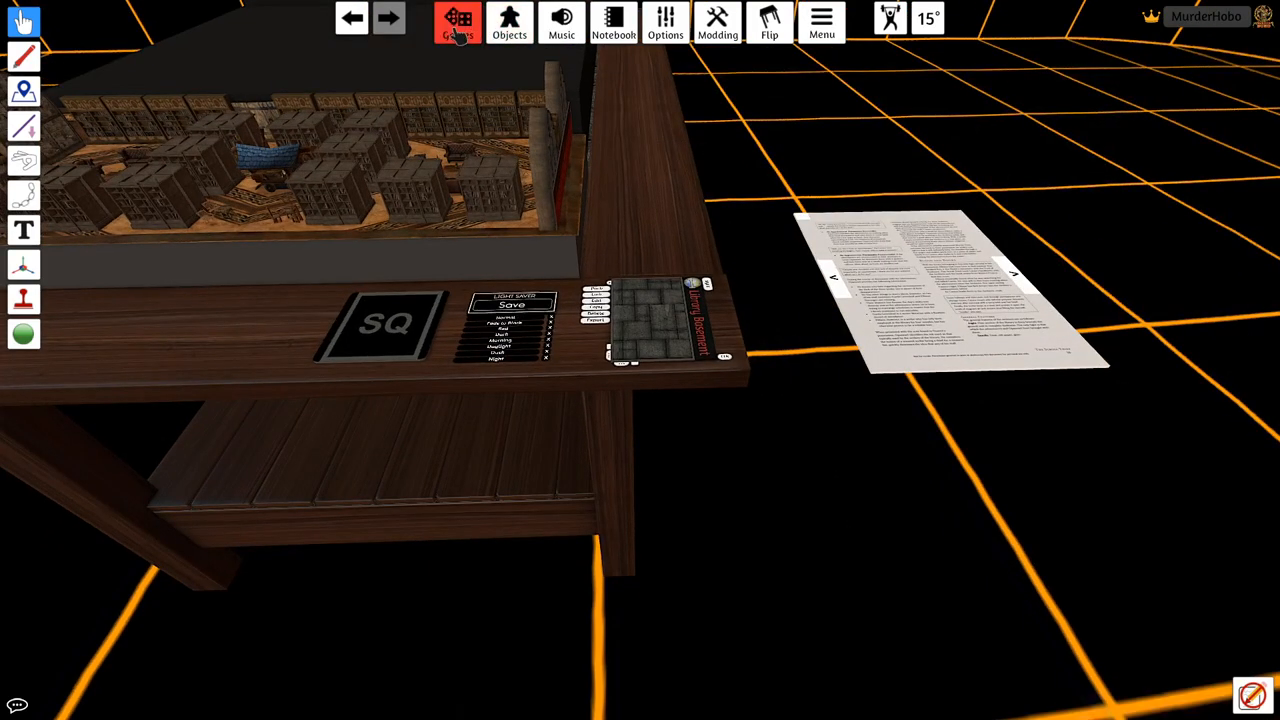
click(457, 22)
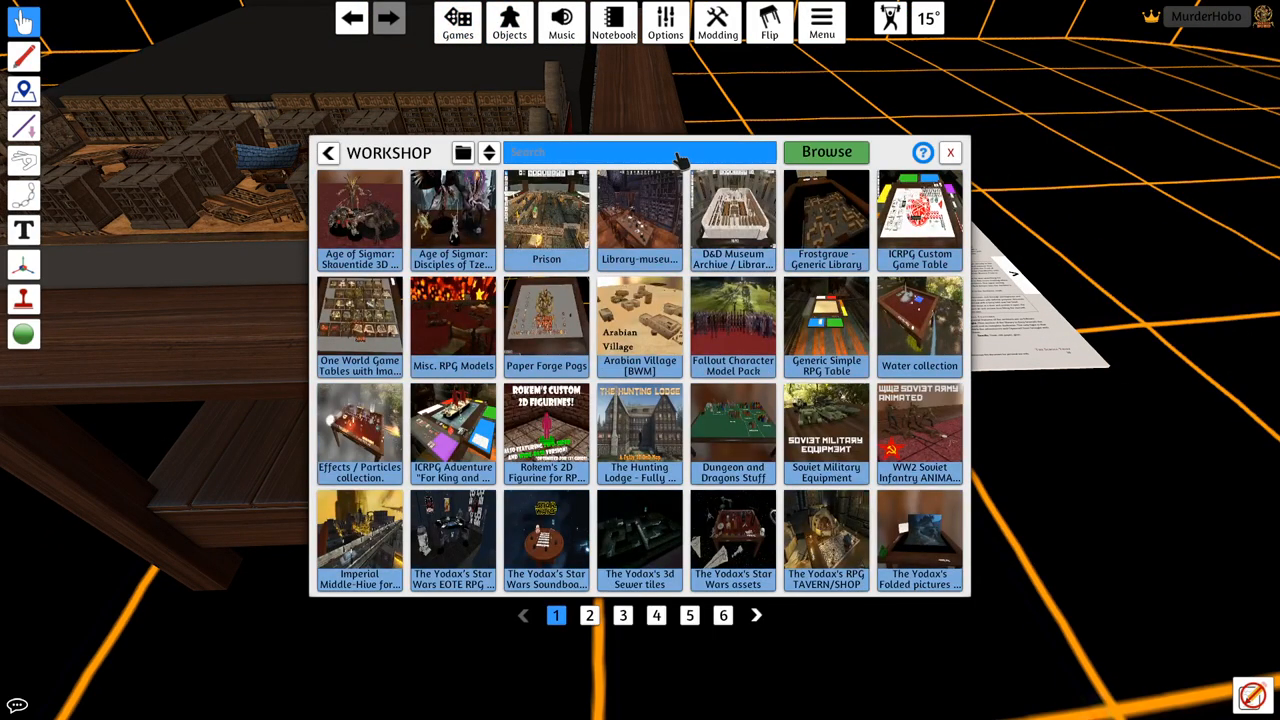
text(library)
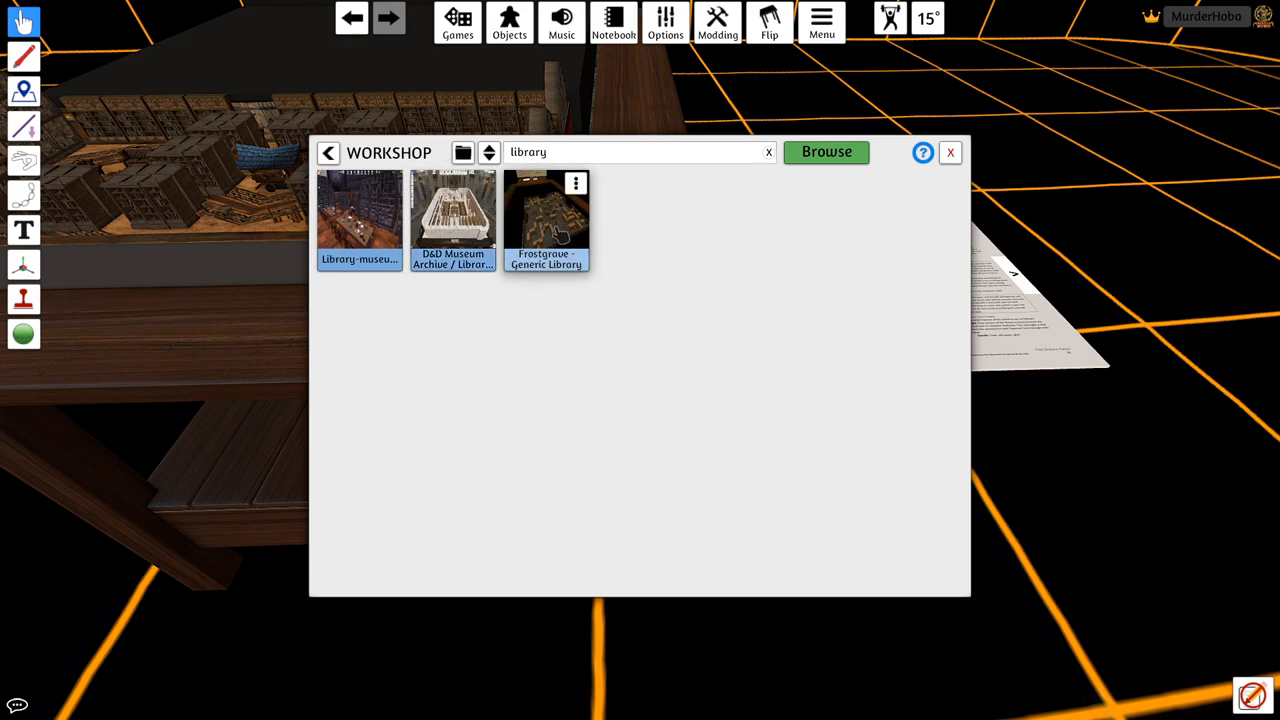
mouse_move(770, 220)
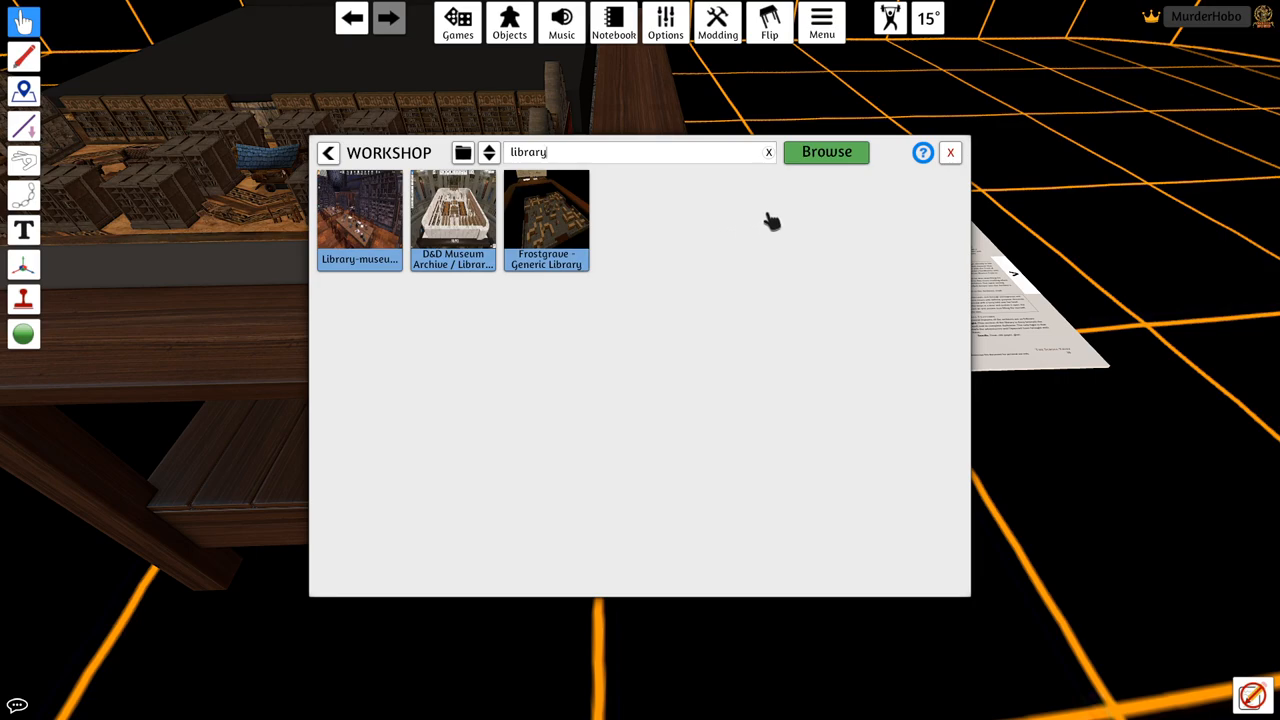
mouse_move(775, 238)
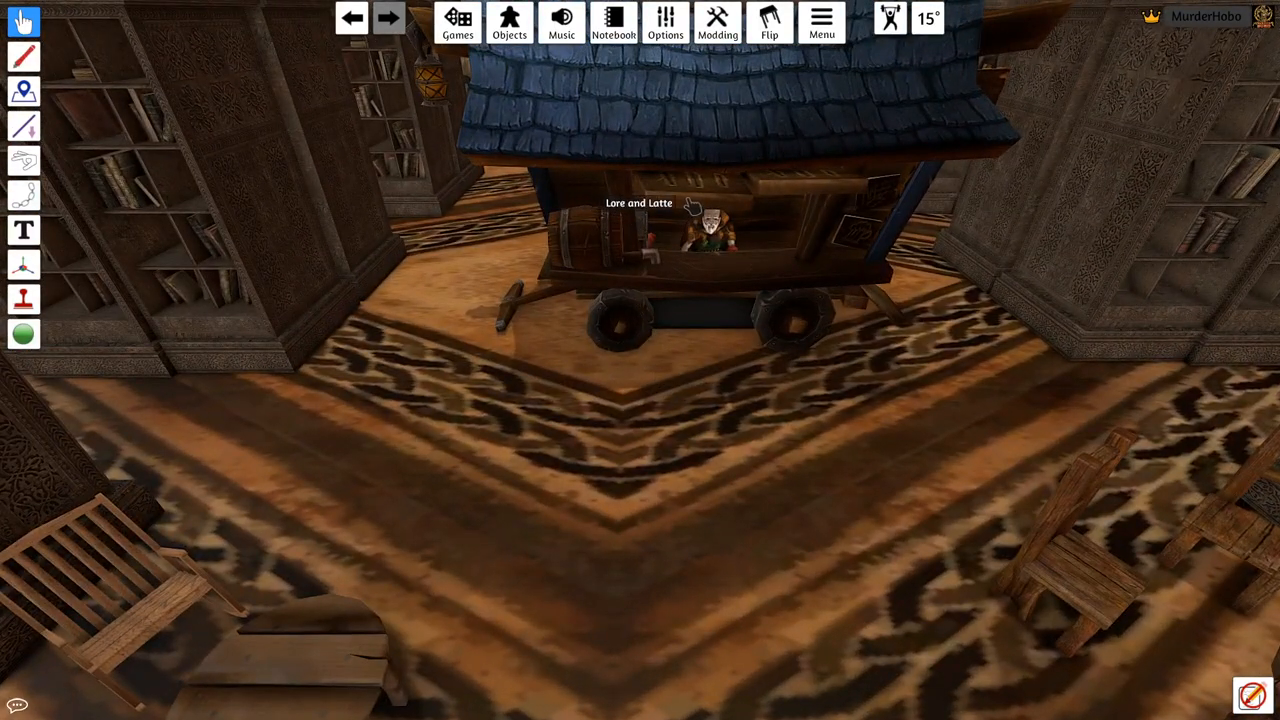
mouse_move(815, 140)
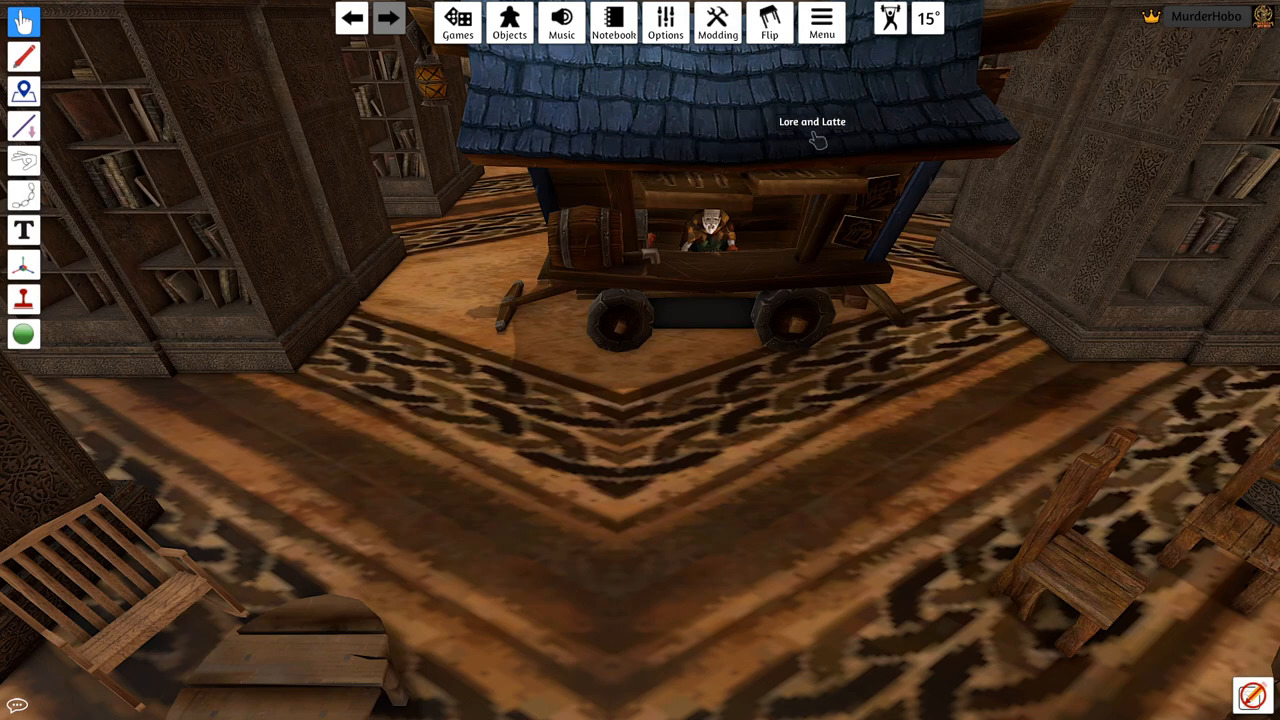
mouse_move(753, 167)
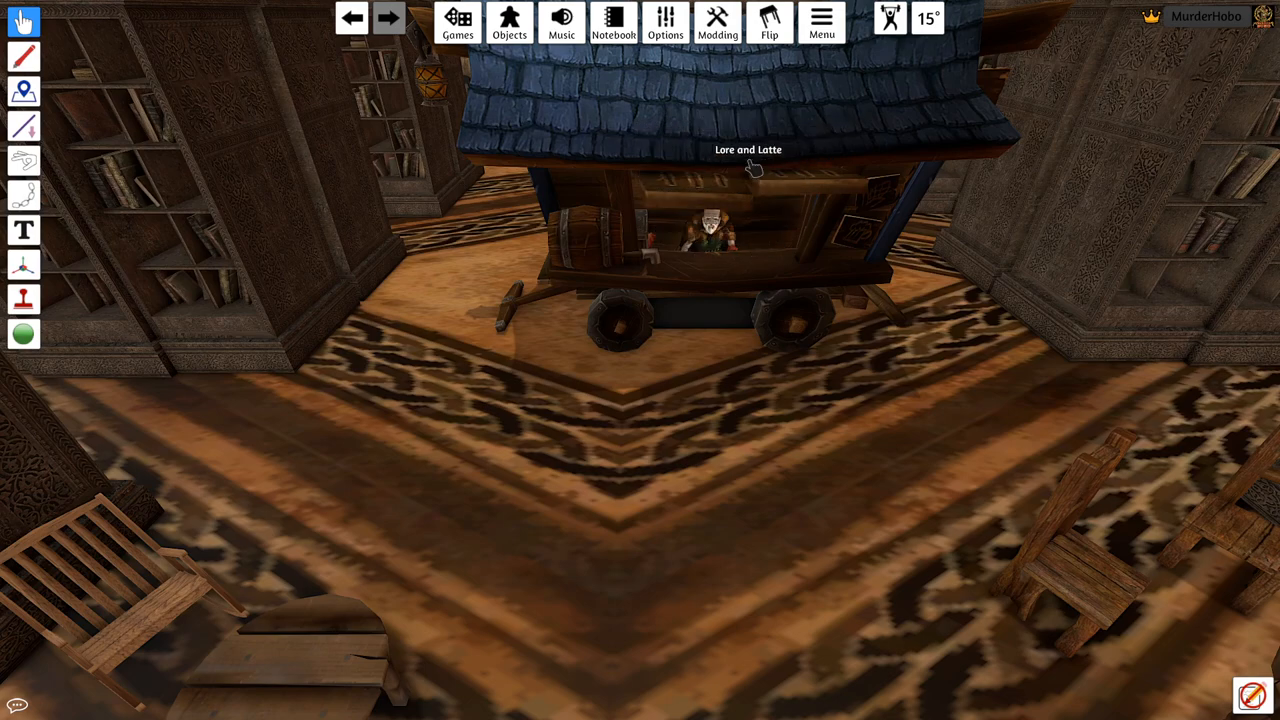
mouse_move(730, 168)
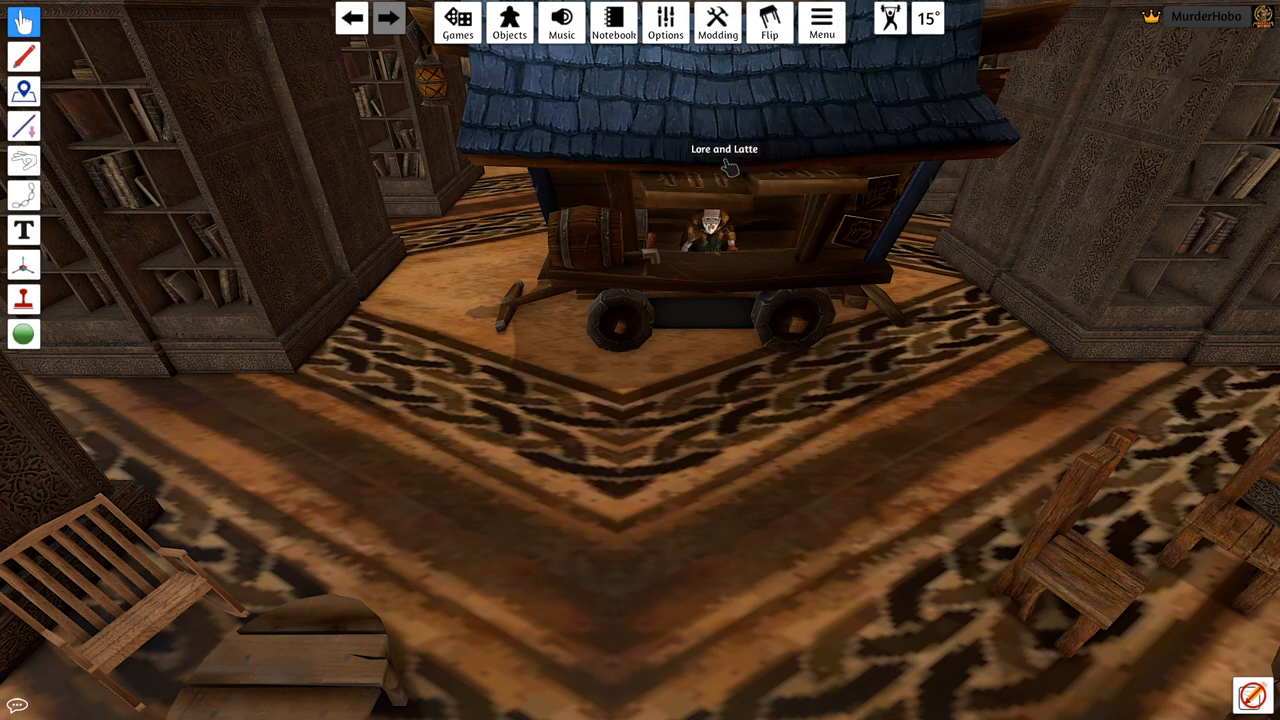
mouse_move(668, 248)
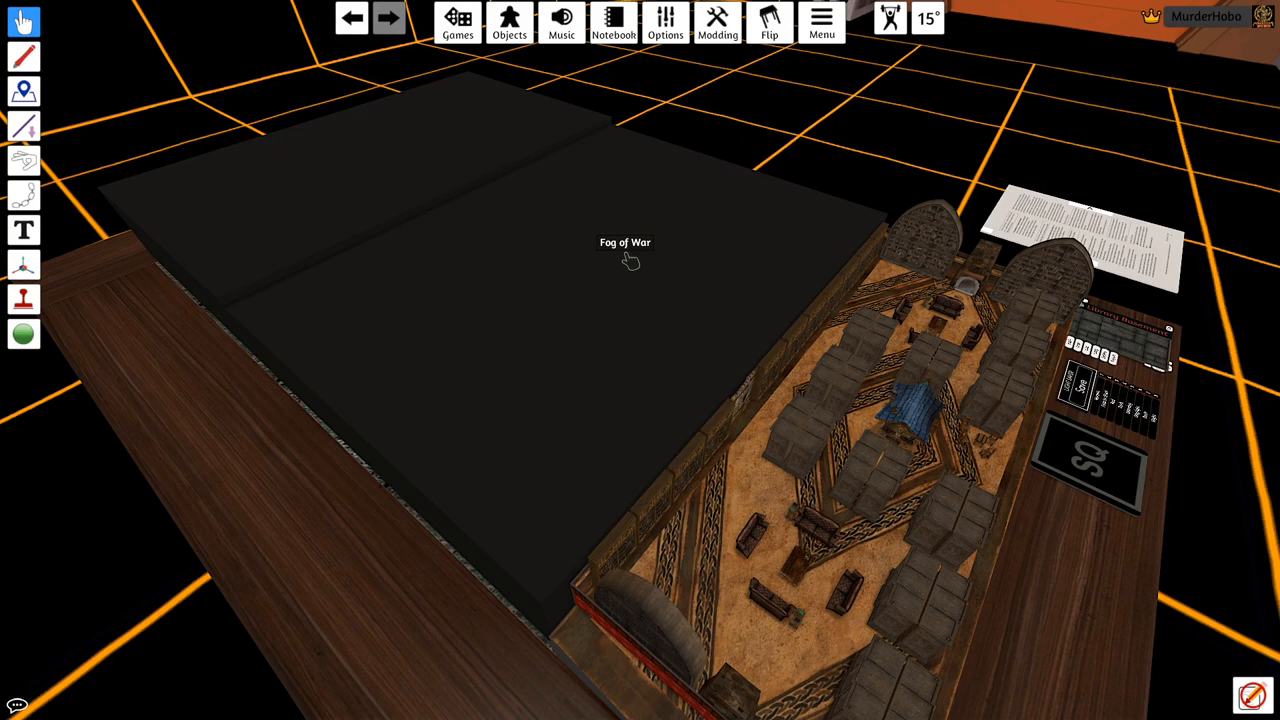
Step: Hide the Fog of War over the archive room and select the Door
right_click(625, 260)
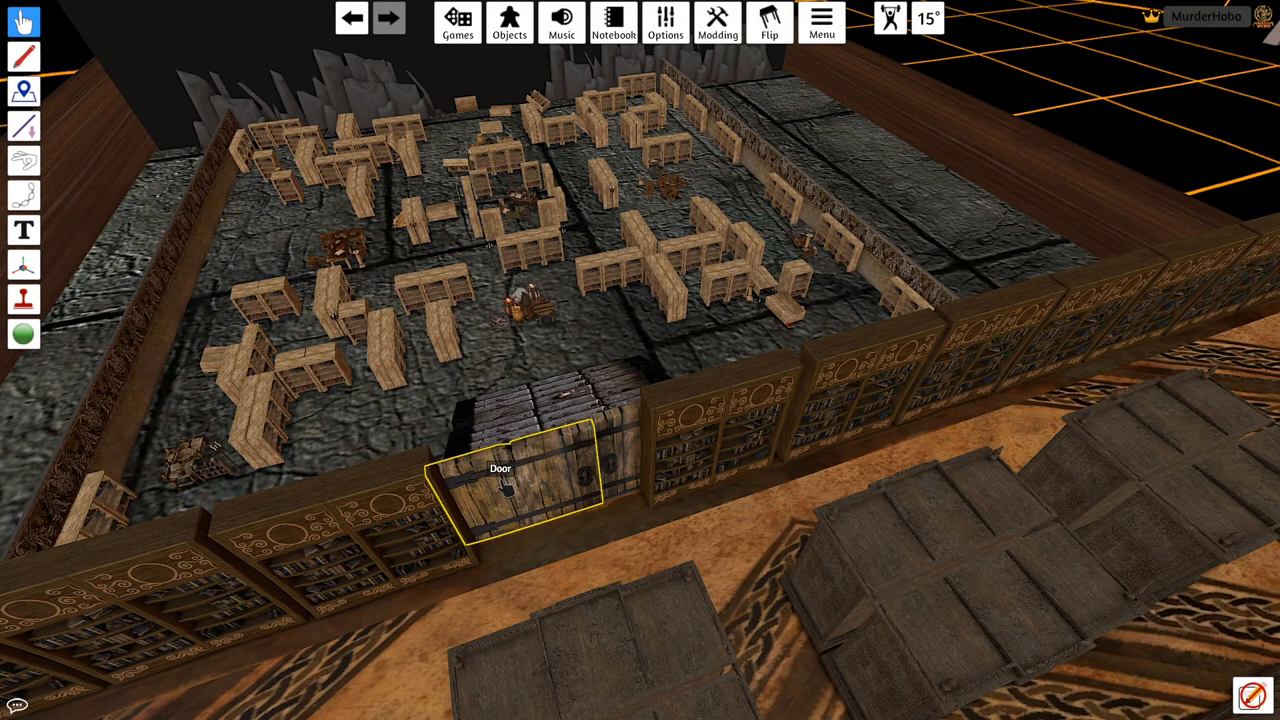
click(500, 485)
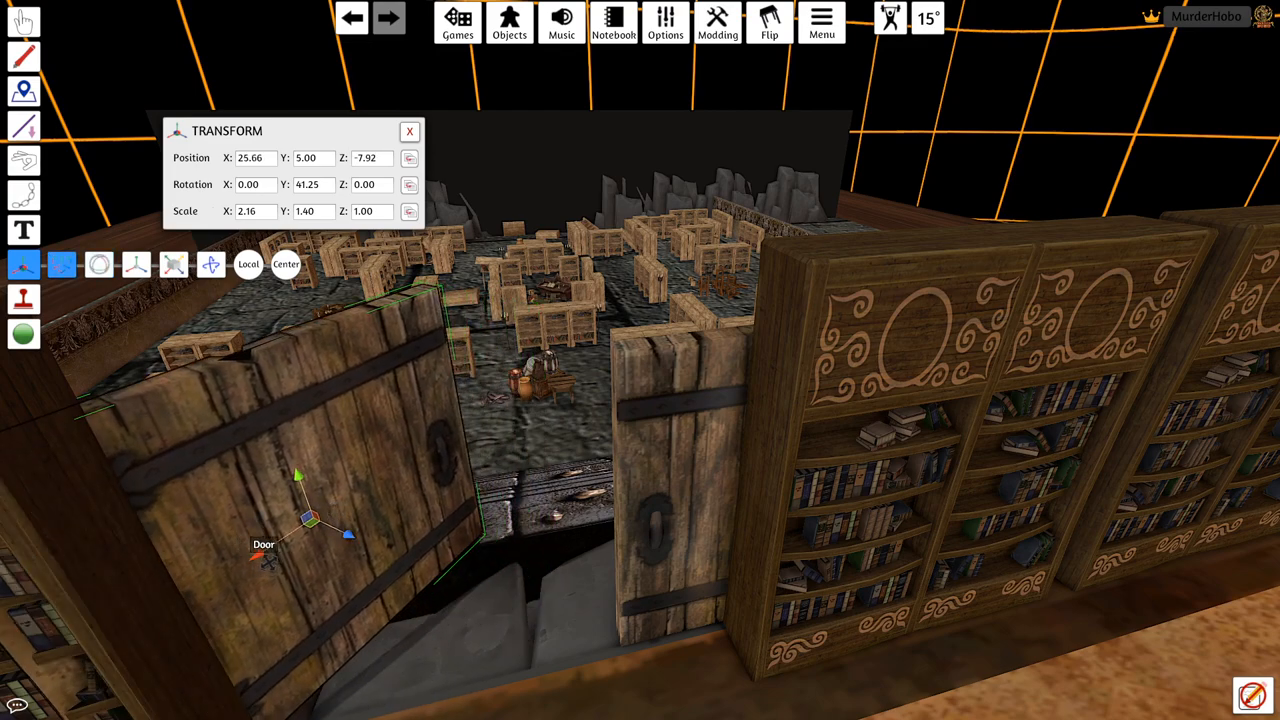
Step: Drag the door with the Gizmo handles until it sits in the doorway
drag(308, 518, 355, 490)
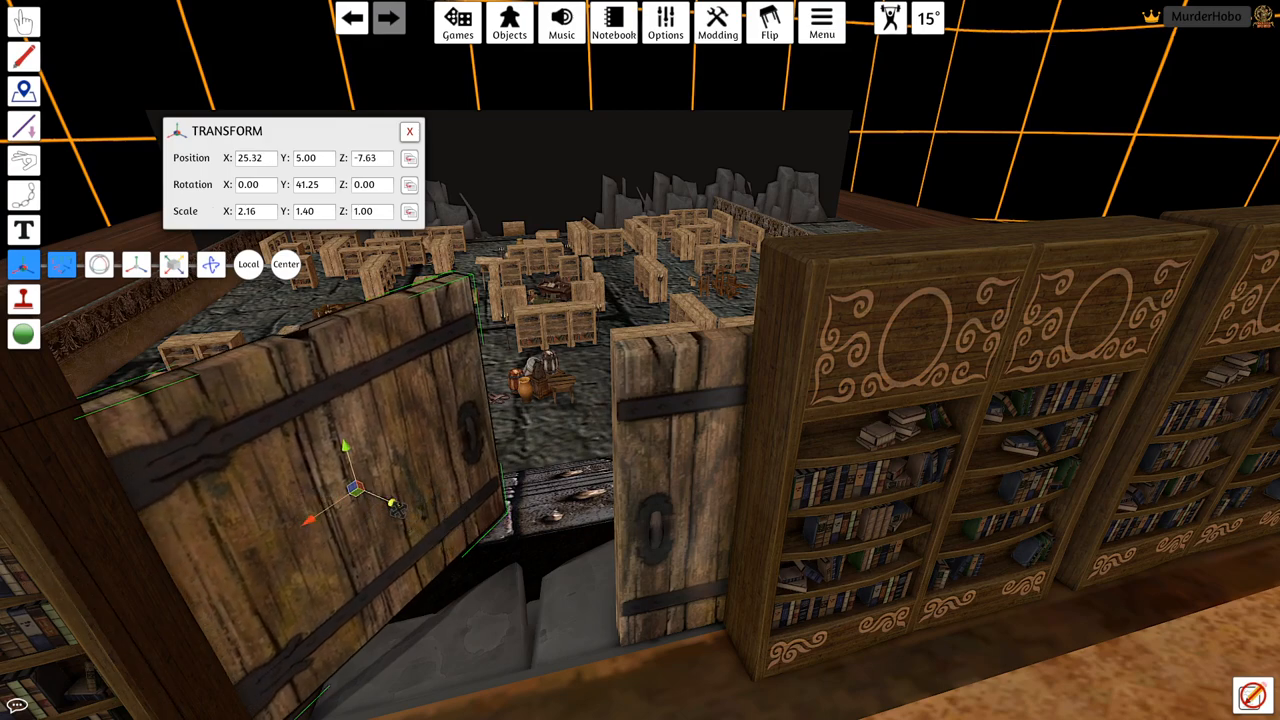
drag(355, 490, 278, 460)
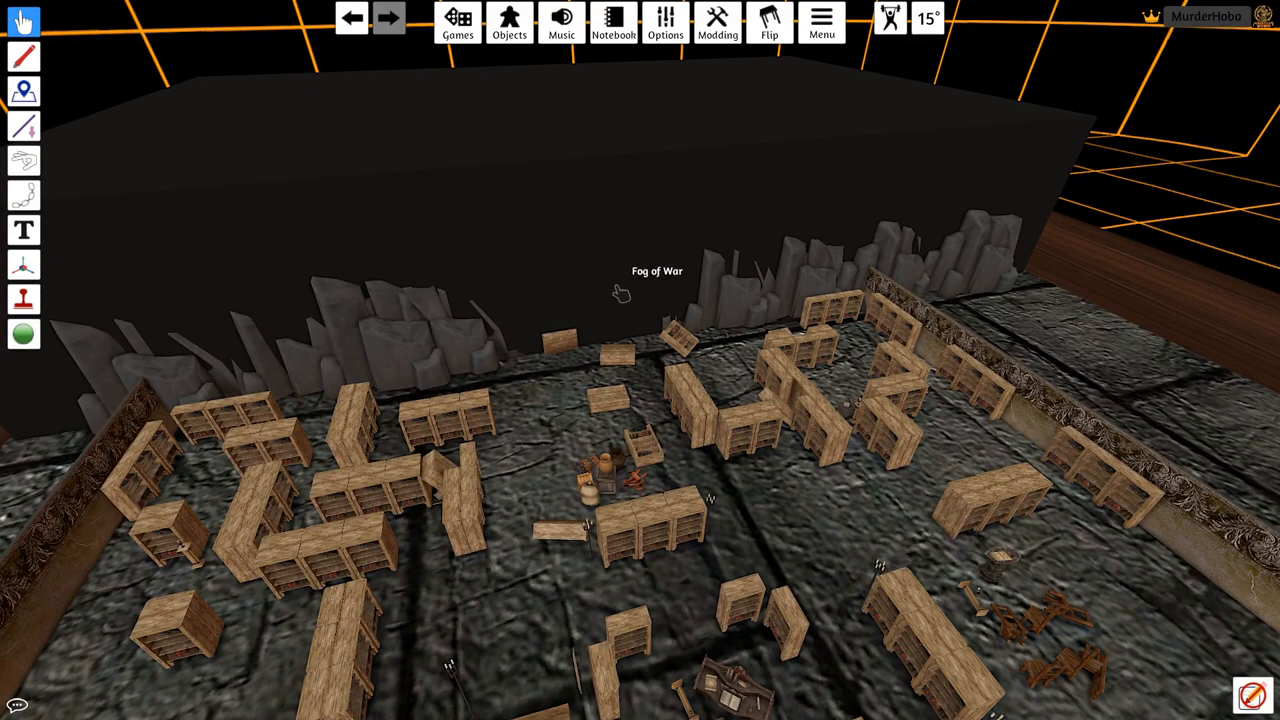
Step: Hide the remaining fog over the golden-wheel chamber and turn the PDF to page 17
right_click(618, 291)
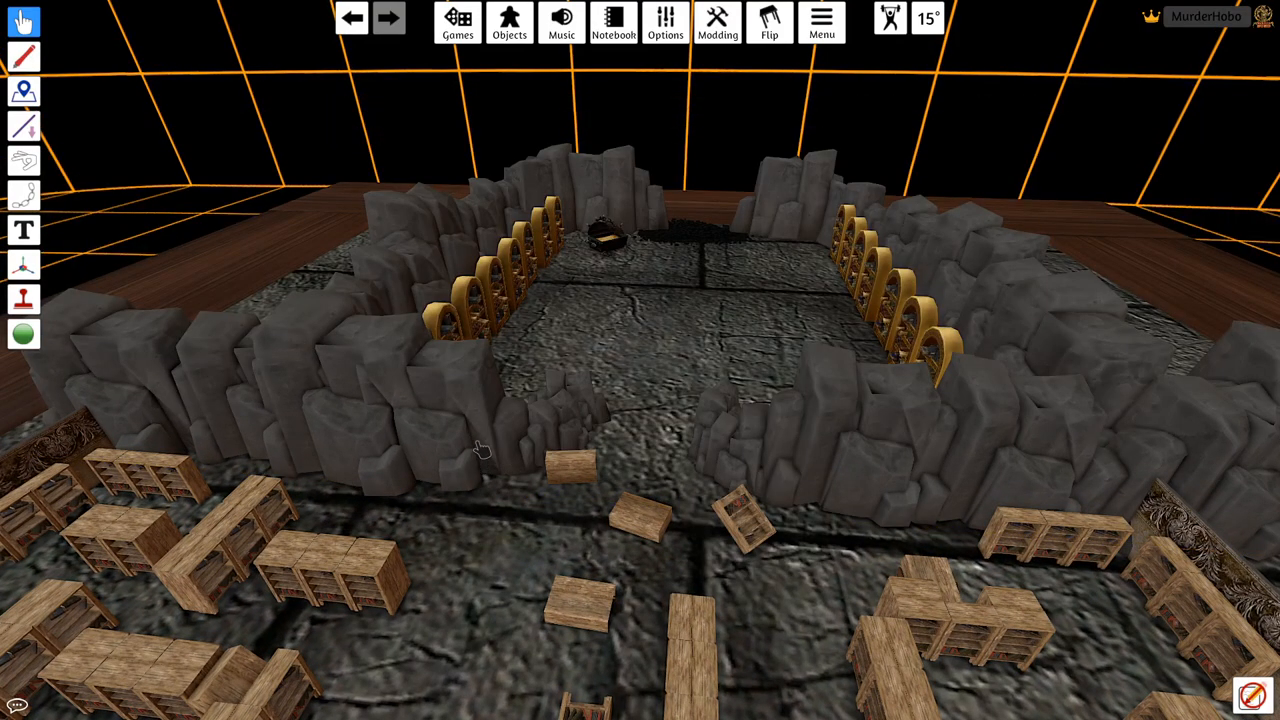
mouse_move(1020, 590)
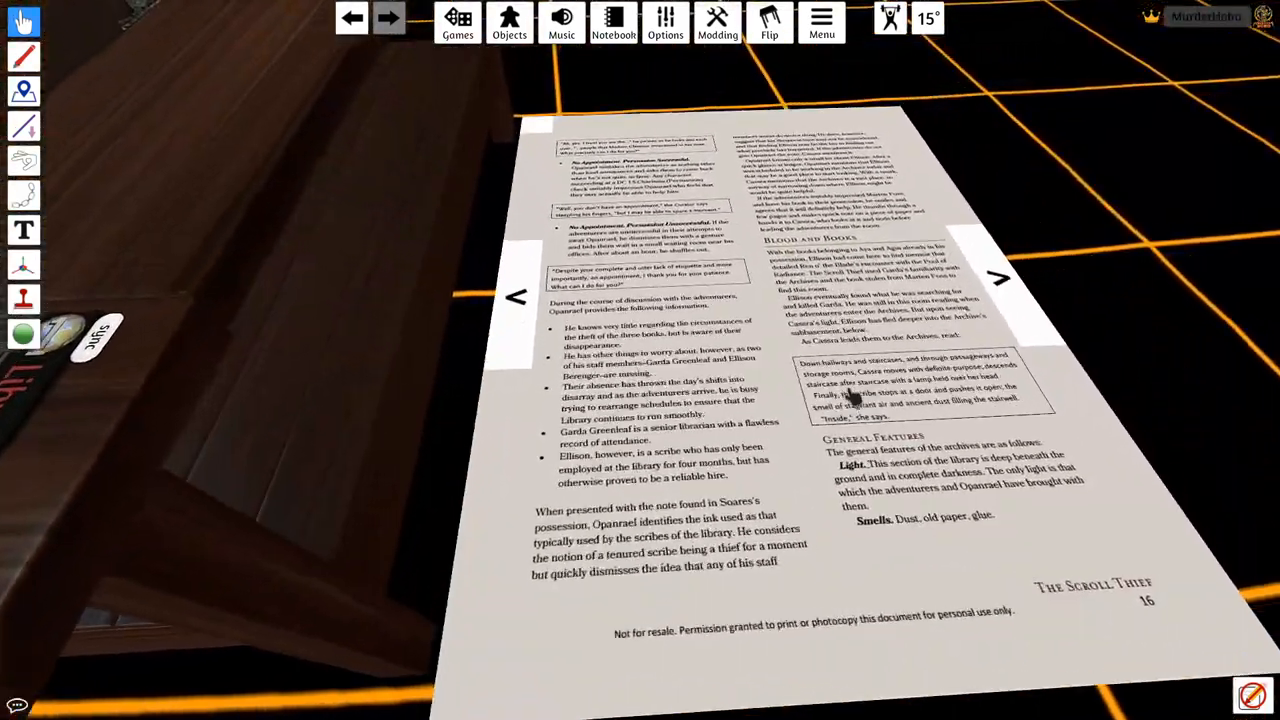
click(997, 278)
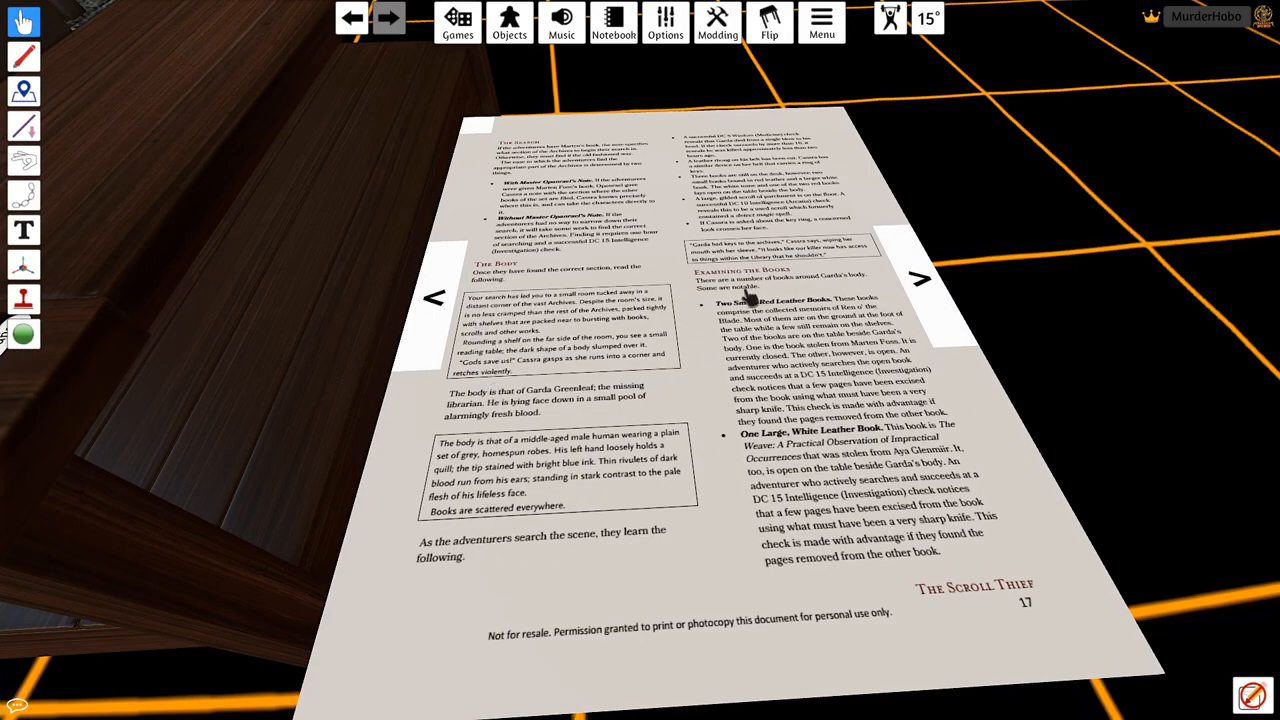
mouse_move(918, 283)
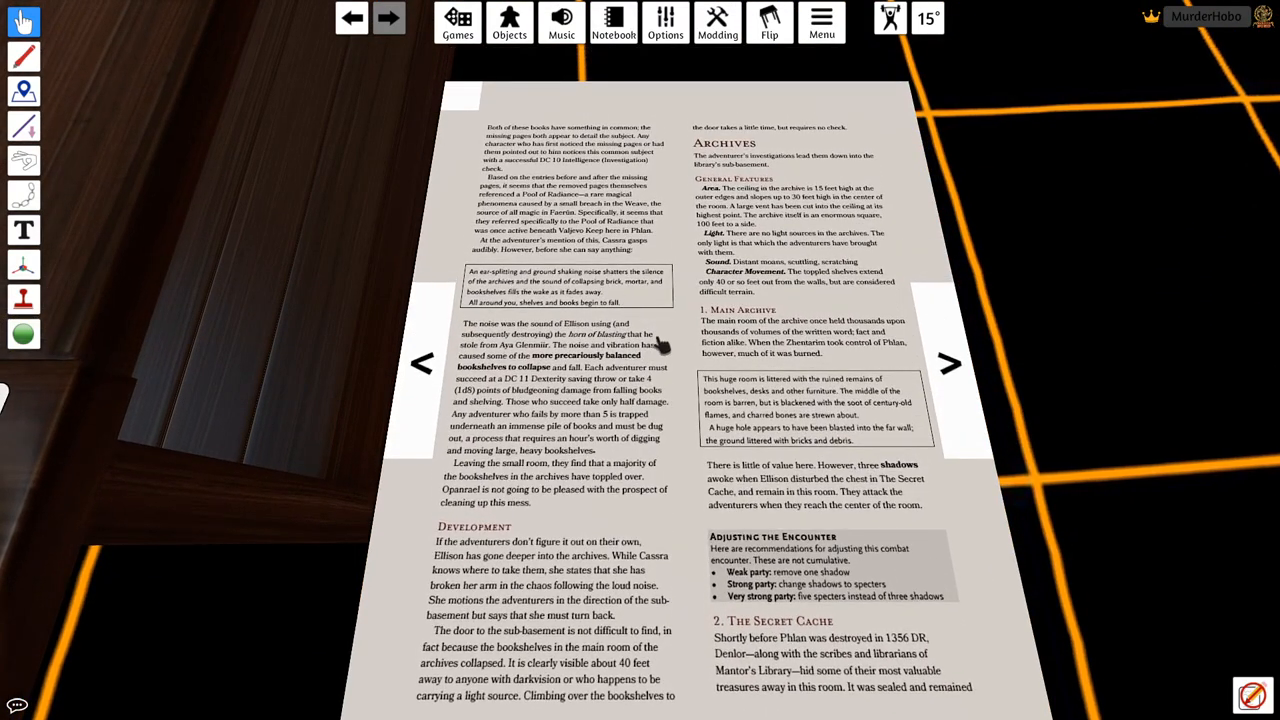
mouse_move(585, 260)
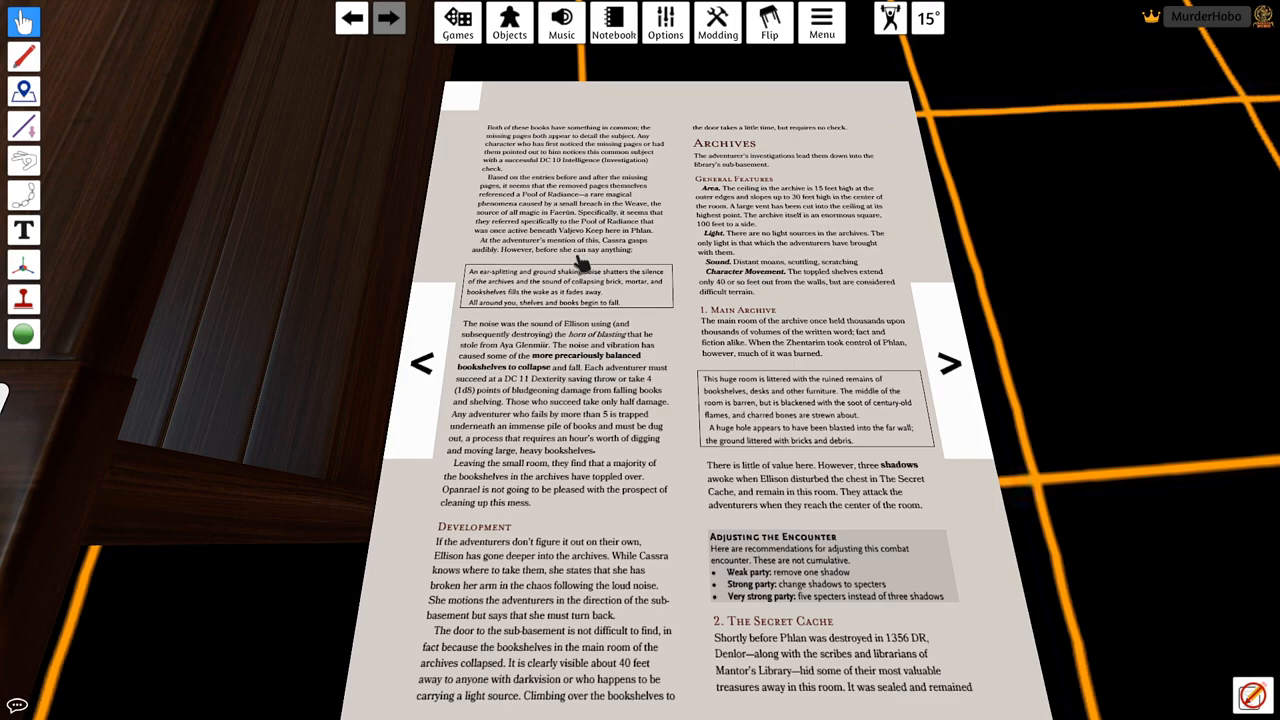
mouse_move(770, 340)
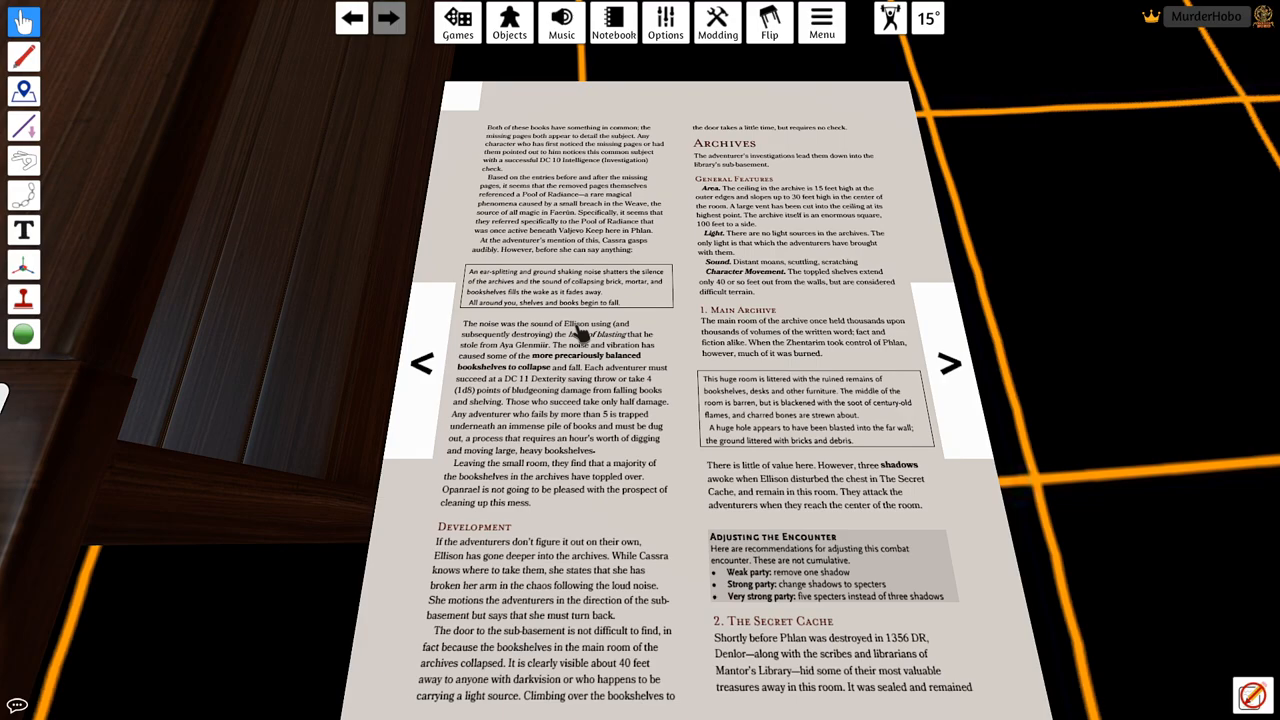
mouse_move(815, 447)
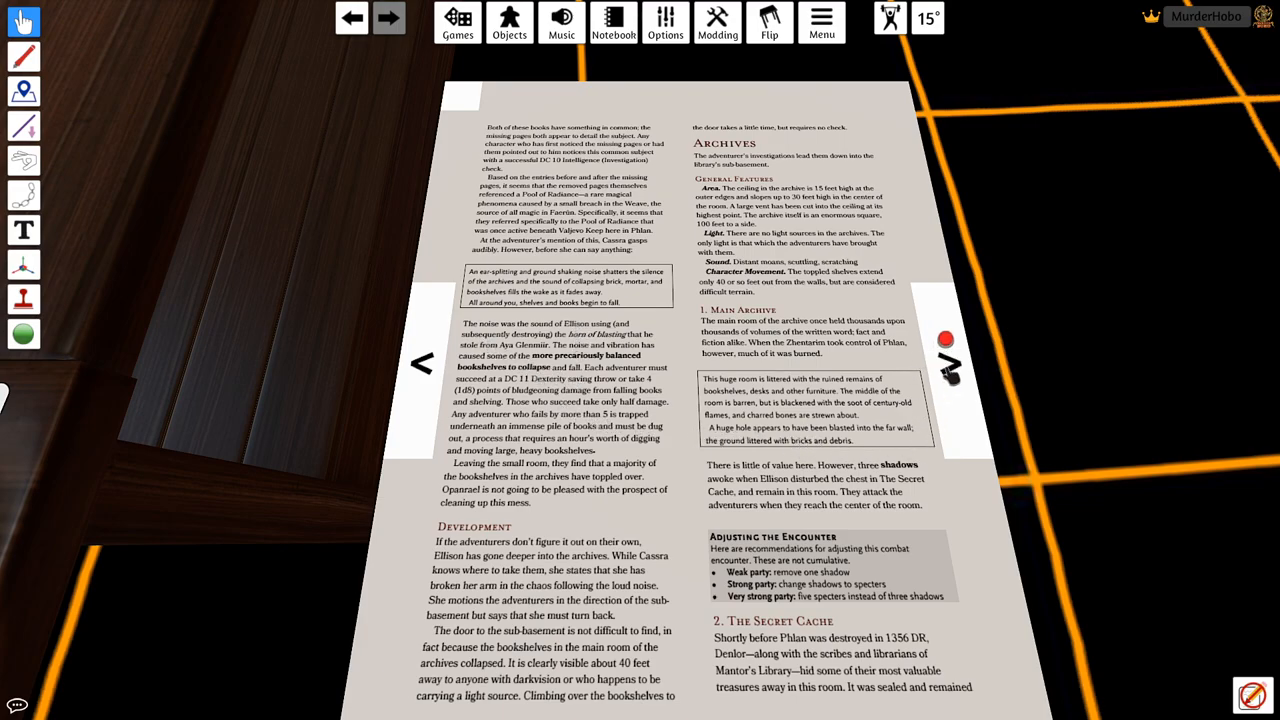
Step: Turn the PDF to the Archives and Secret Cache page
click(948, 363)
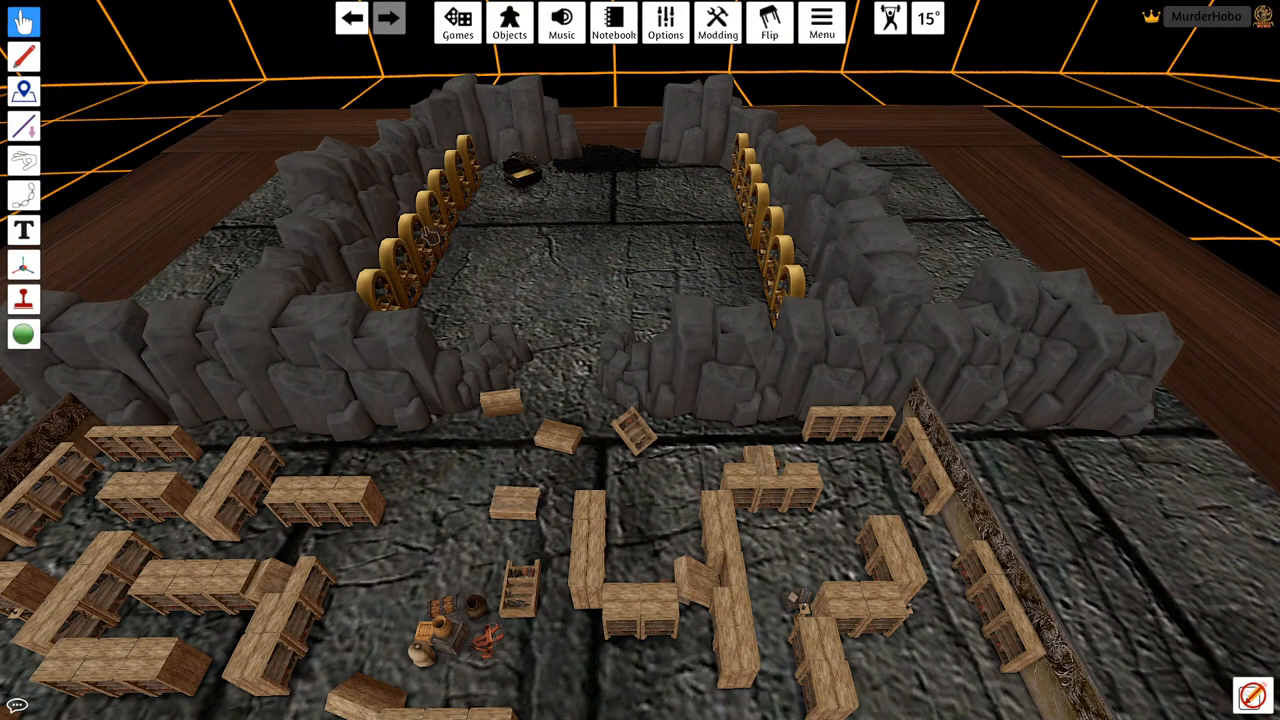
mouse_move(745, 245)
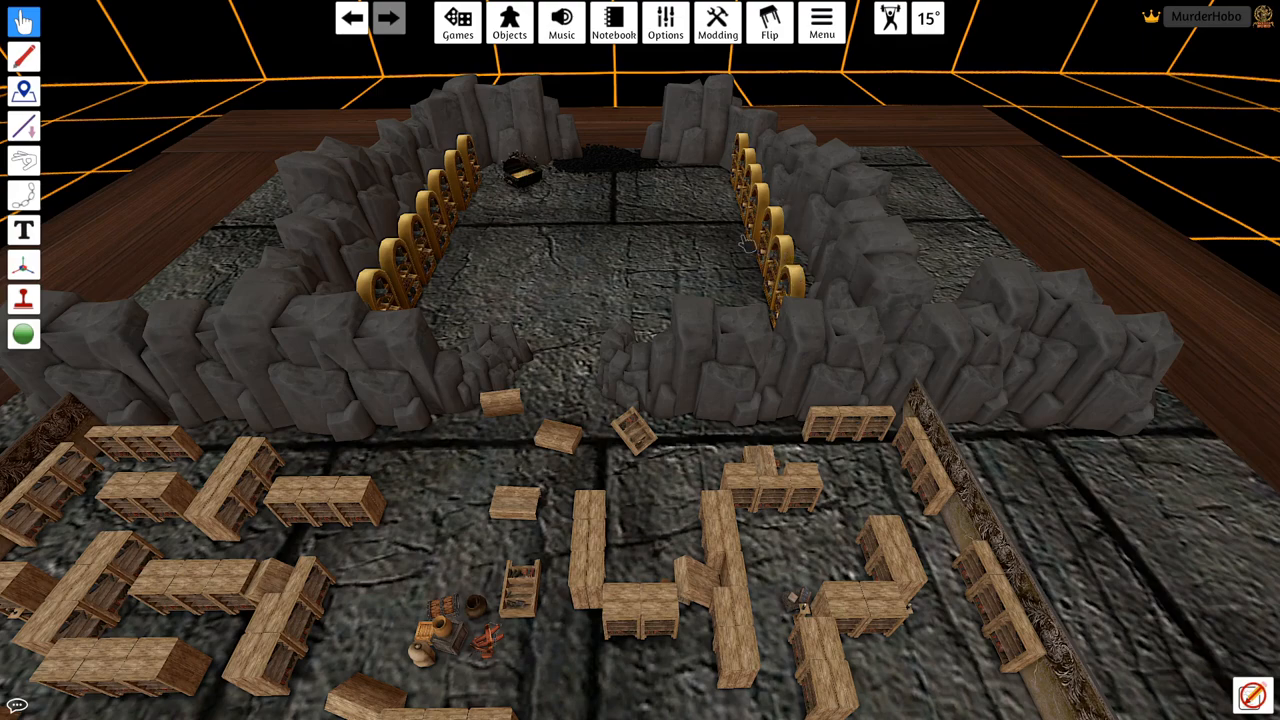
mouse_move(432, 266)
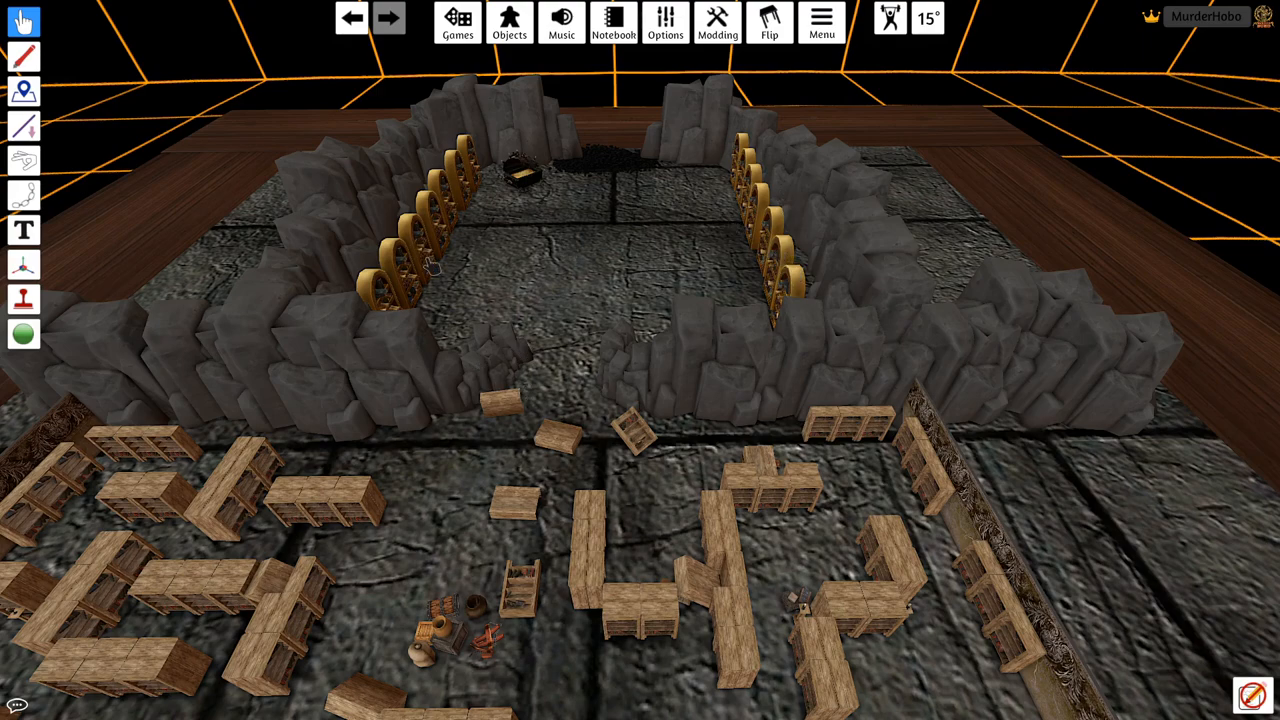
mouse_move(515, 475)
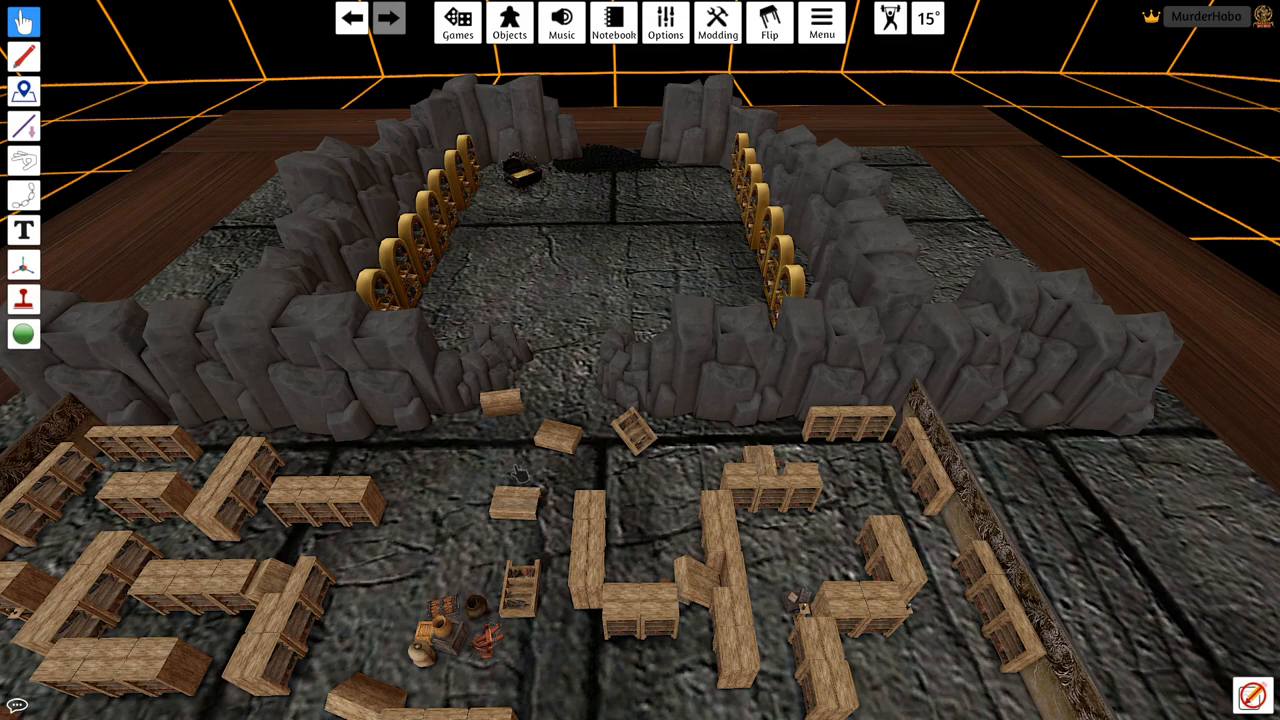
mouse_move(528, 248)
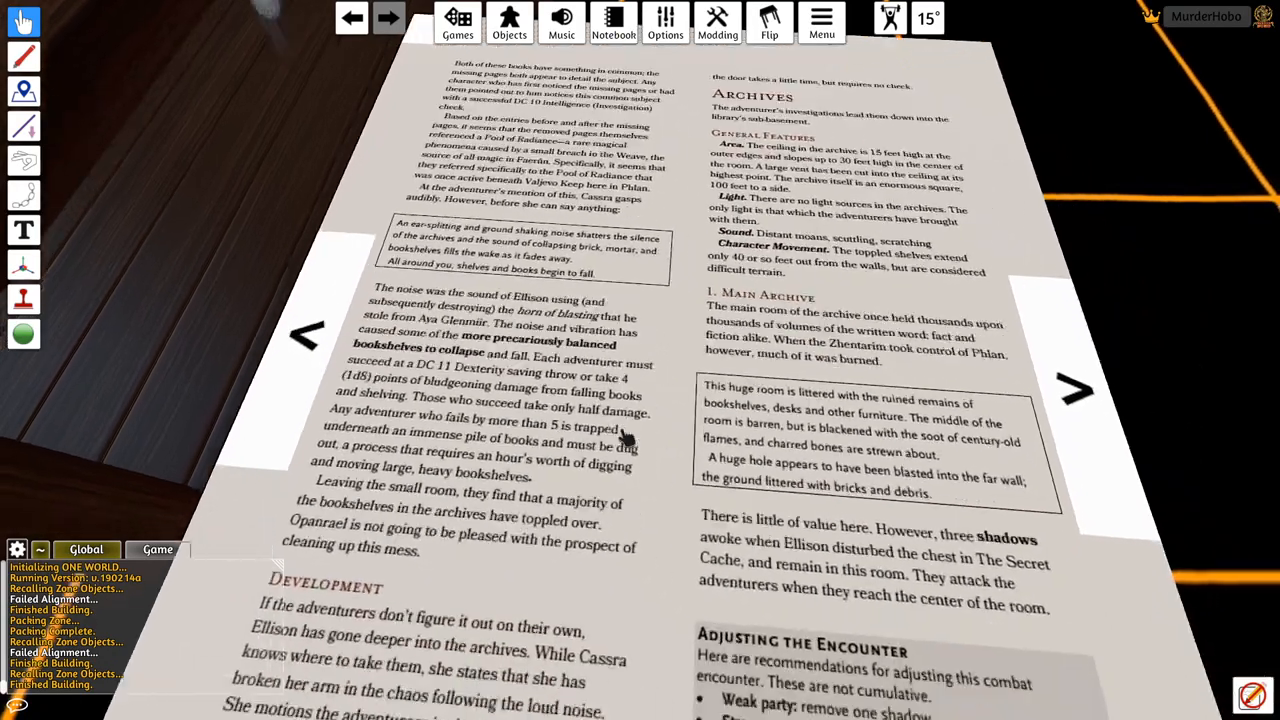
scroll(down, 3)
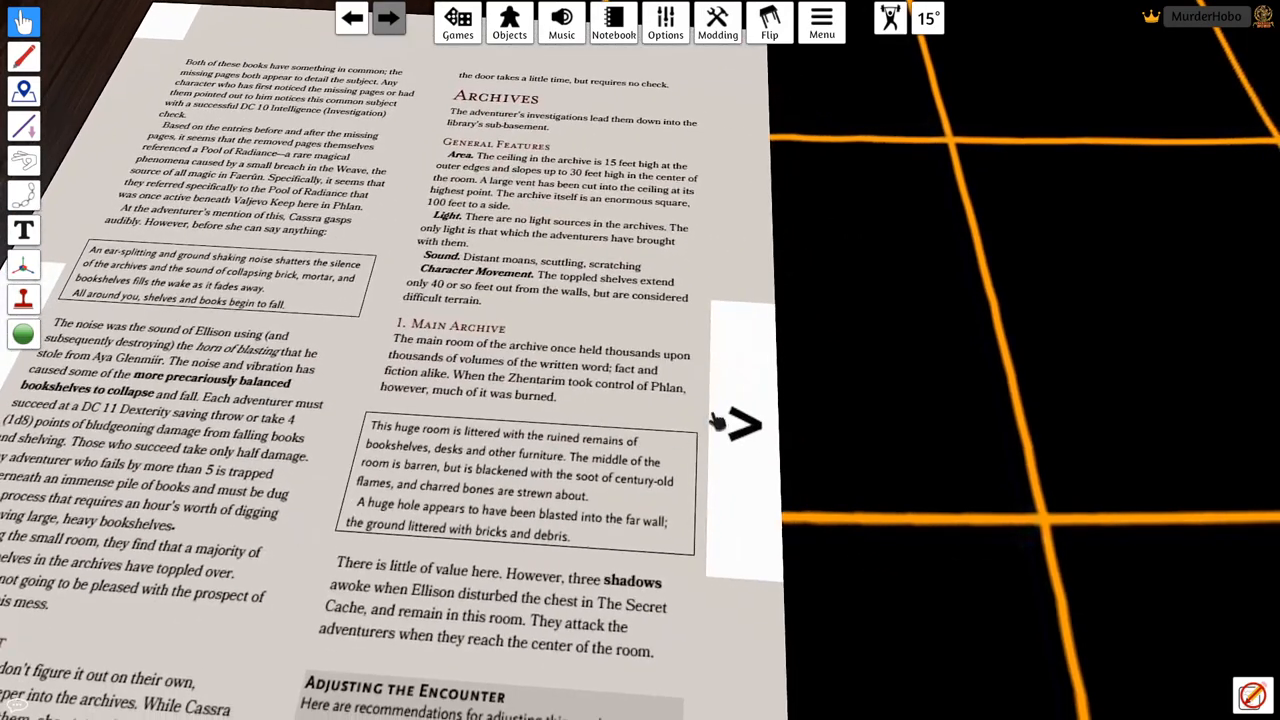
click(740, 425)
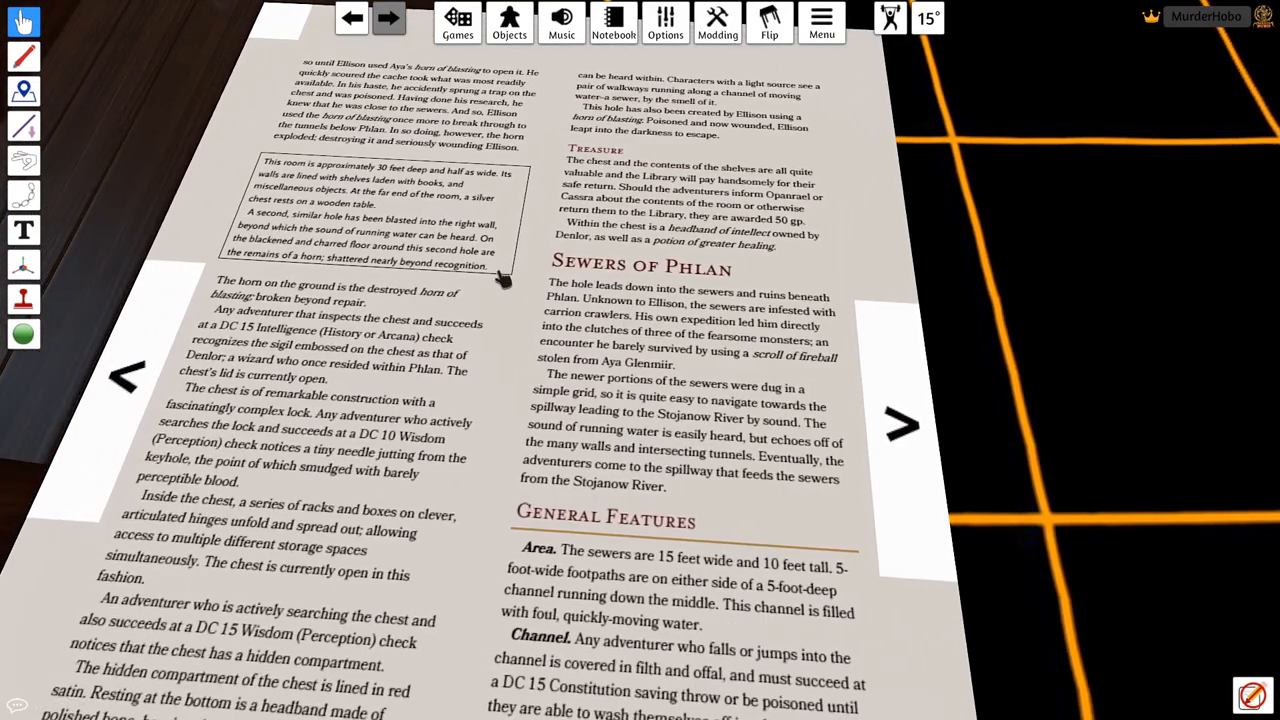
mouse_move(660, 278)
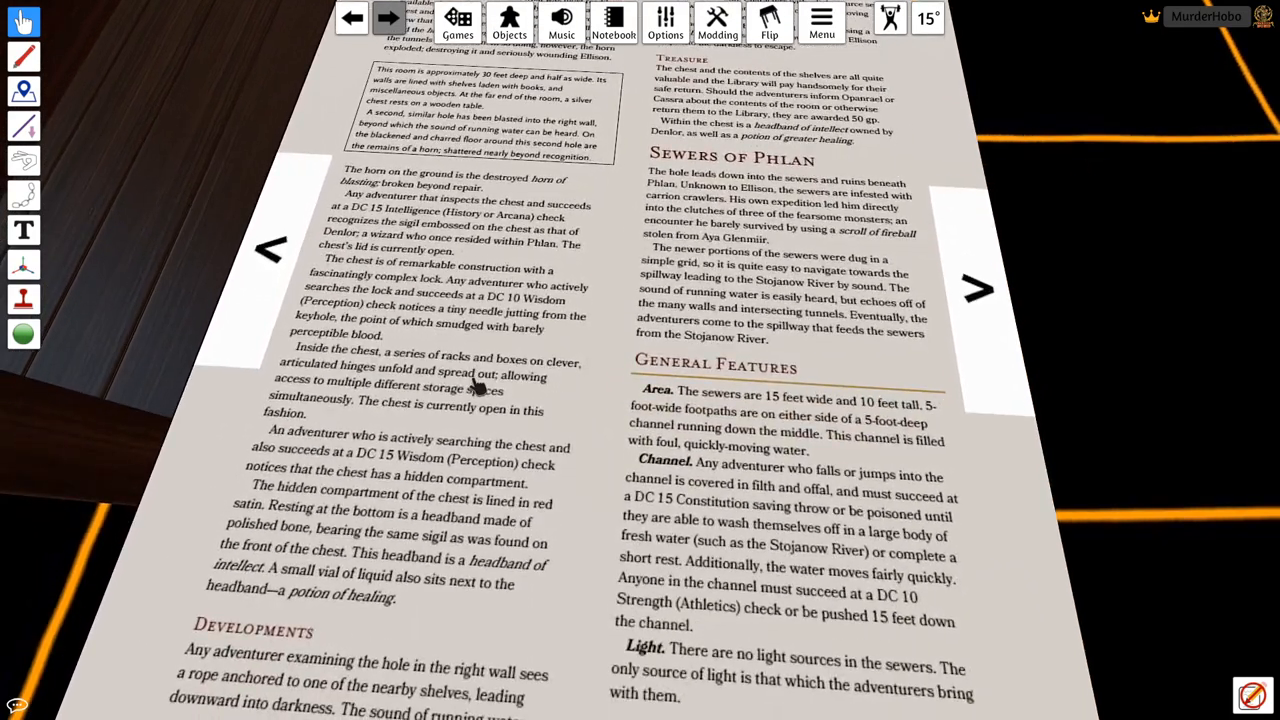
mouse_move(478, 418)
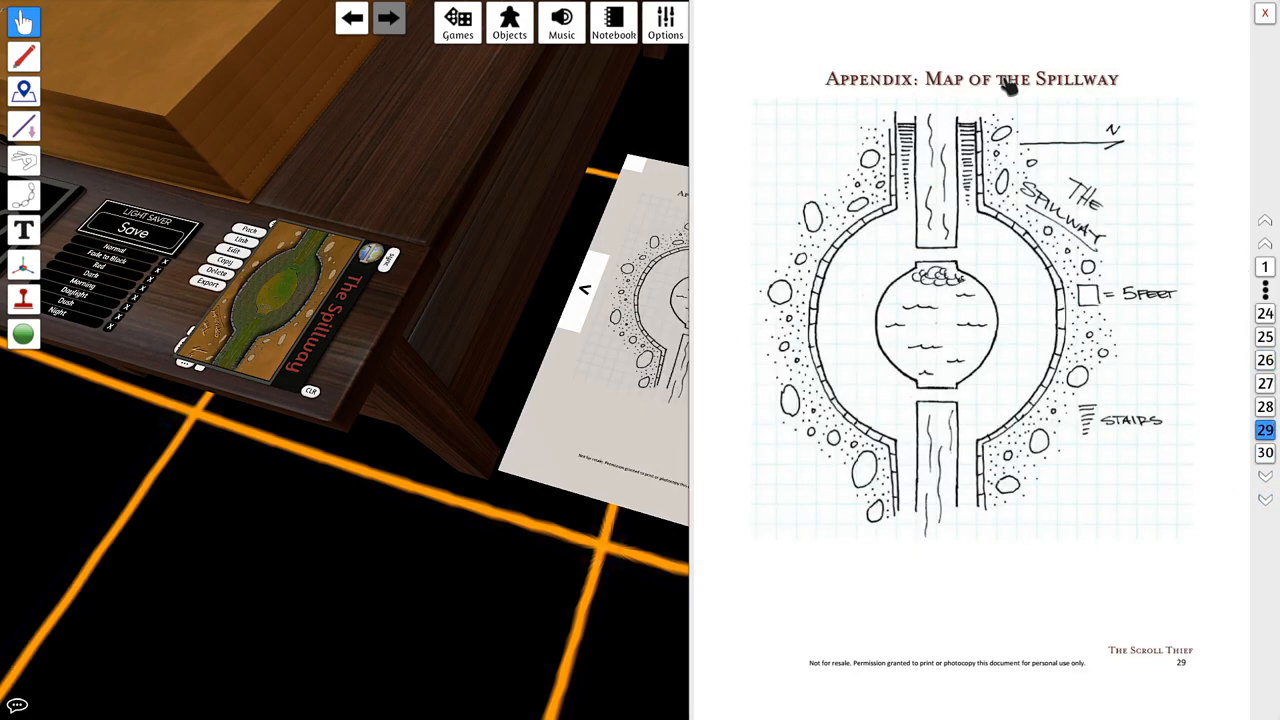
mouse_move(1100, 350)
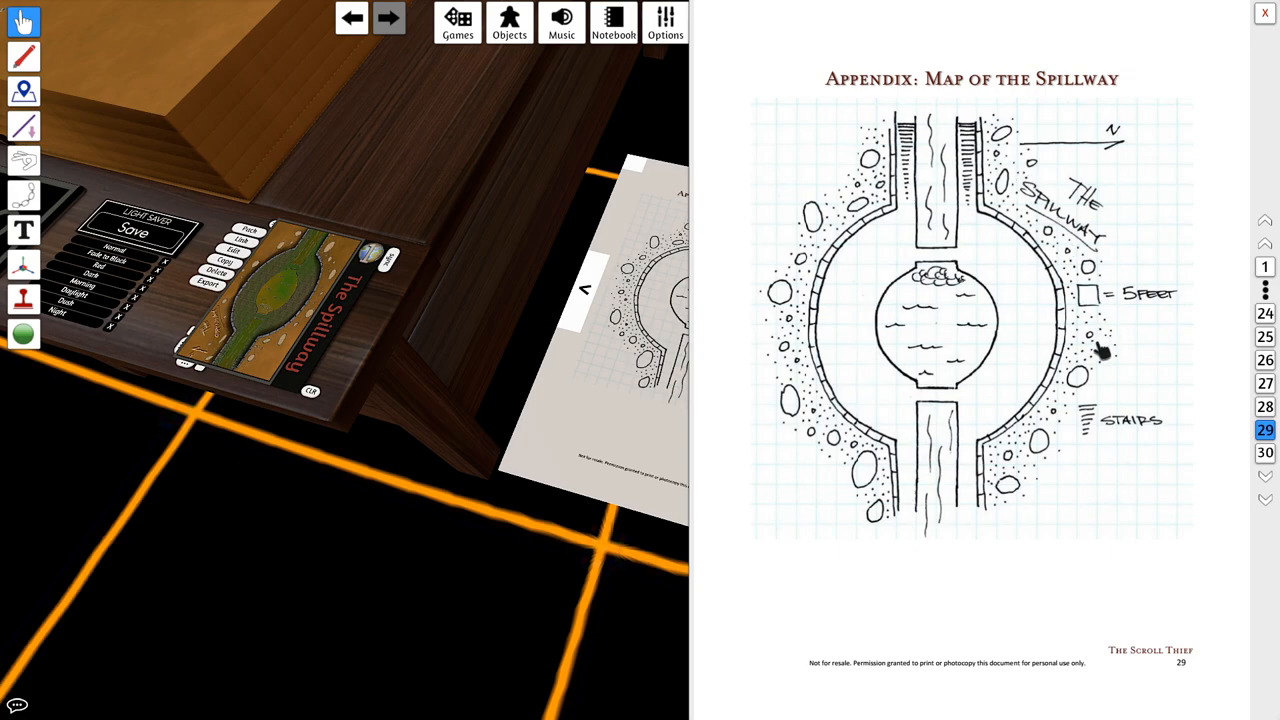
mouse_move(905, 425)
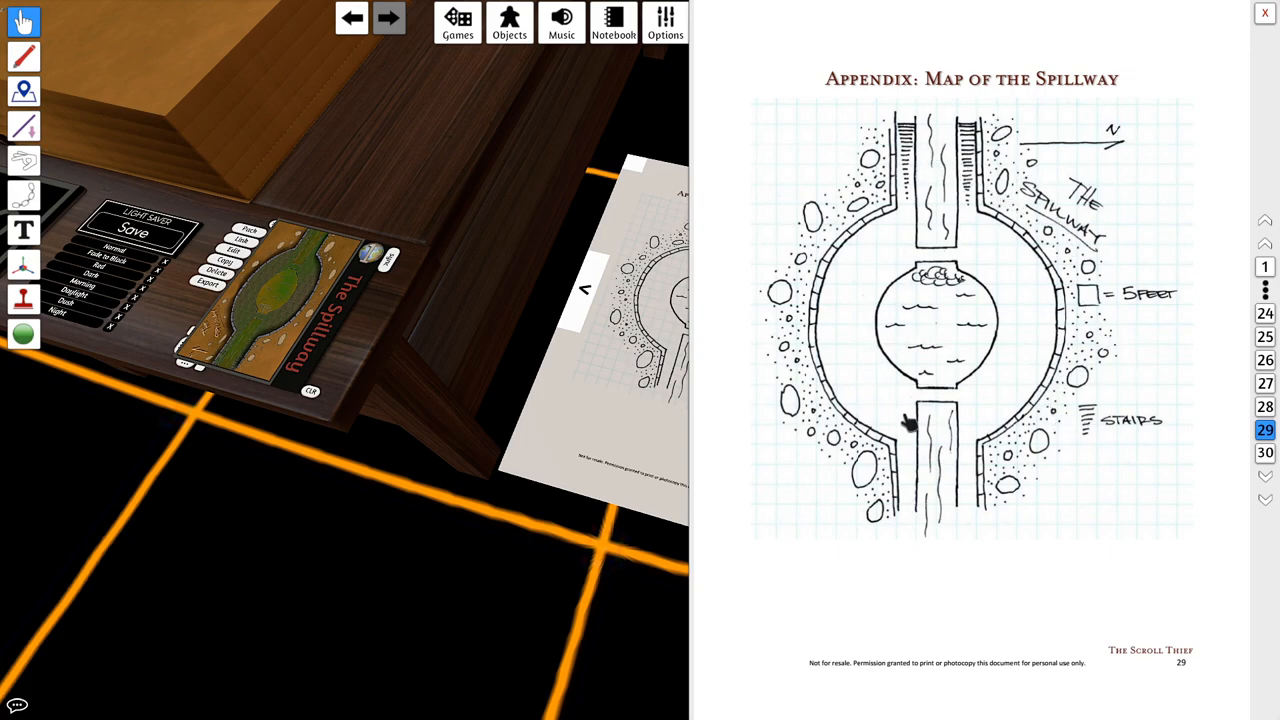
mouse_move(990, 465)
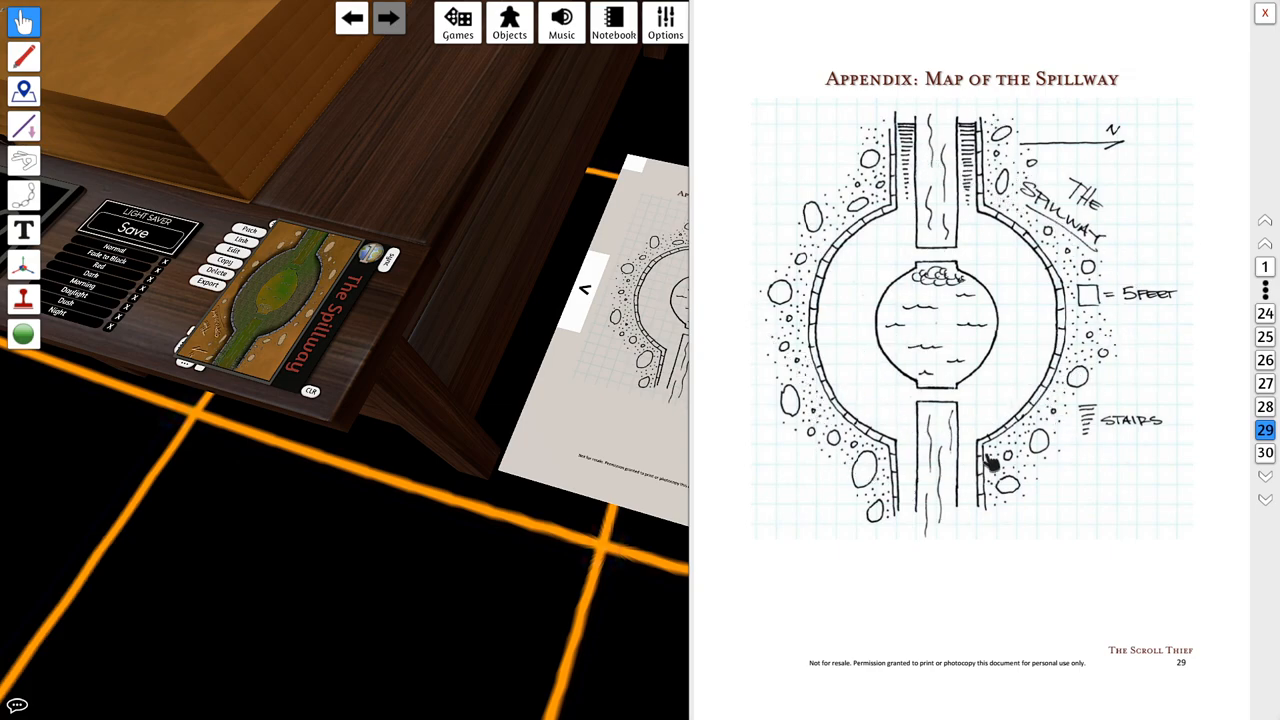
mouse_move(1065, 135)
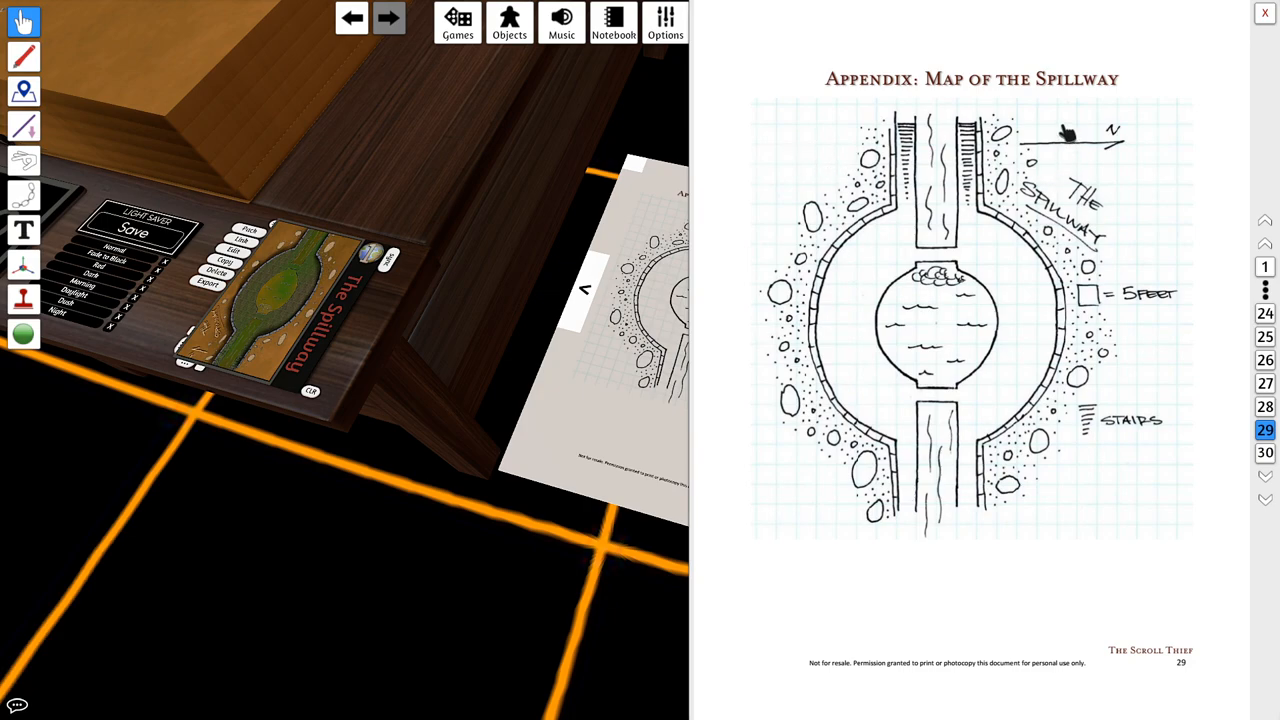
mouse_move(1067, 133)
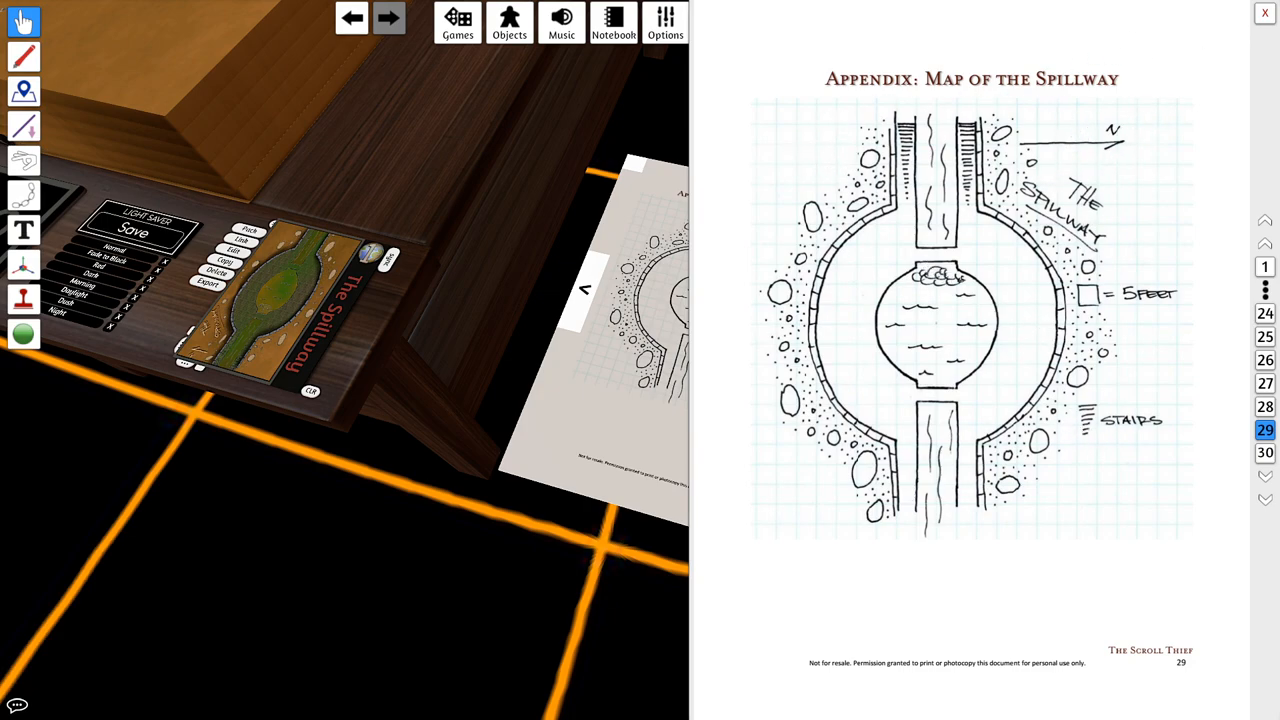
Step: Bring up the PDF reader panel showing page 29, the Spillway map appendix
click(1264, 12)
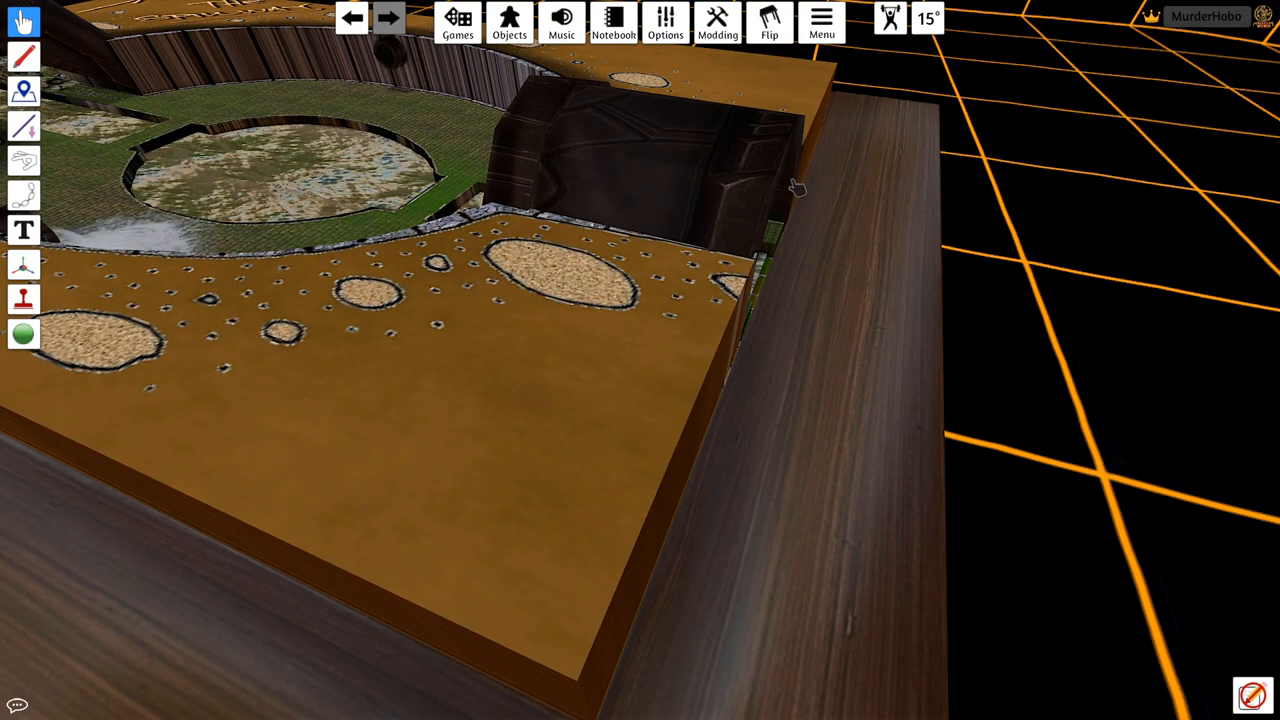
mouse_move(980, 390)
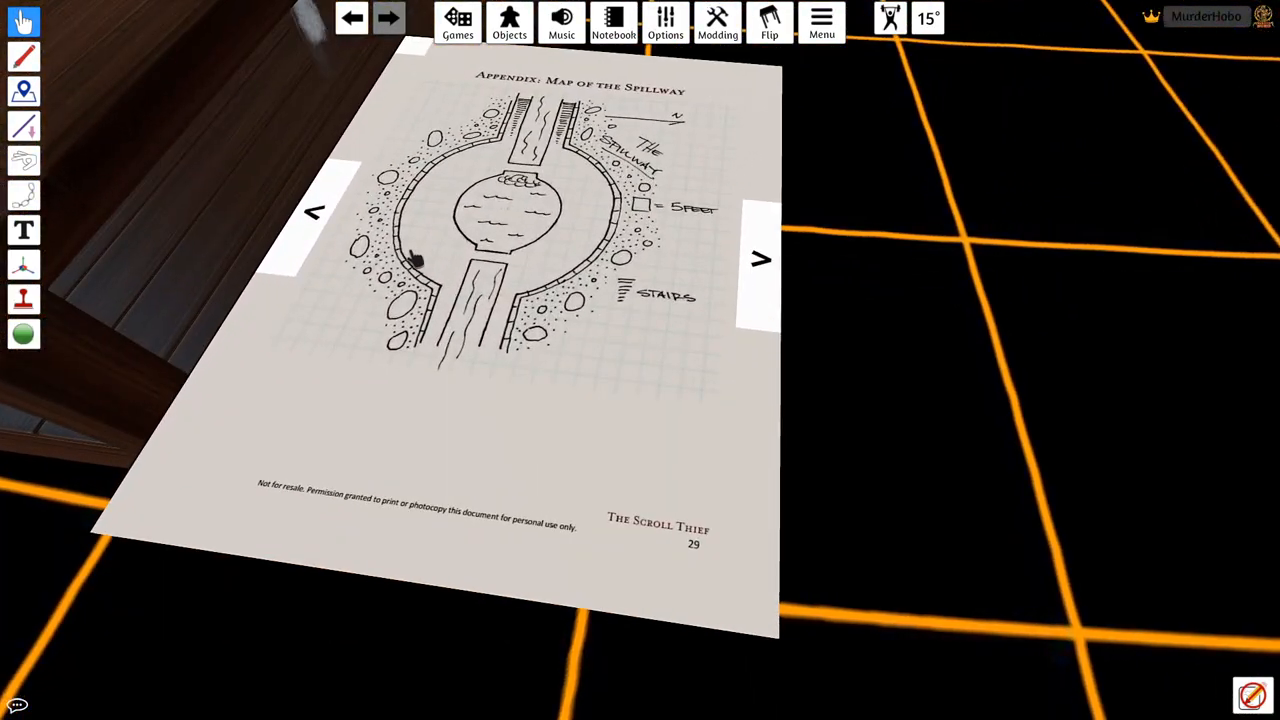
click(315, 213)
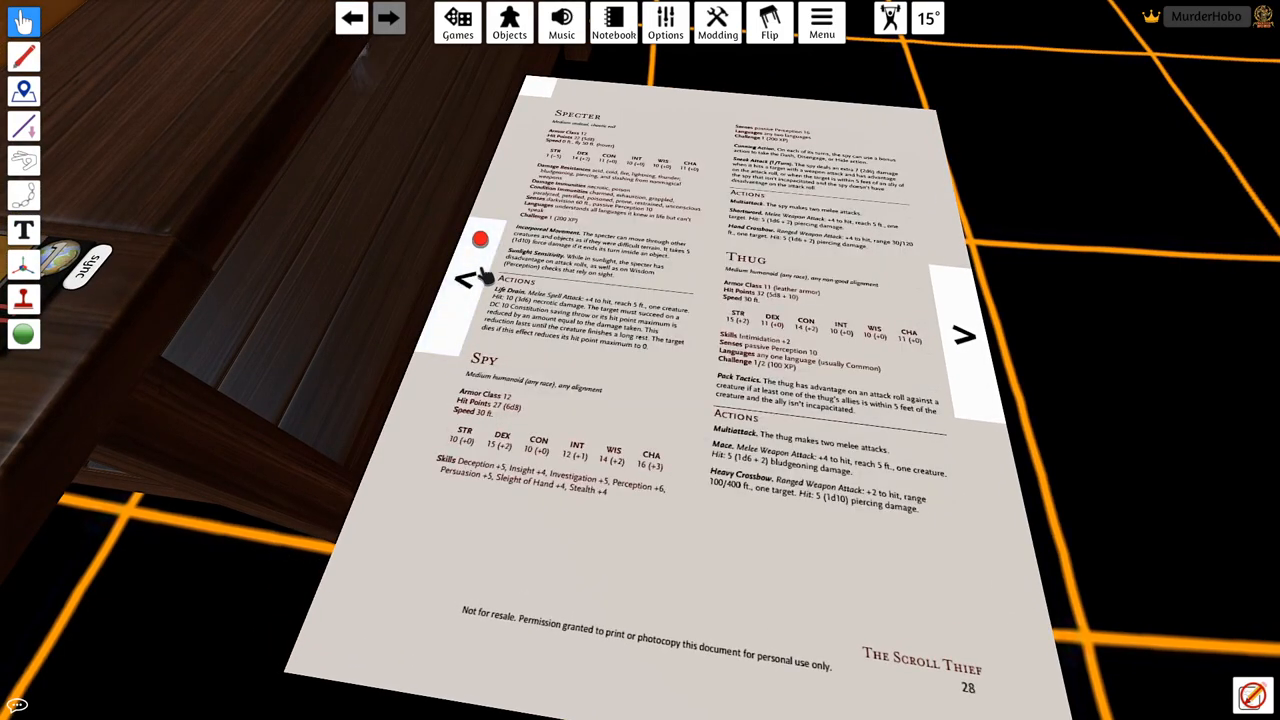
click(465, 280)
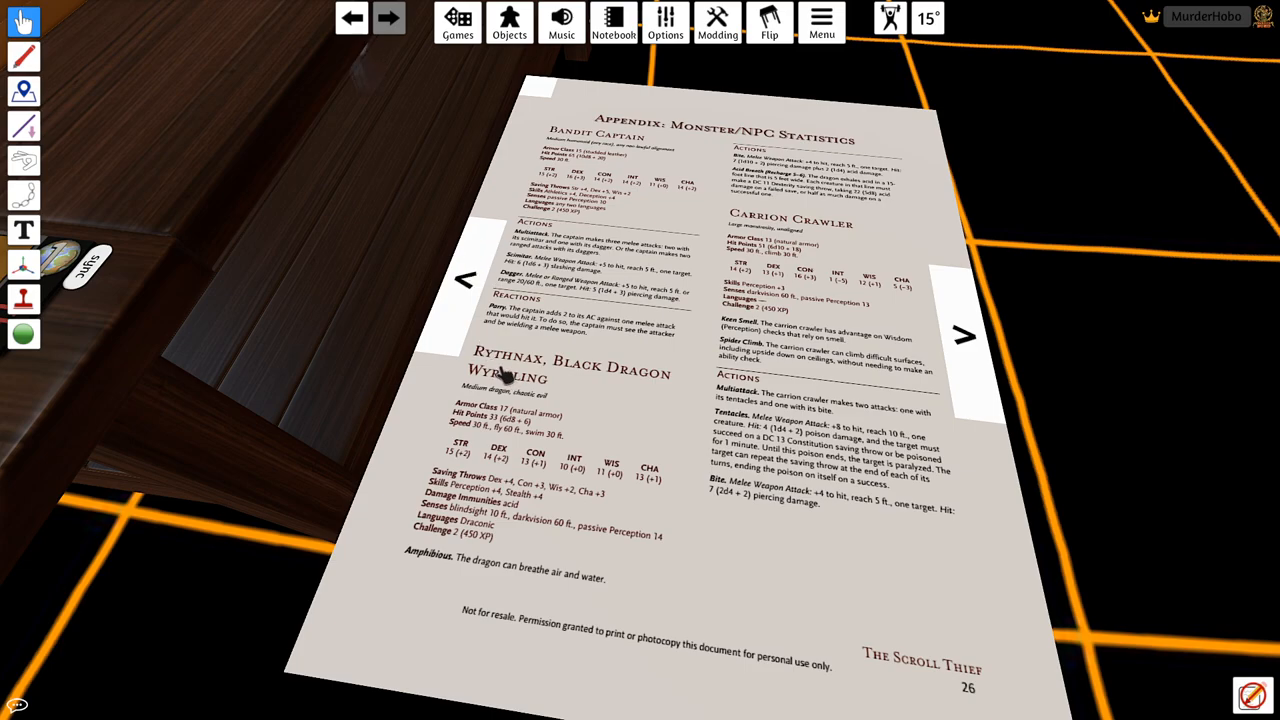
mouse_move(765, 245)
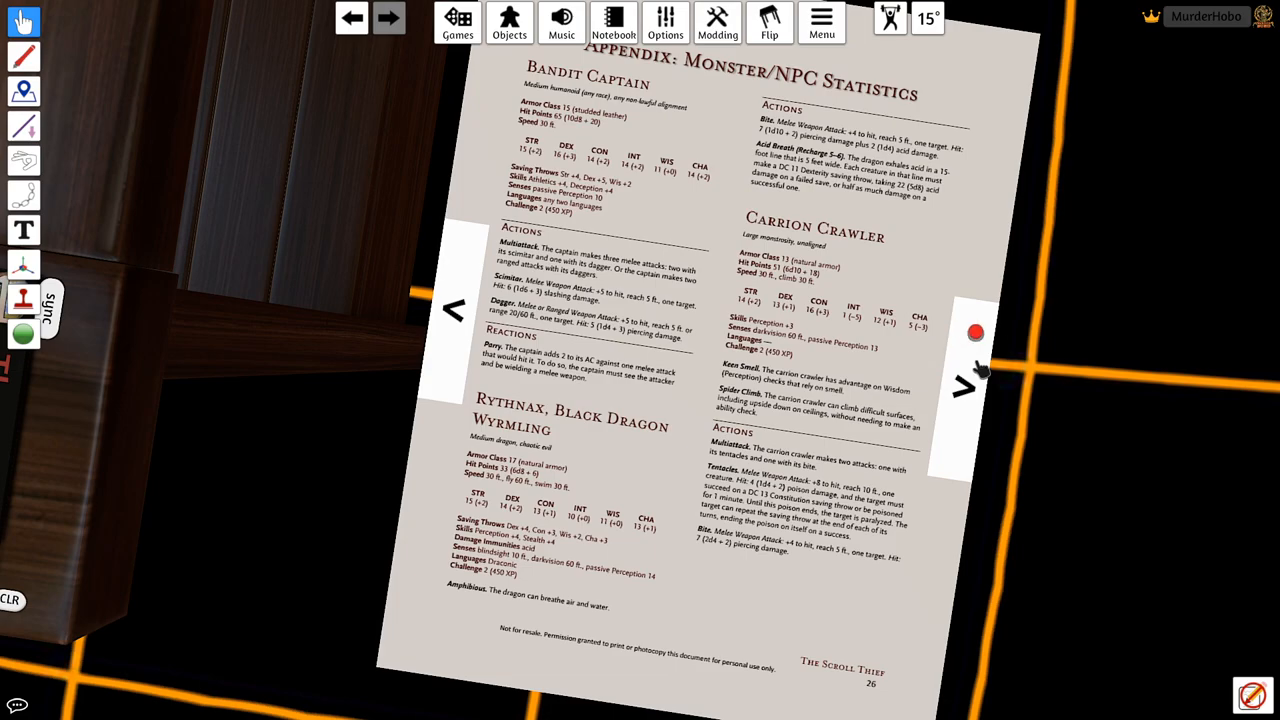
click(965, 385)
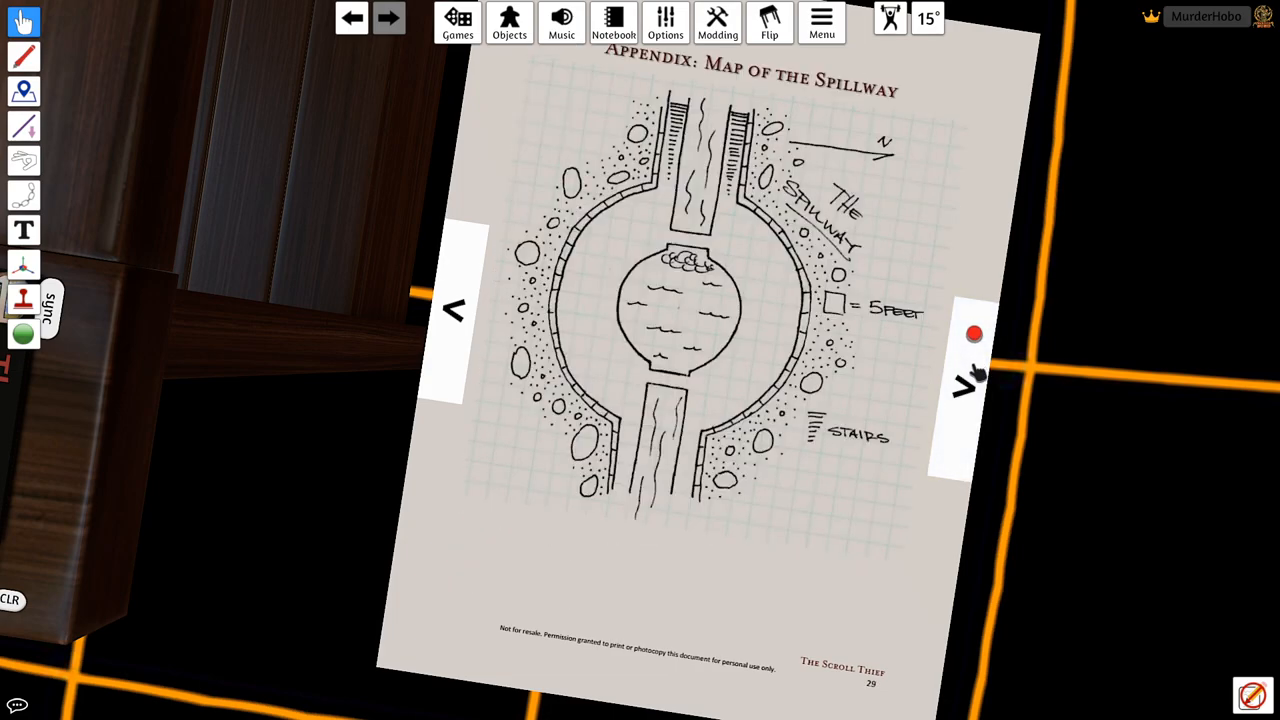
click(970, 380)
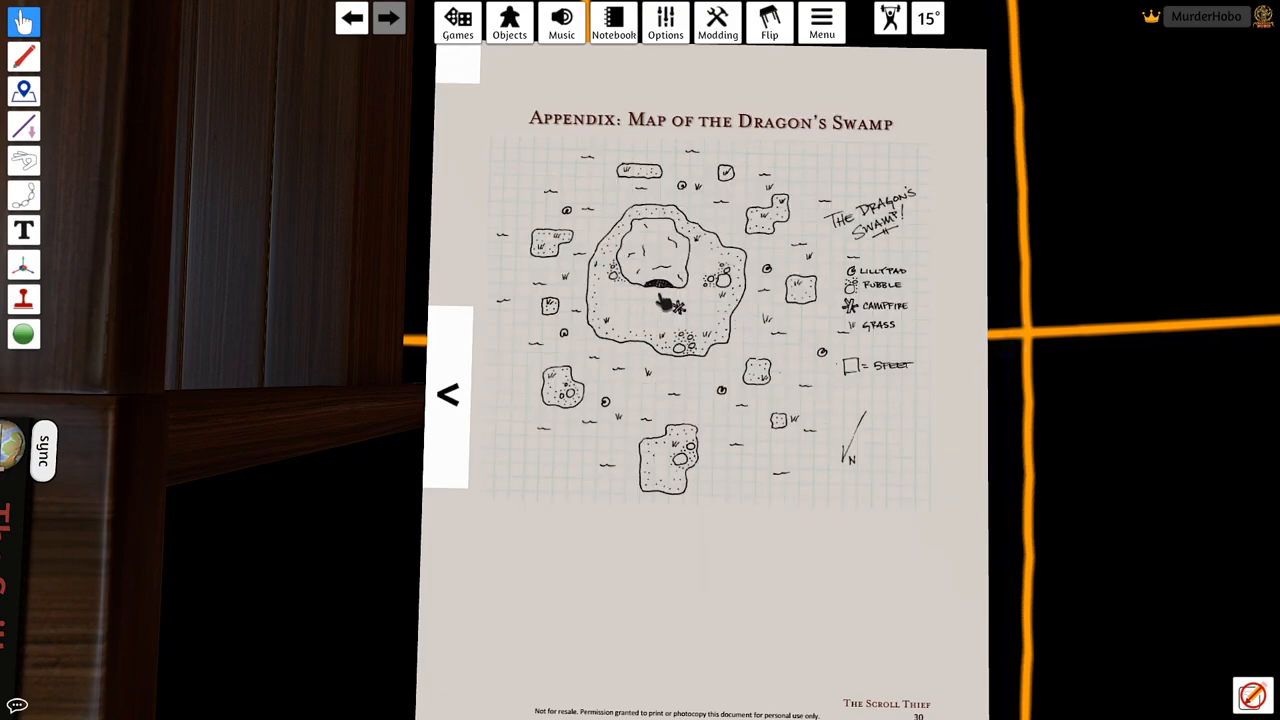
mouse_move(605, 240)
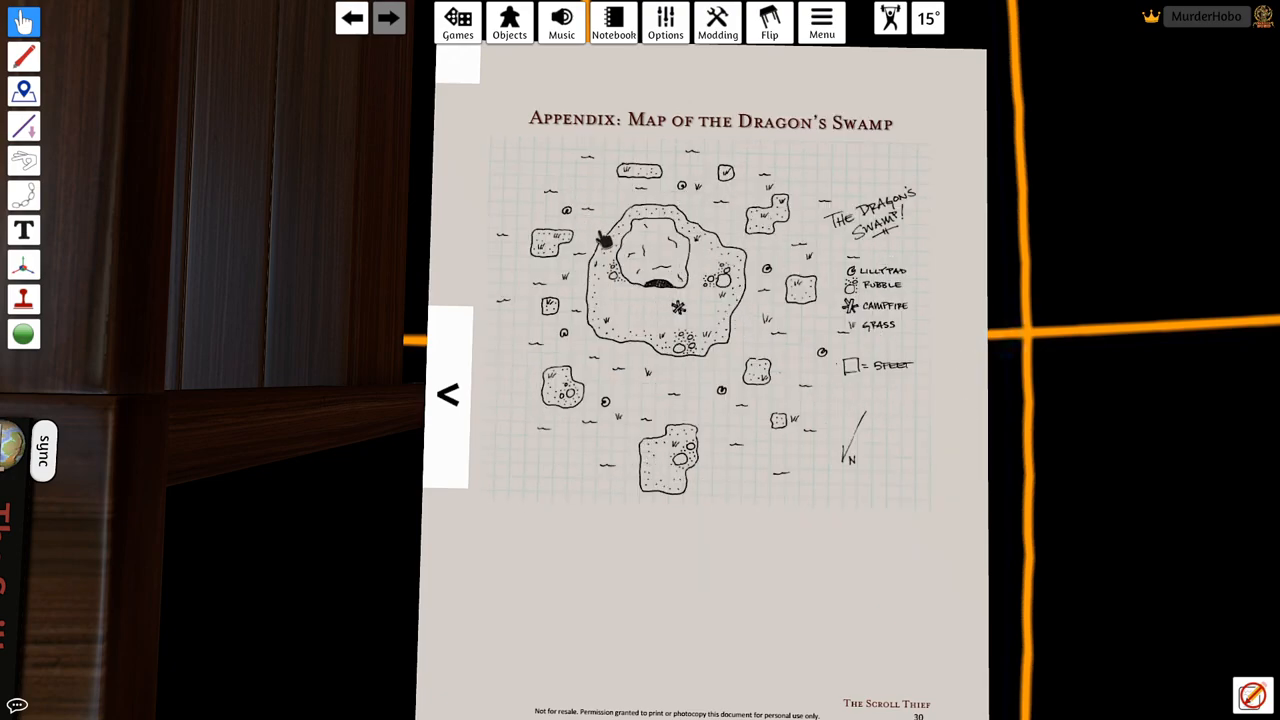
mouse_move(678, 278)
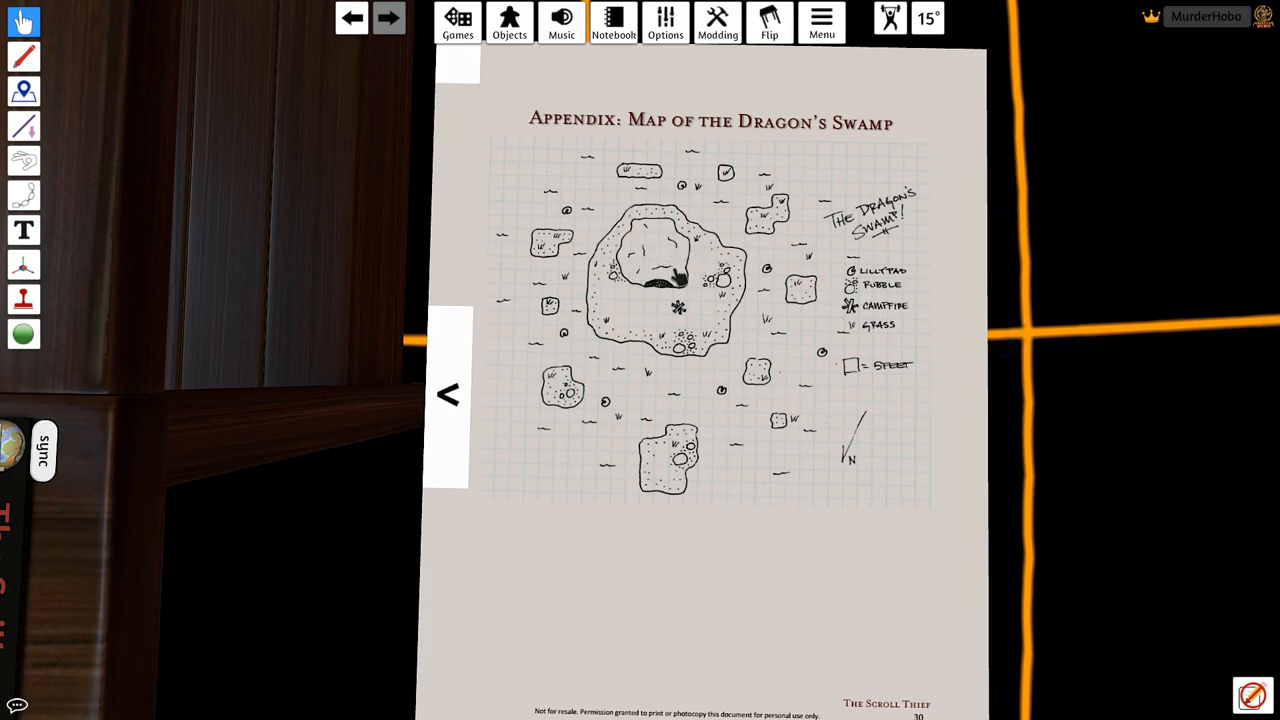
mouse_move(815, 375)
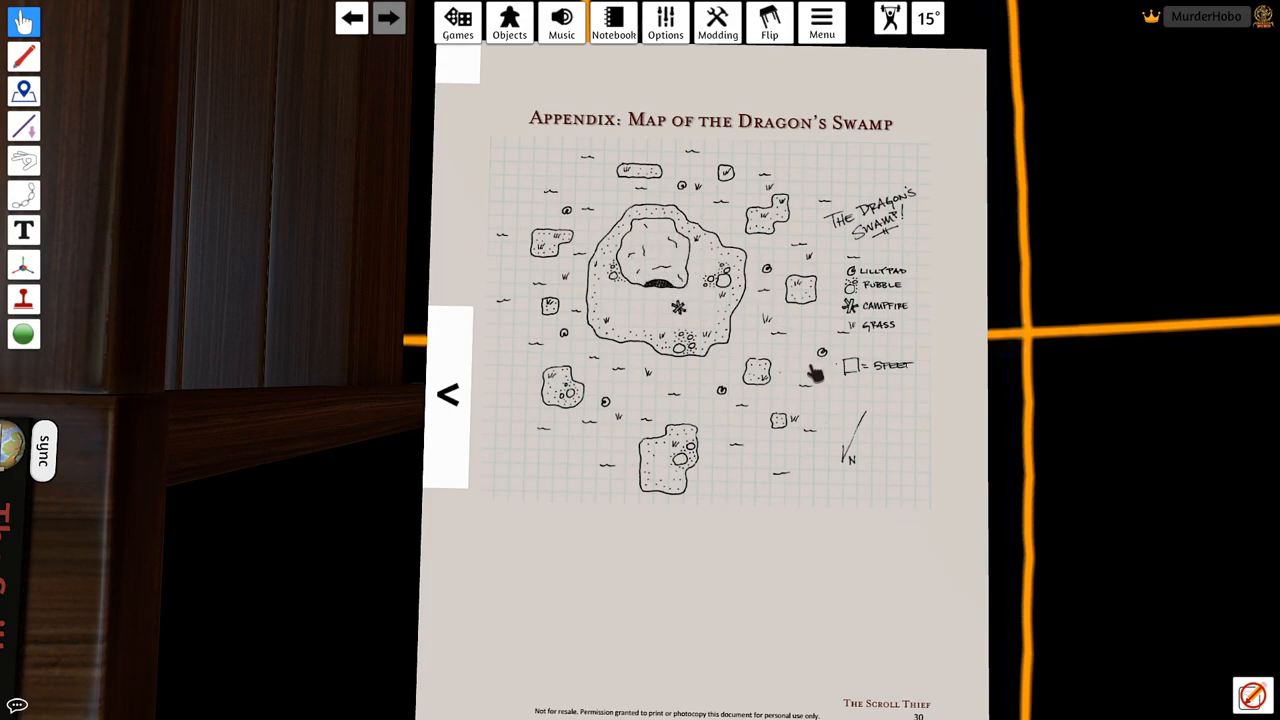
mouse_move(473, 92)
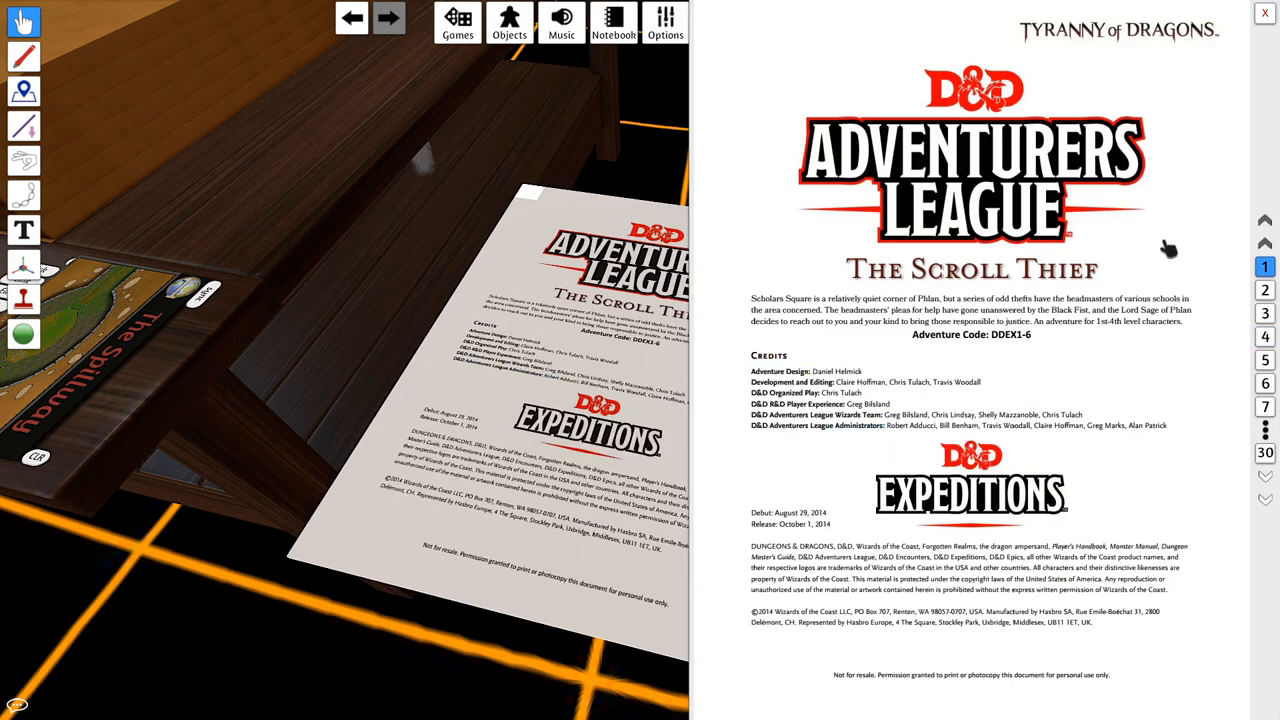
mouse_move(1060, 290)
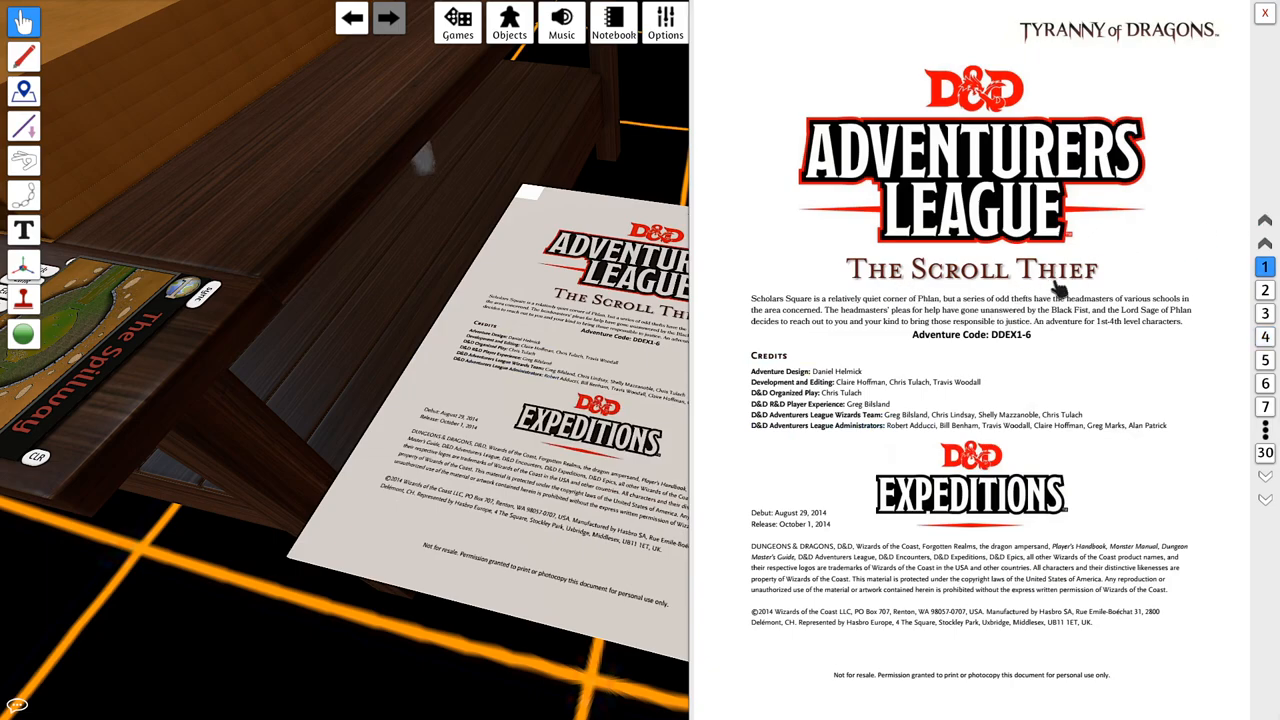
mouse_move(1027, 347)
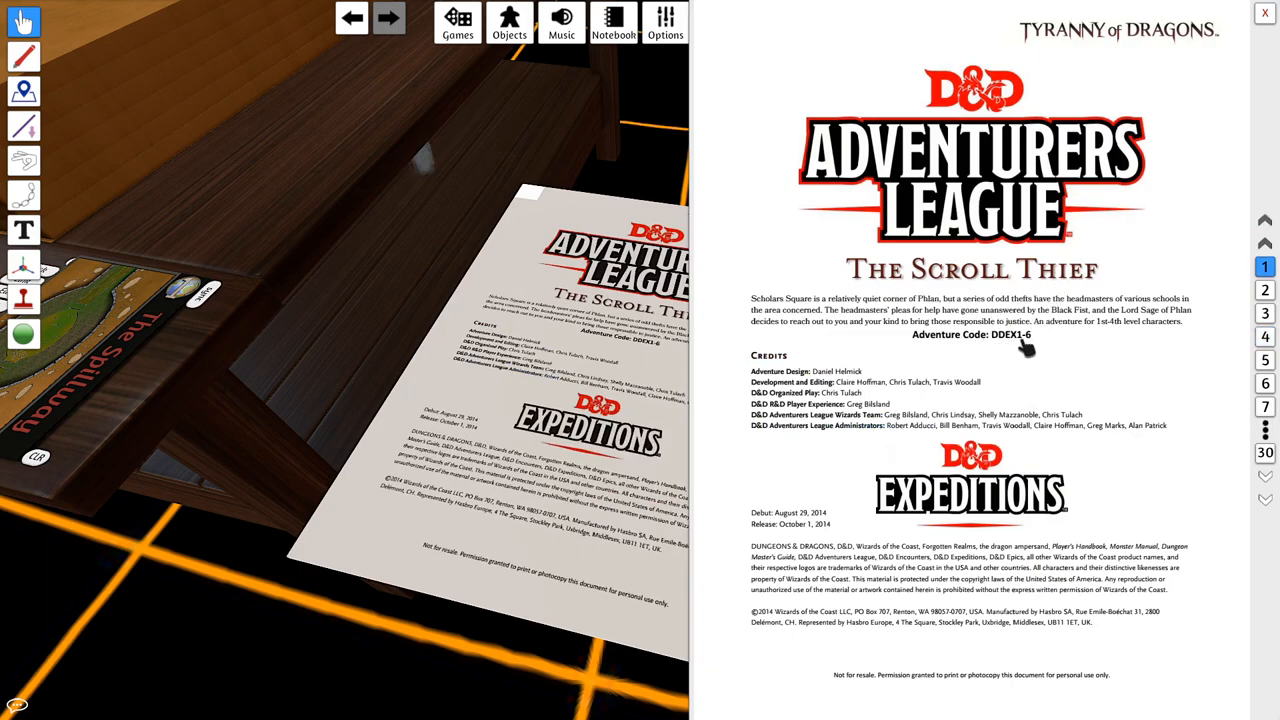
mouse_move(1065, 330)
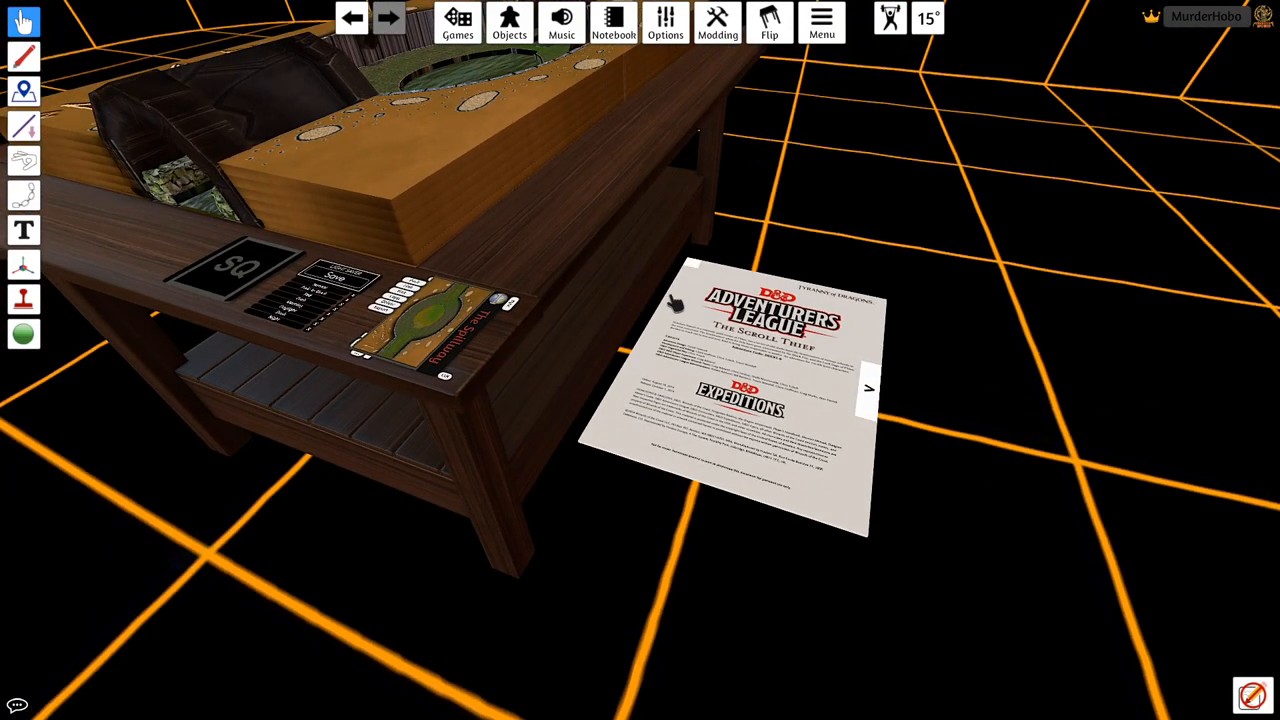
mouse_move(758, 365)
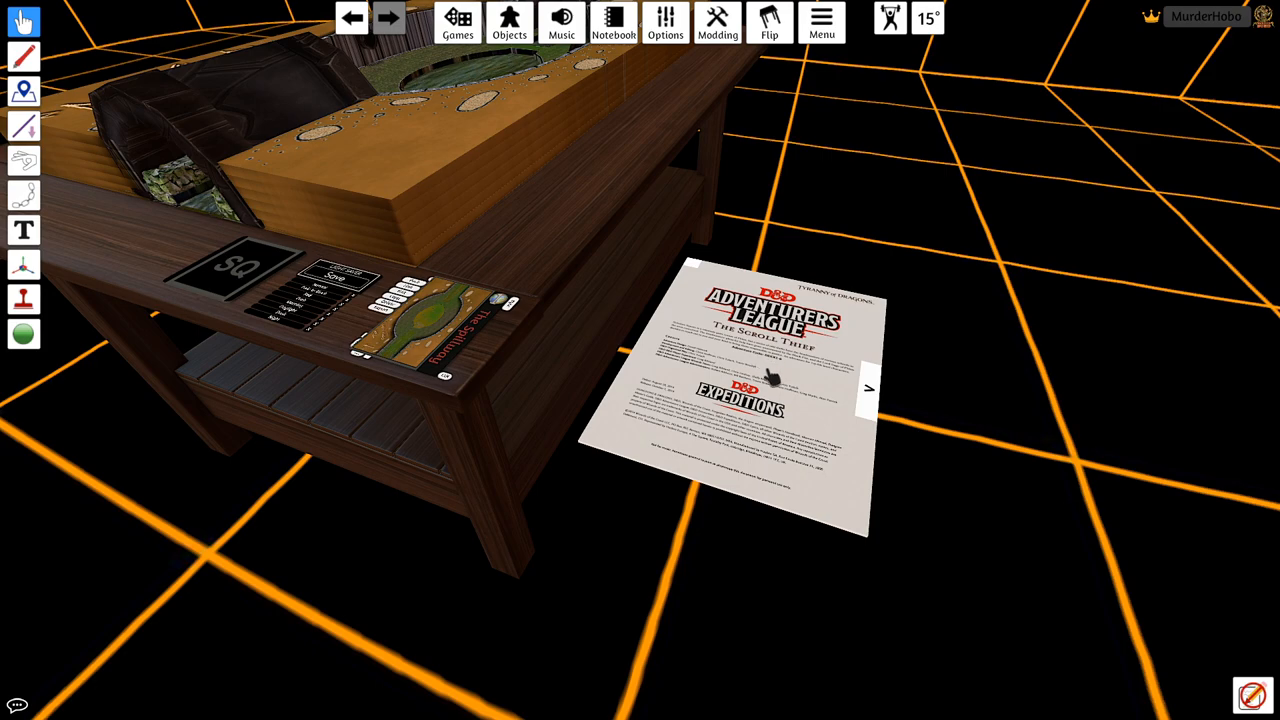
mouse_move(775, 350)
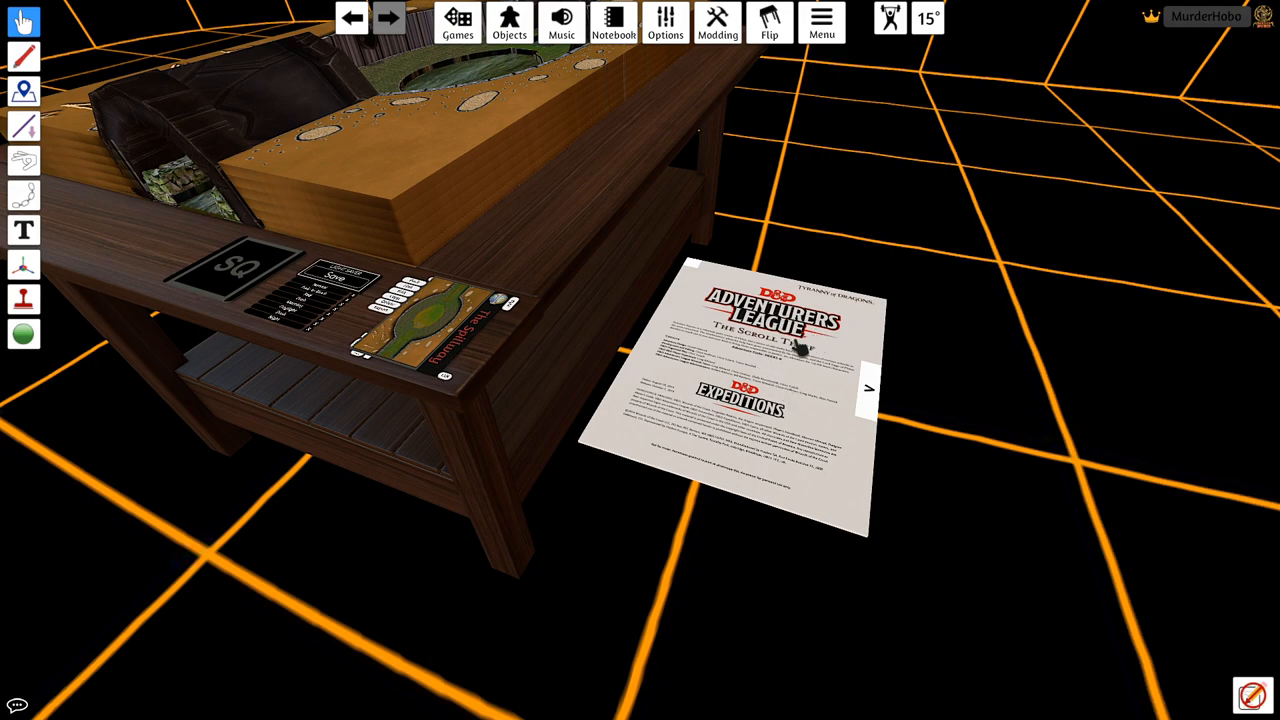